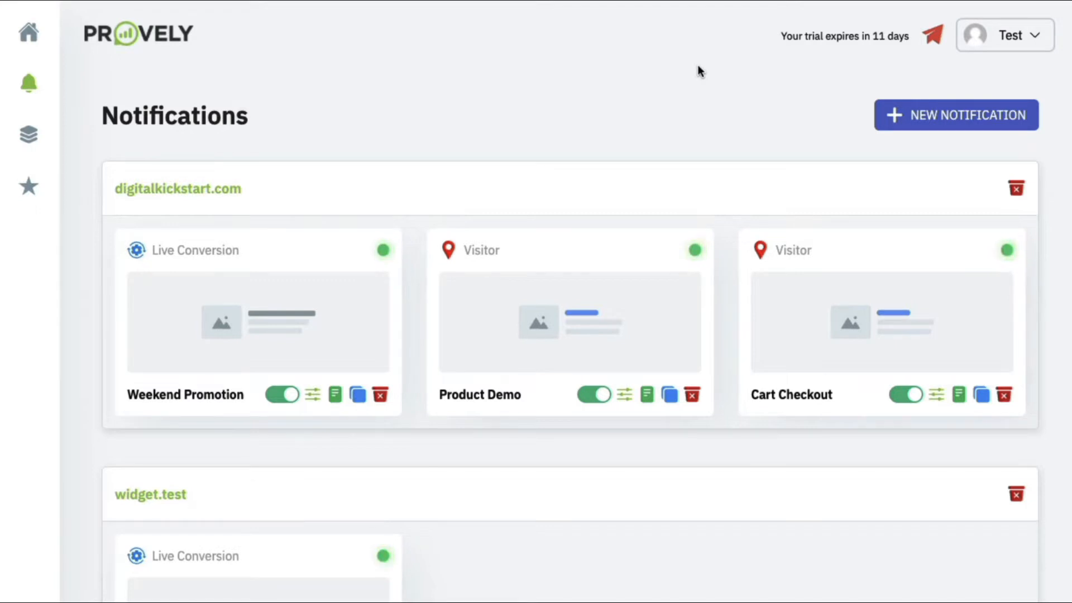
Create a notification named Webinar Registration for the crypto domain URL.
left_click(955, 114)
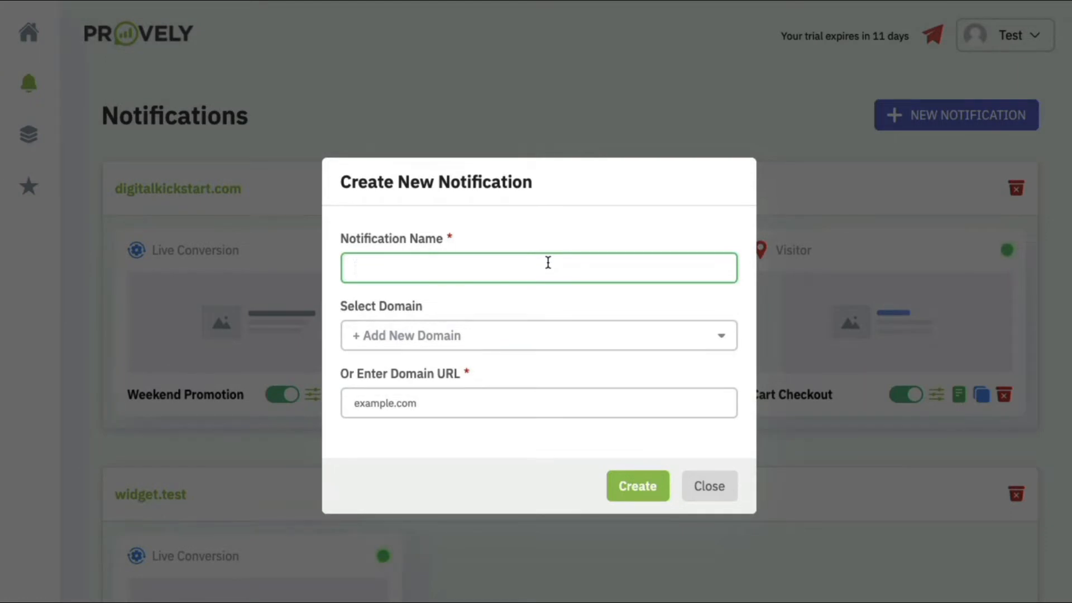
type("Webina")
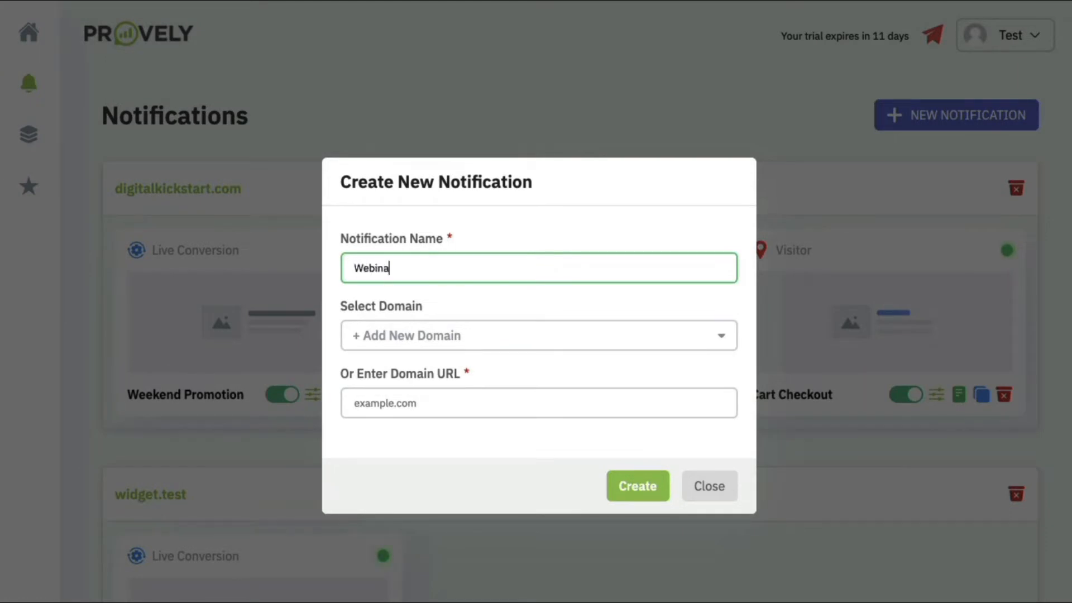
type("r Registration")
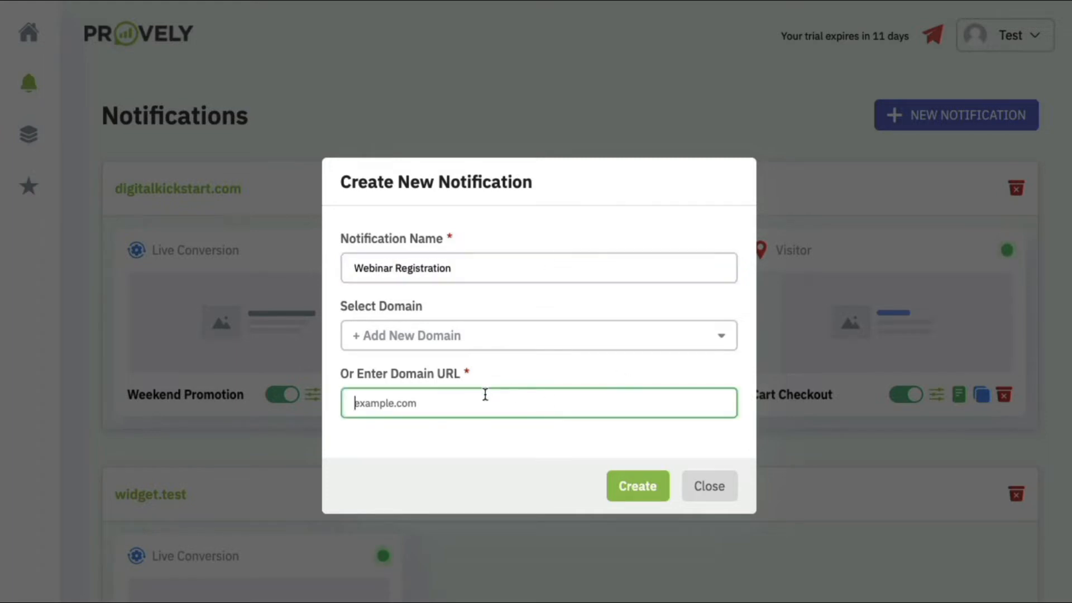
type("cryptm")
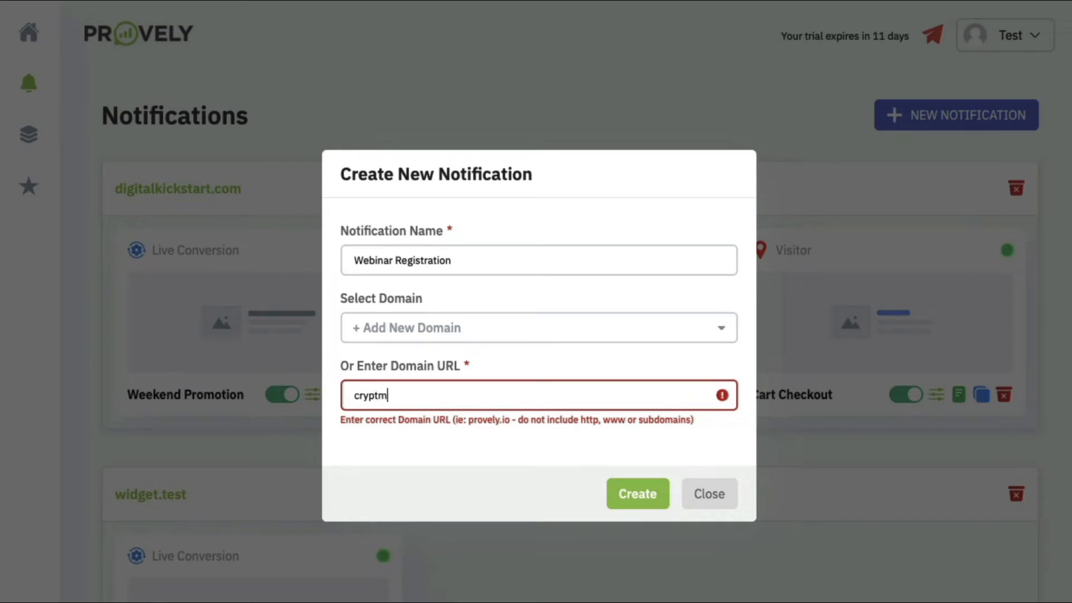
type("oadd")
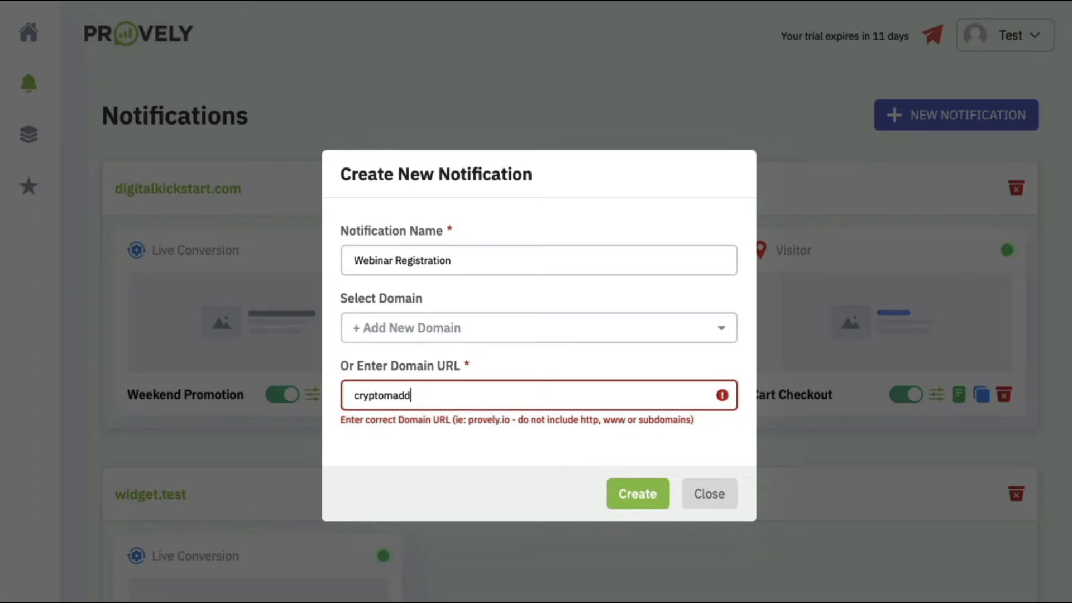
left_click(636, 492)
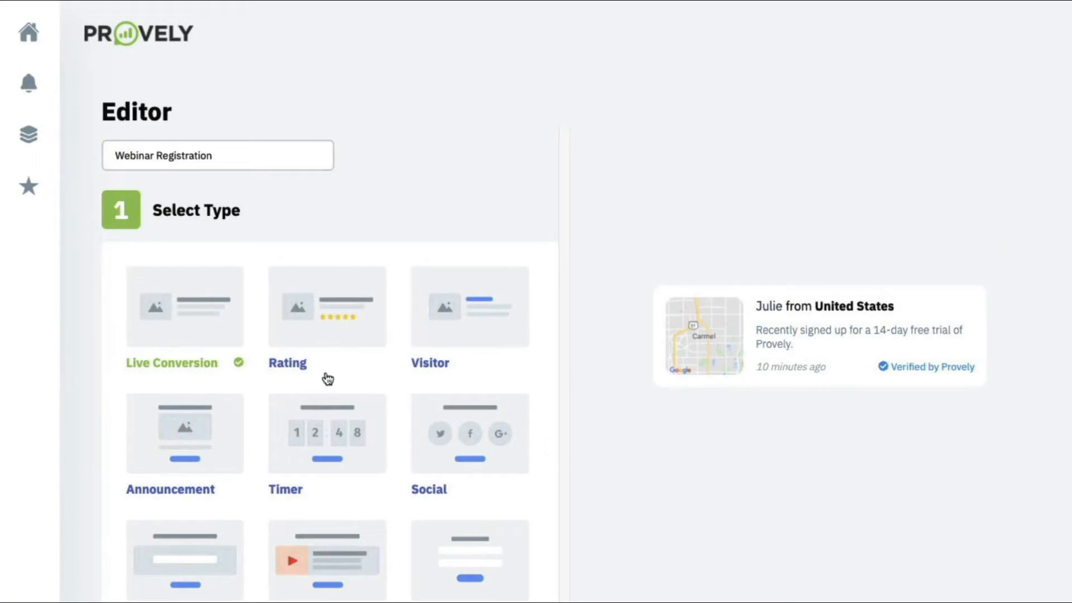
scroll("down", 3)
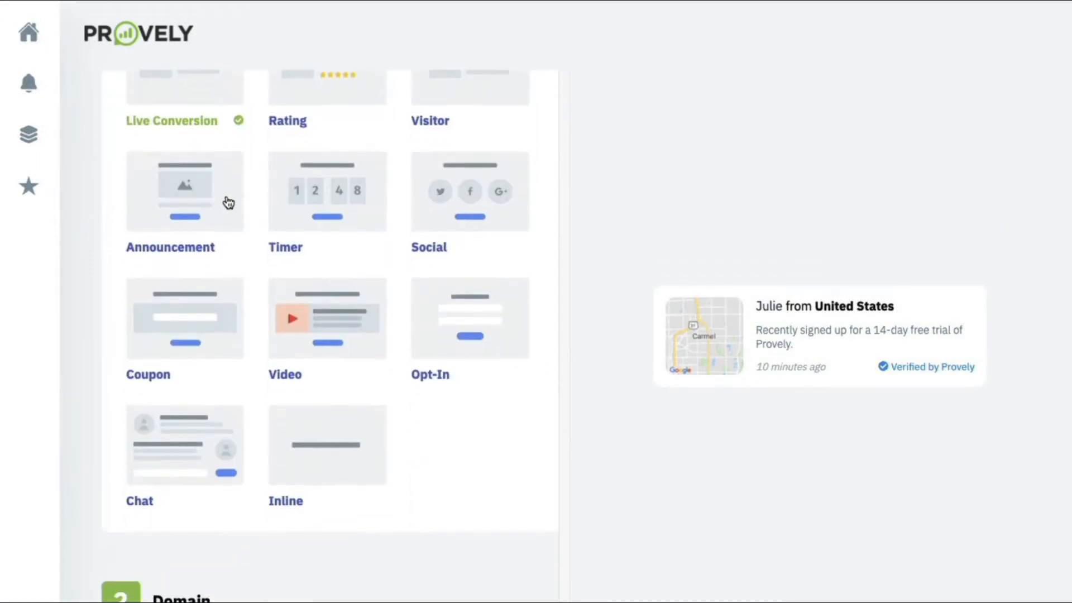
scroll("up", 3)
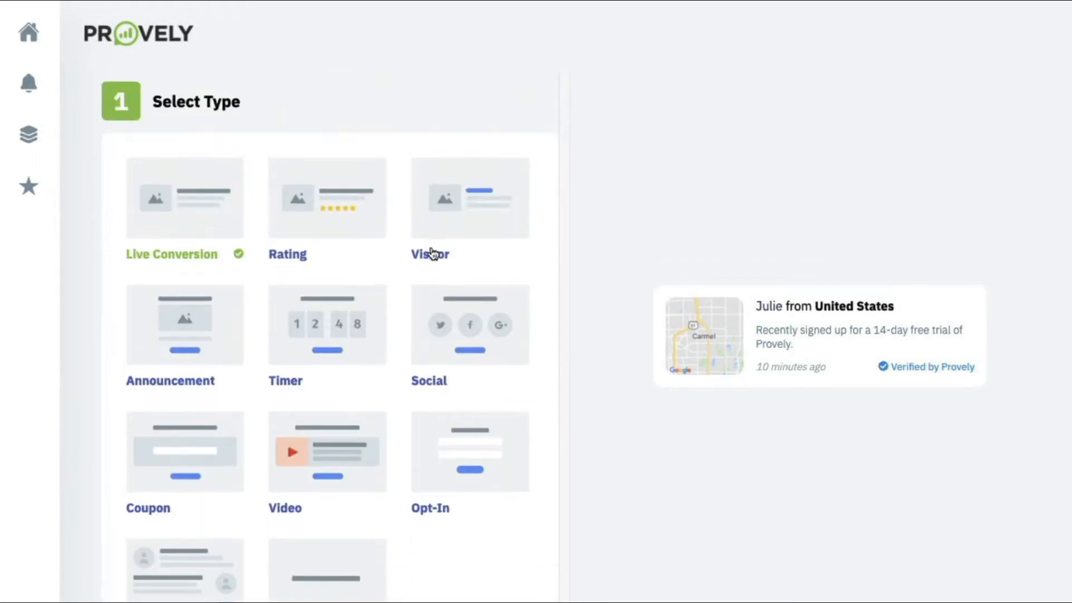
scroll("down", 3)
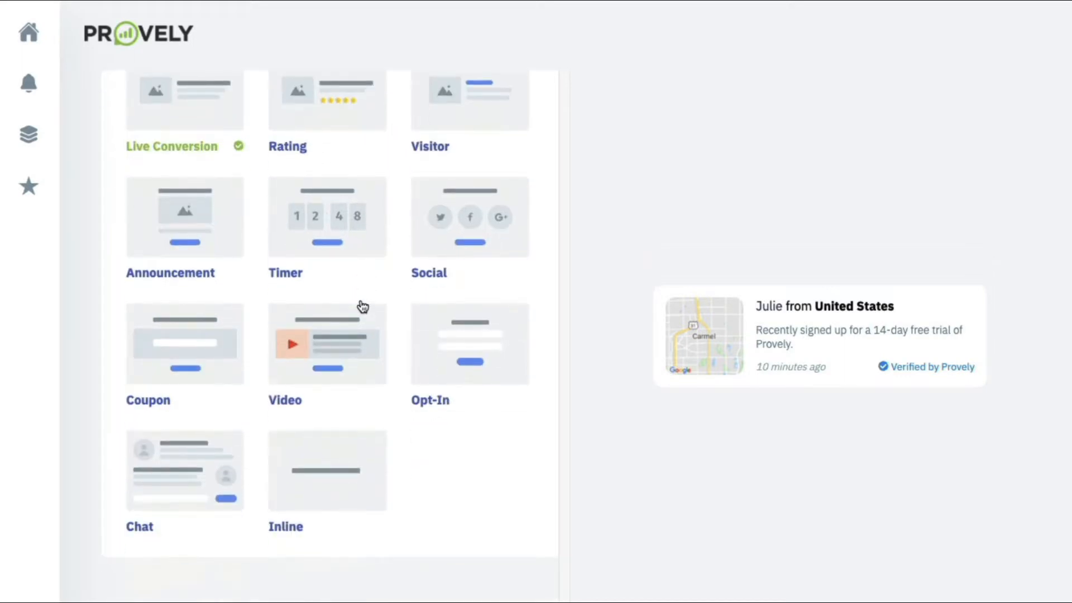
scroll("up", 3)
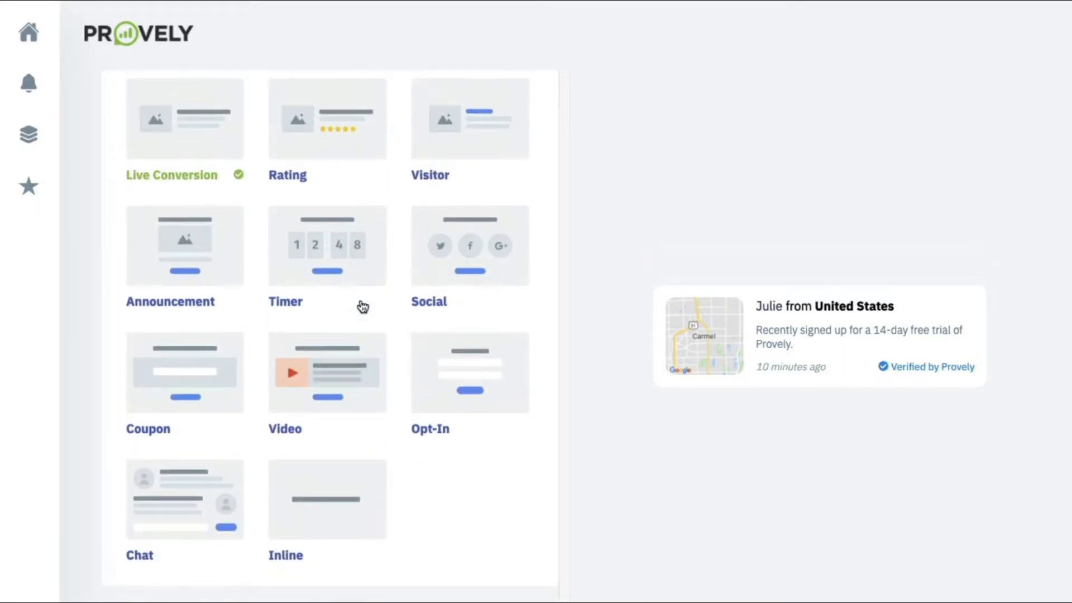
mouse_move(221, 161)
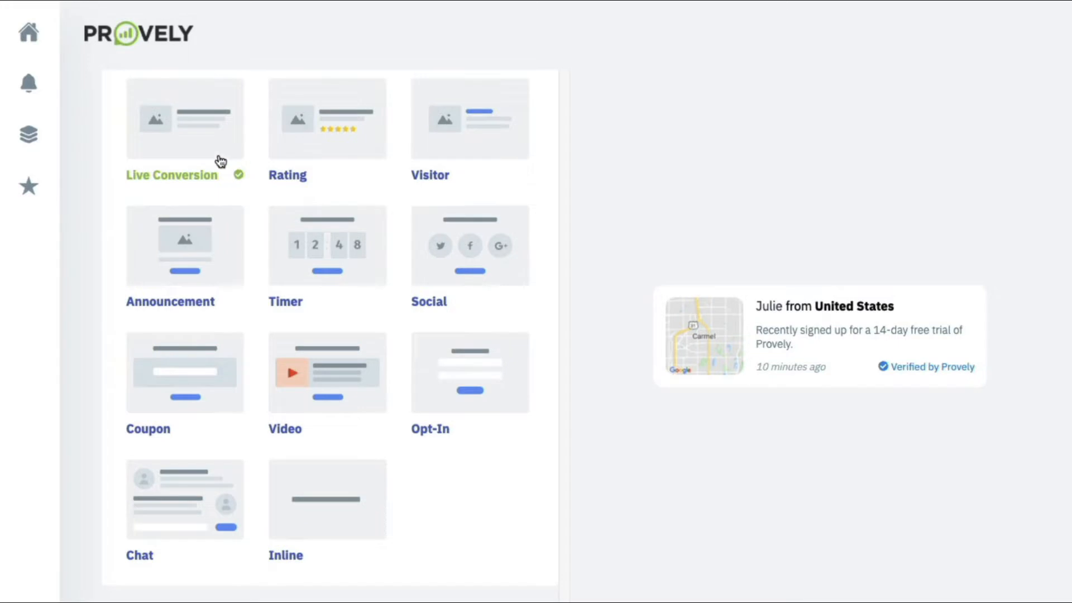
mouse_move(253, 155)
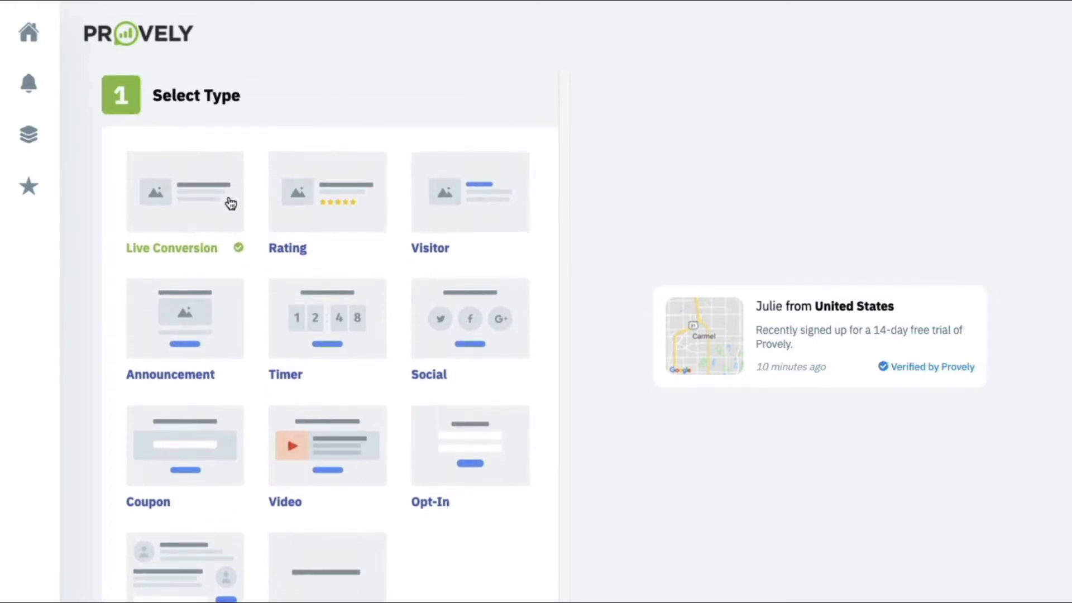
mouse_move(184, 239)
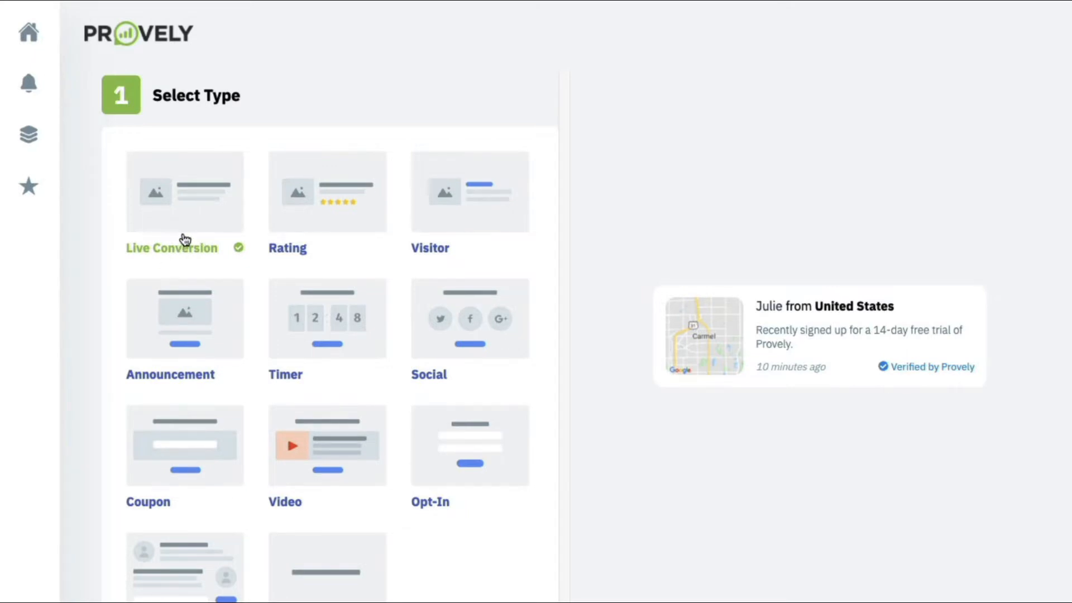
mouse_move(193, 230)
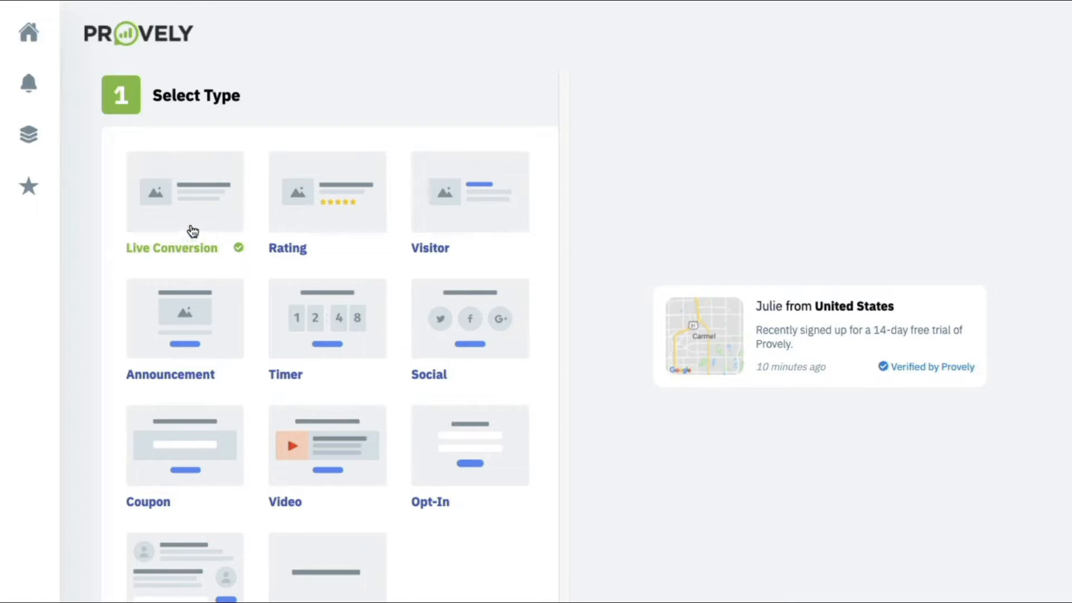
Try the Rating, Visitor, Announcement and Timer types, settling on Social.
left_click(327, 191)
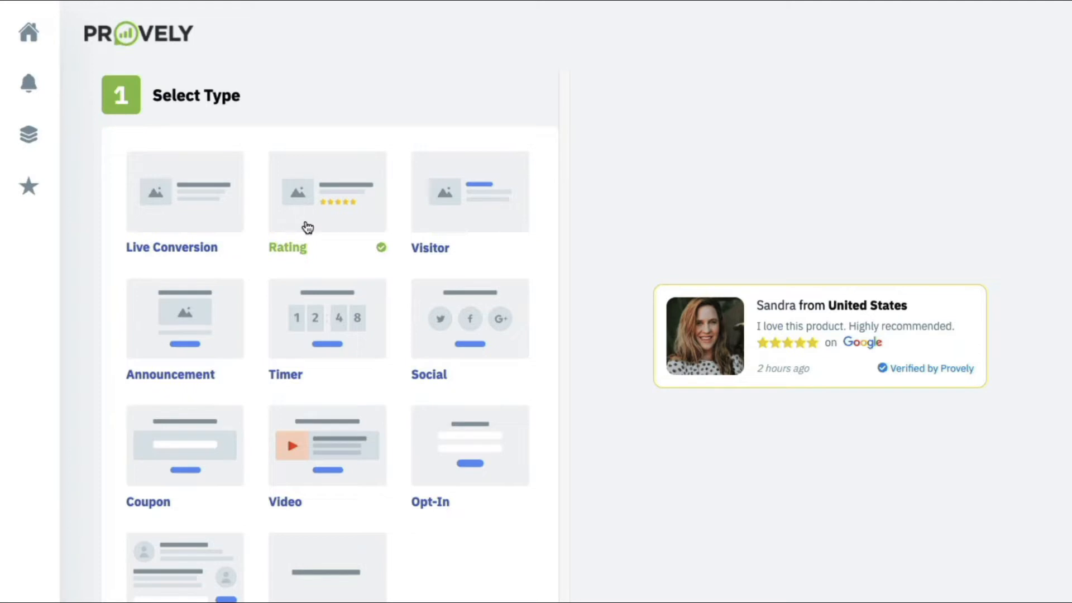
mouse_move(538, 269)
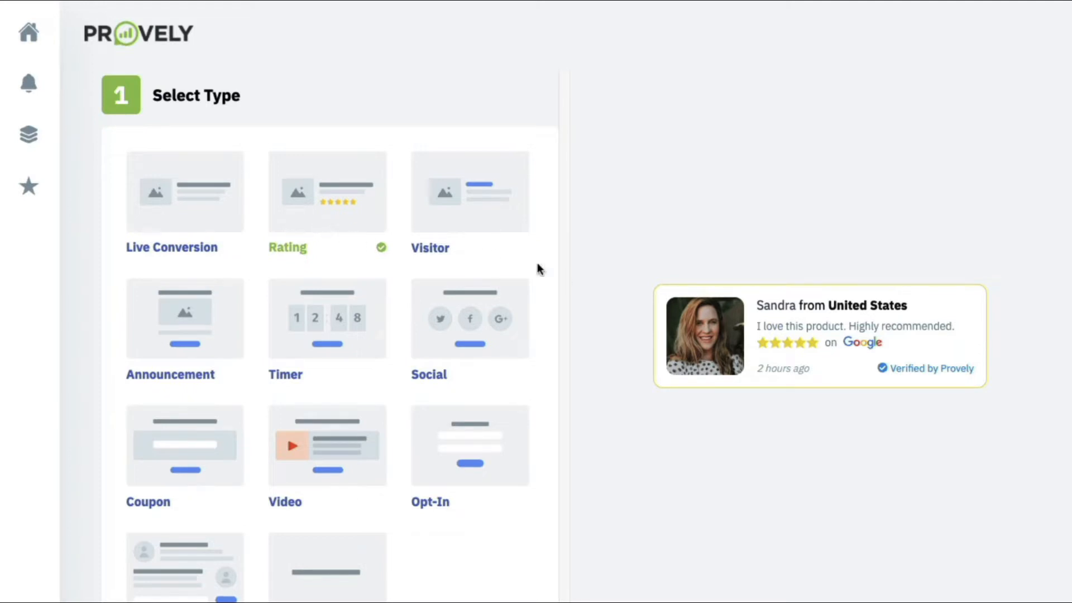
left_click(470, 191)
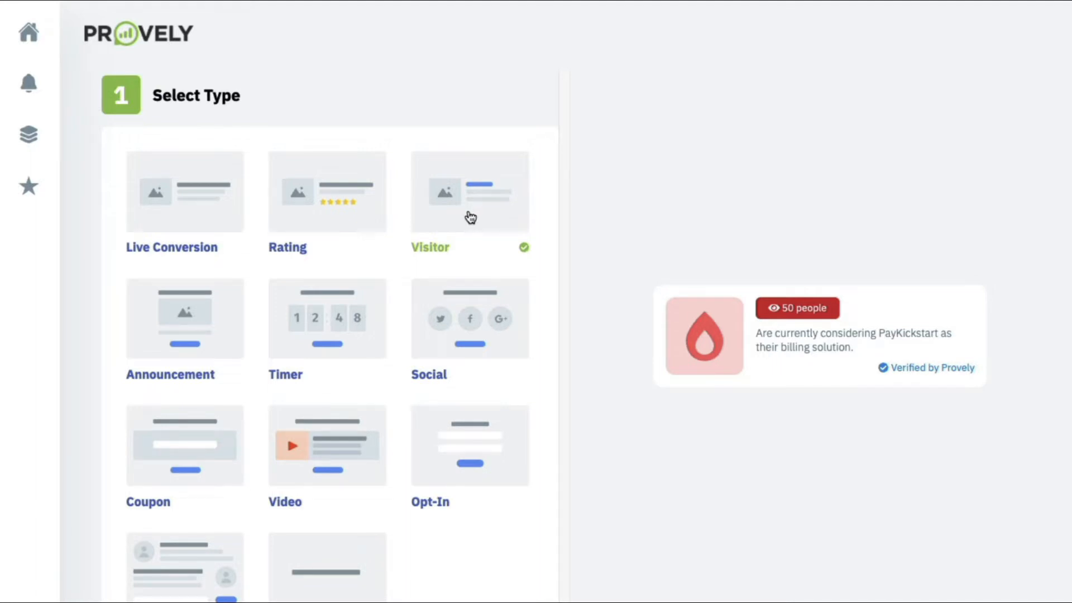
mouse_move(191, 313)
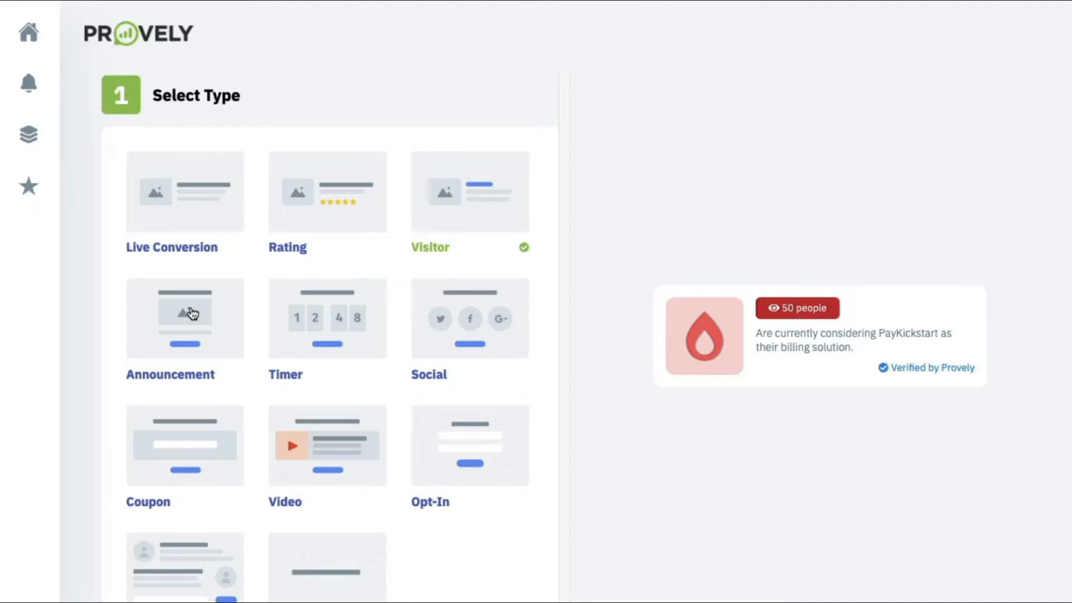
left_click(185, 318)
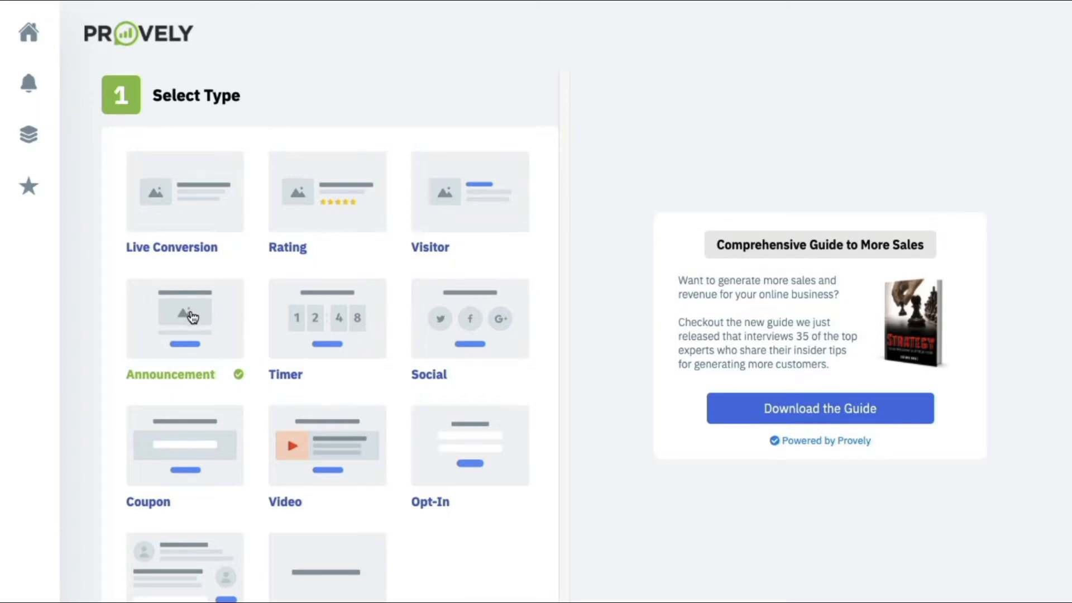
left_click(327, 318)
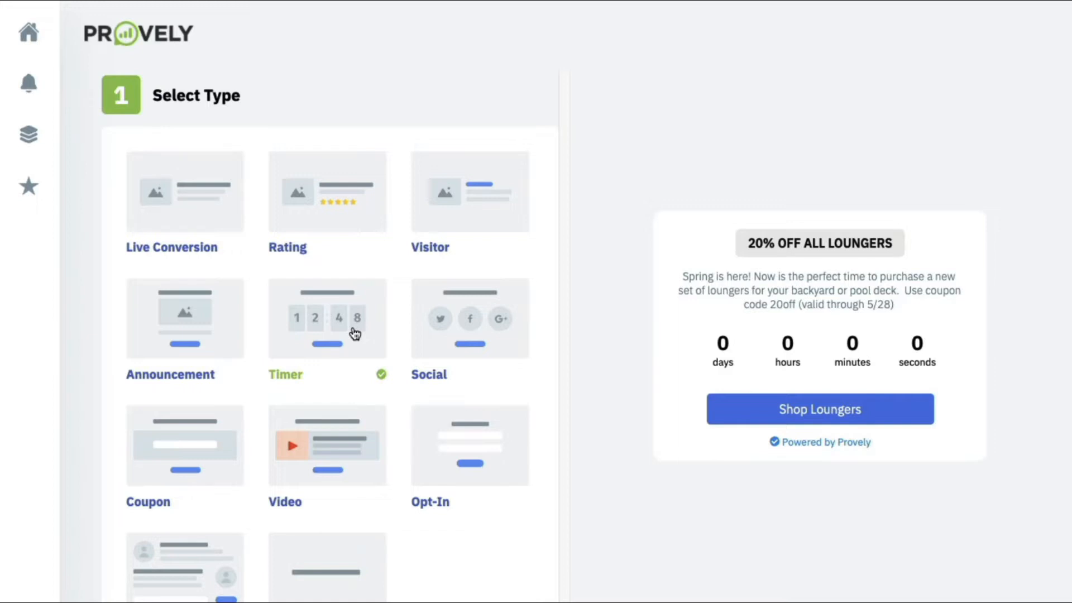
mouse_move(468, 343)
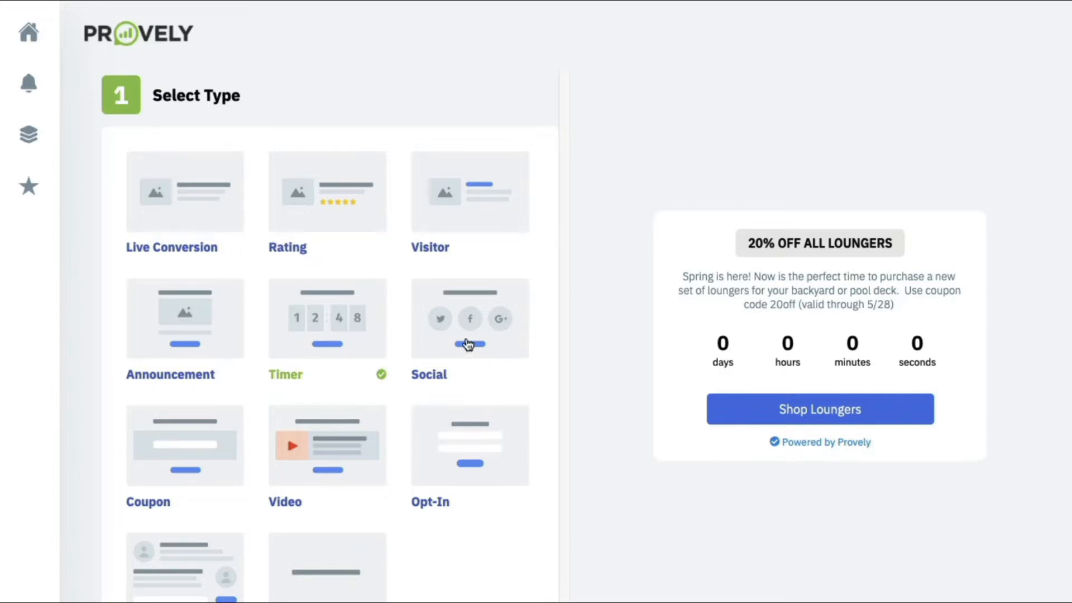
left_click(470, 318)
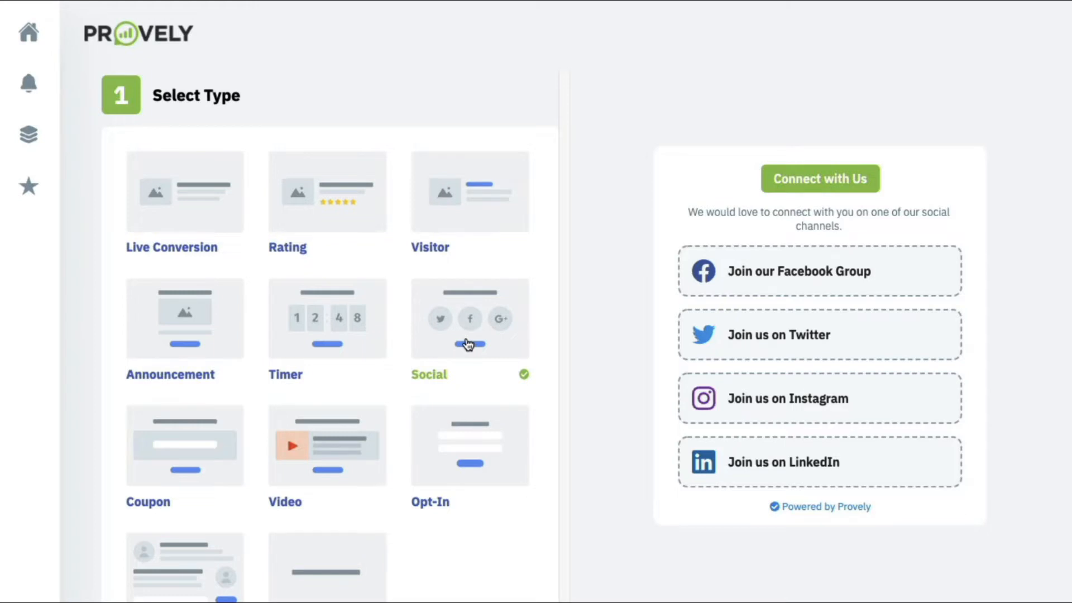
Try the Coupon, Video, Opt-In and Chat types, settling on Inline.
scroll("down", 3)
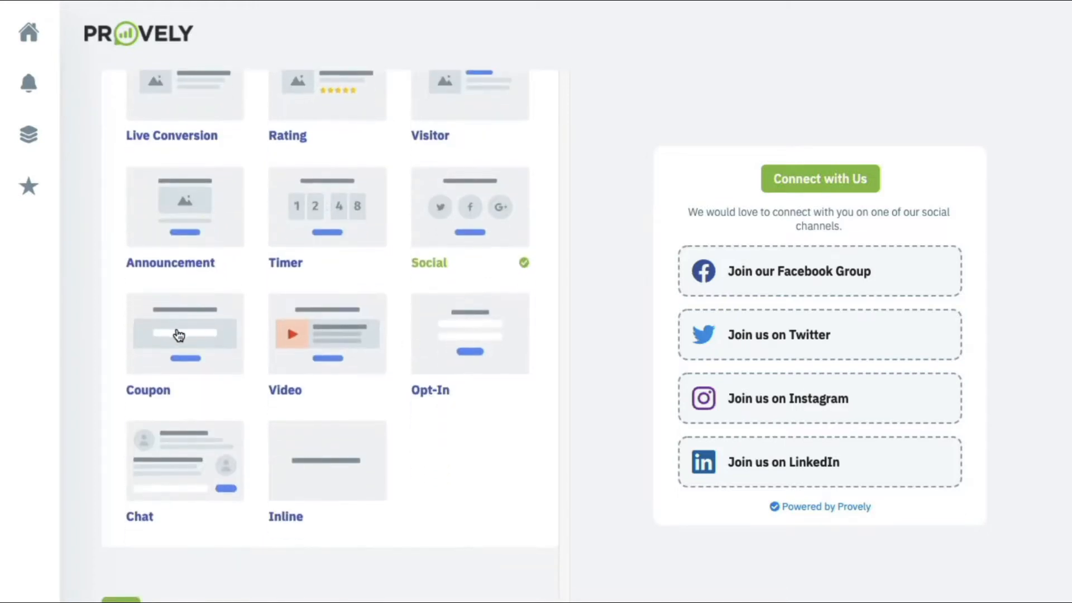
left_click(184, 332)
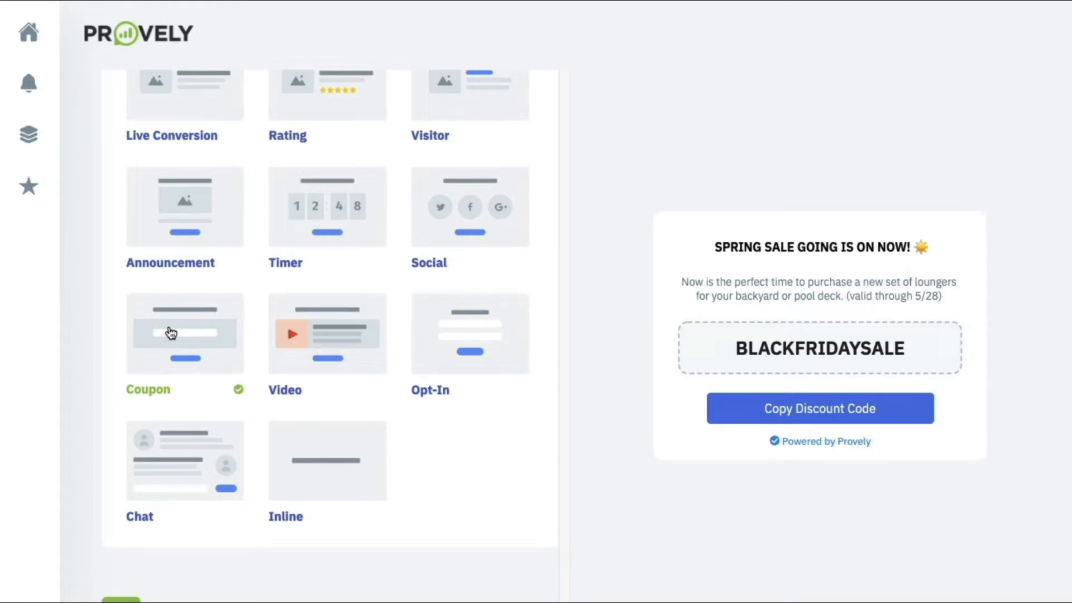
left_click(327, 333)
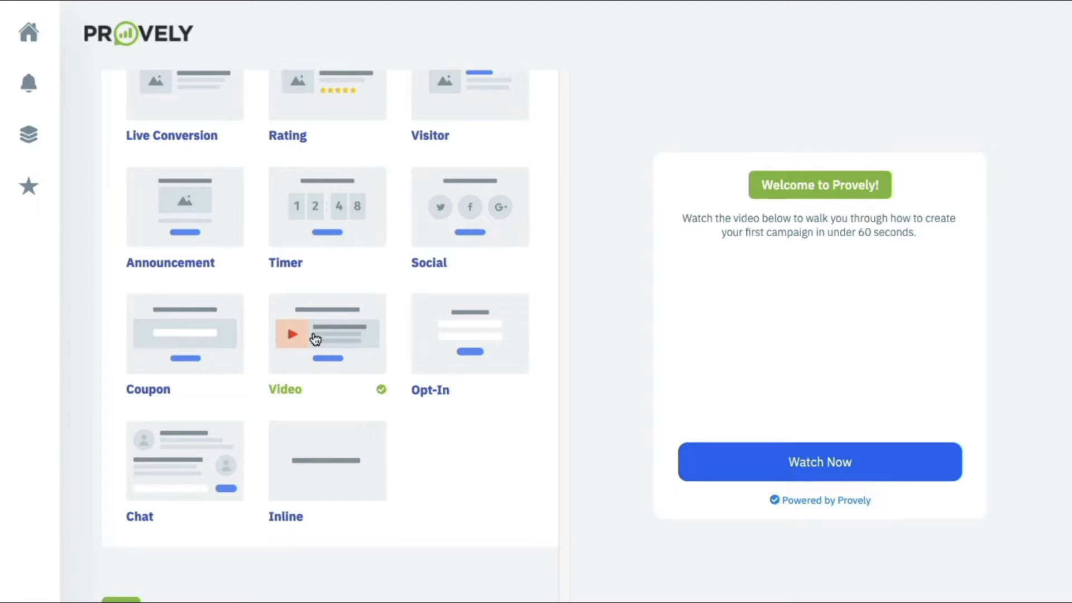
left_click(470, 333)
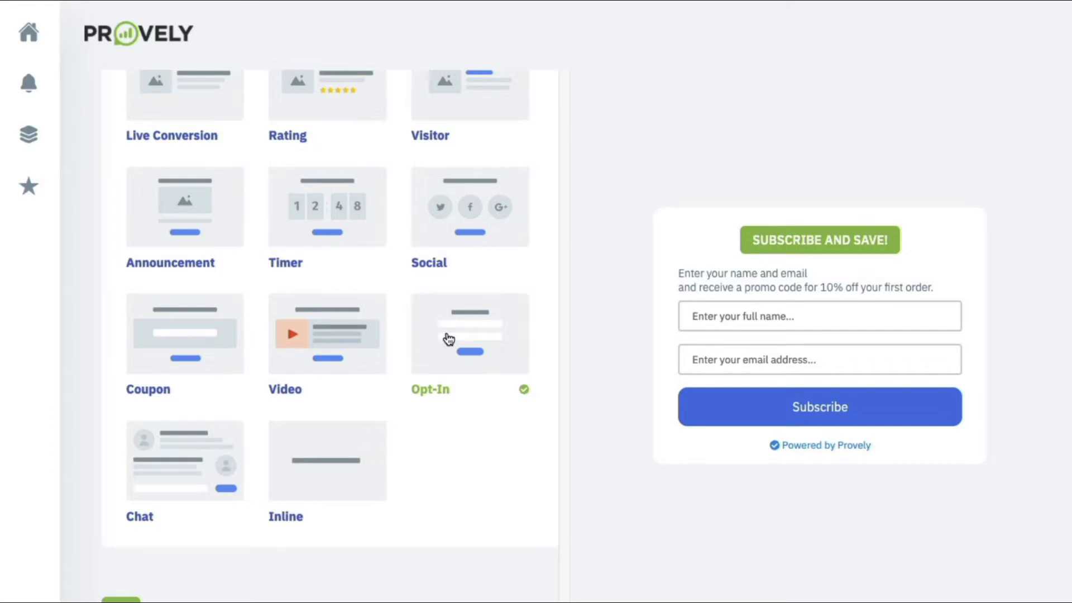
left_click(184, 460)
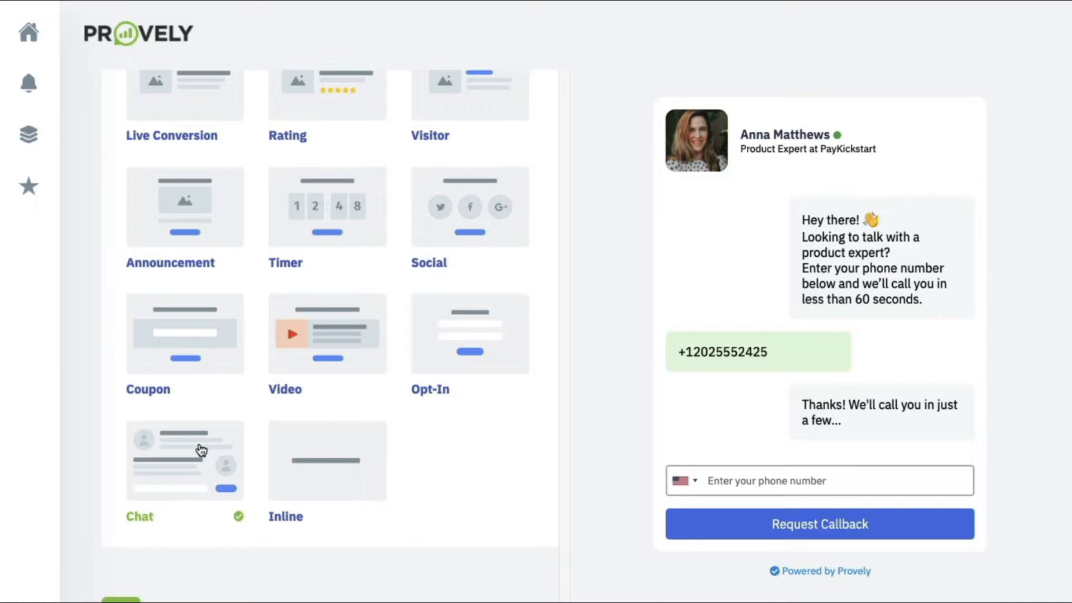
mouse_move(308, 450)
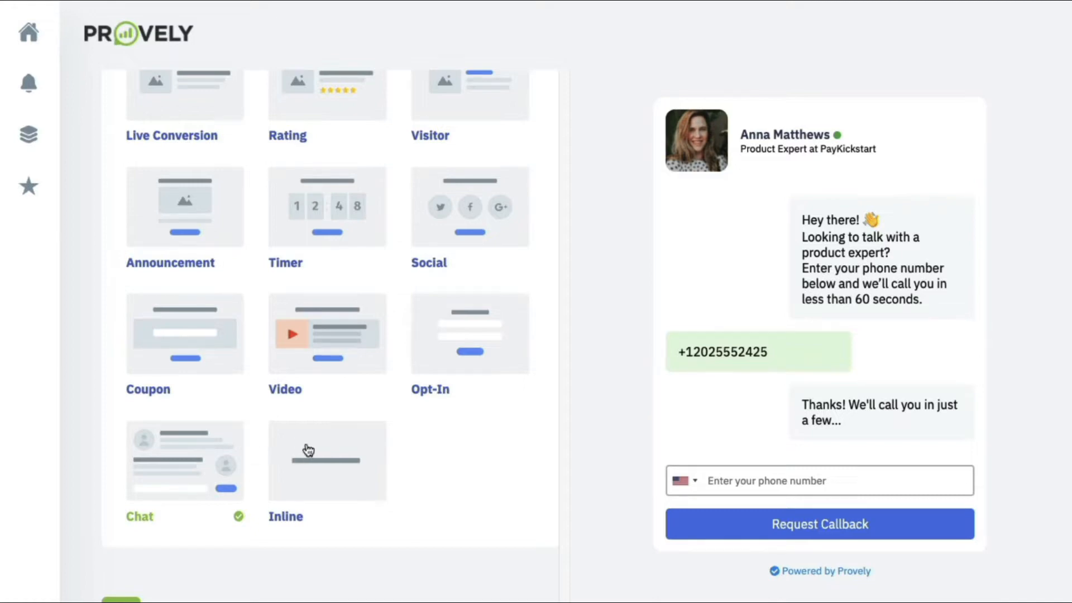
left_click(327, 459)
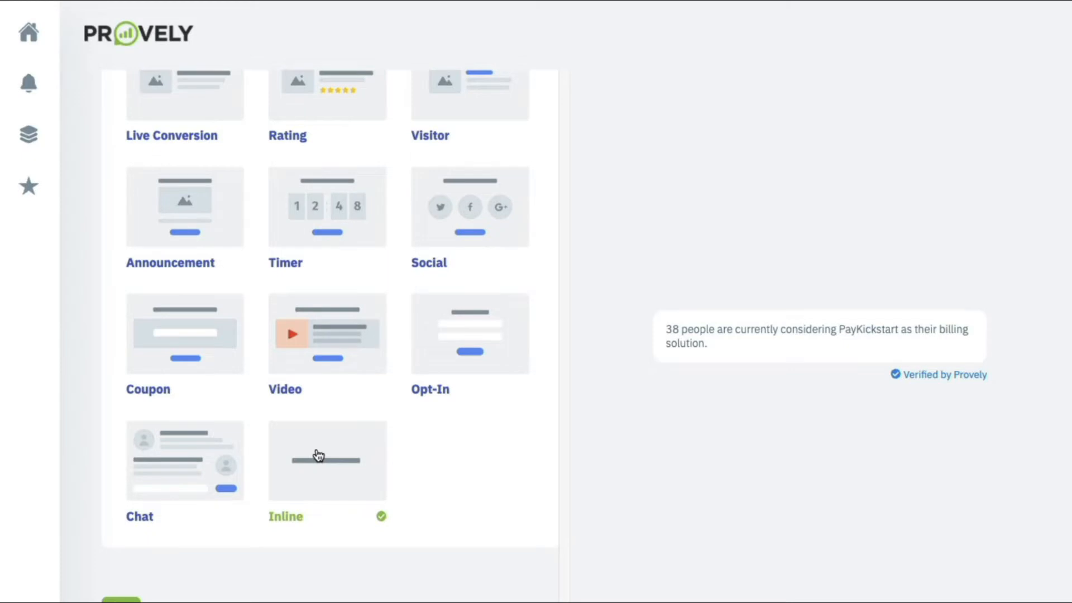
Return to Live Conversion and scroll past the Domain section to the Widget Design settings.
scroll("up", 3)
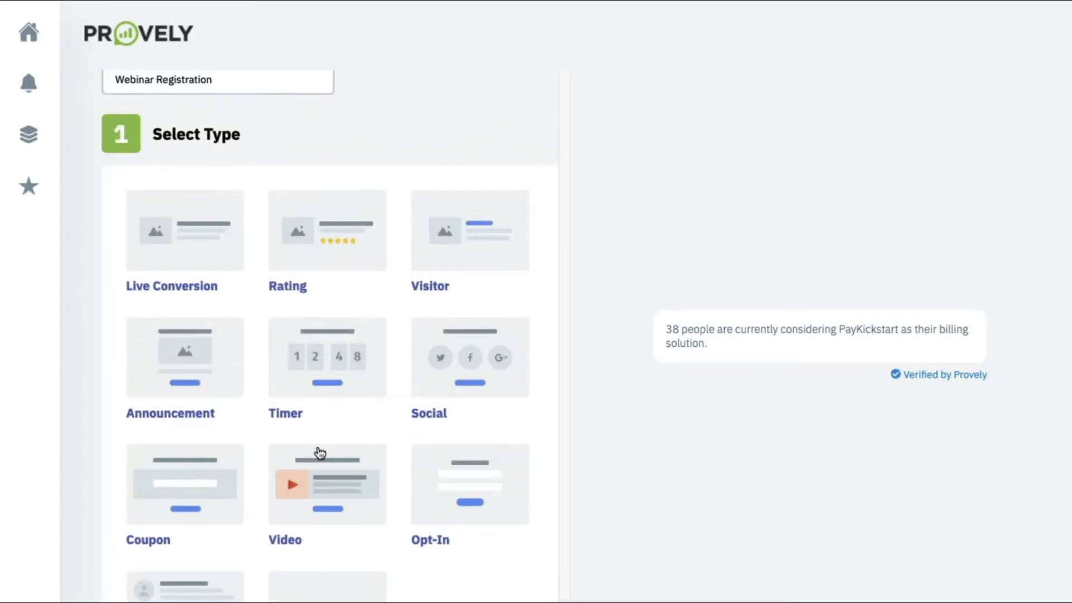
mouse_move(245, 279)
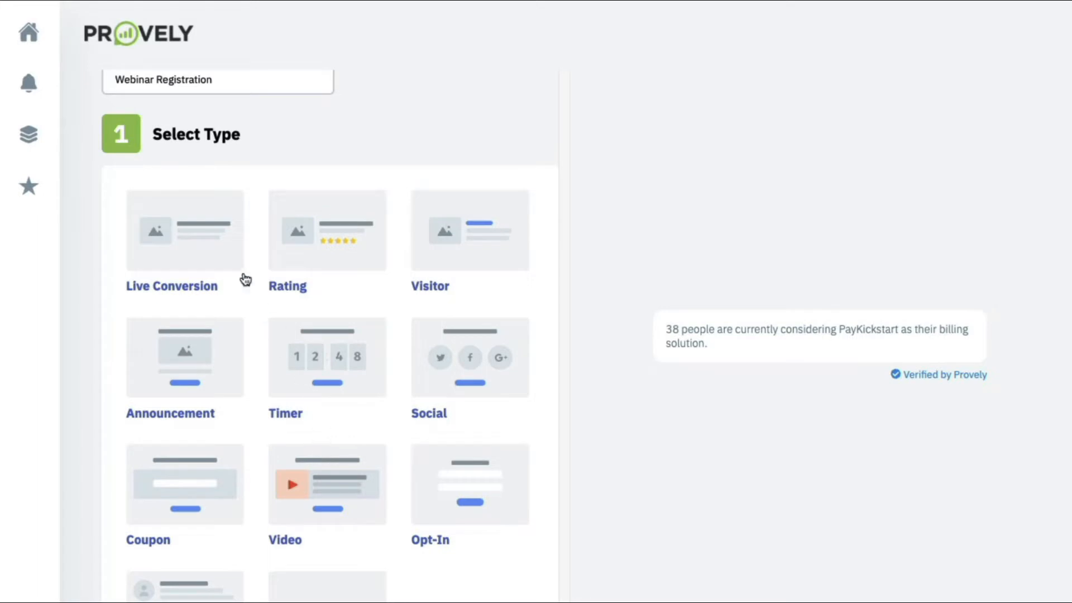
mouse_move(217, 241)
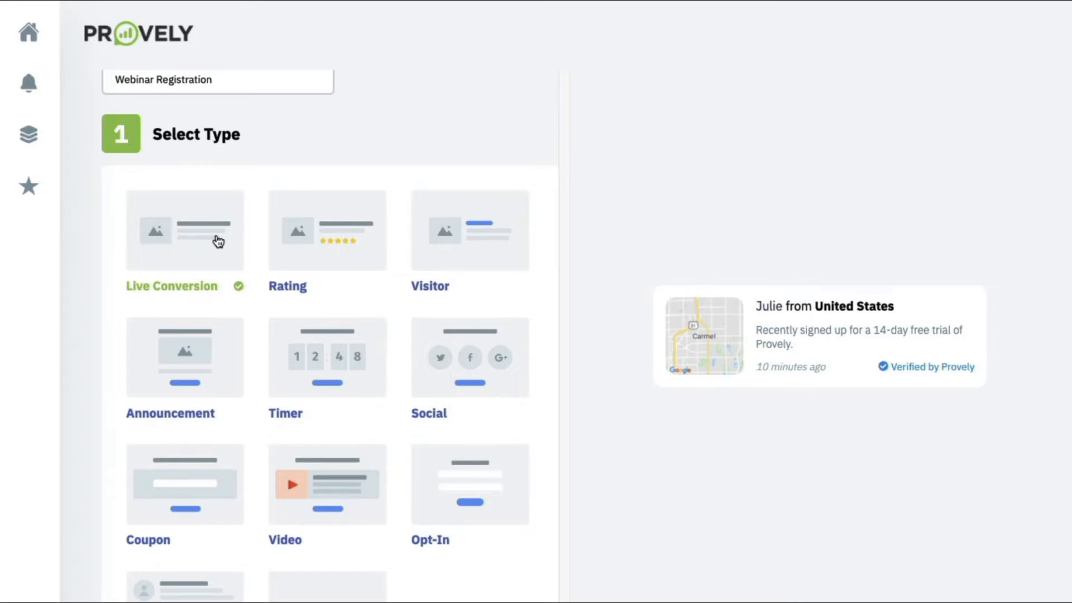
scroll("down", 3)
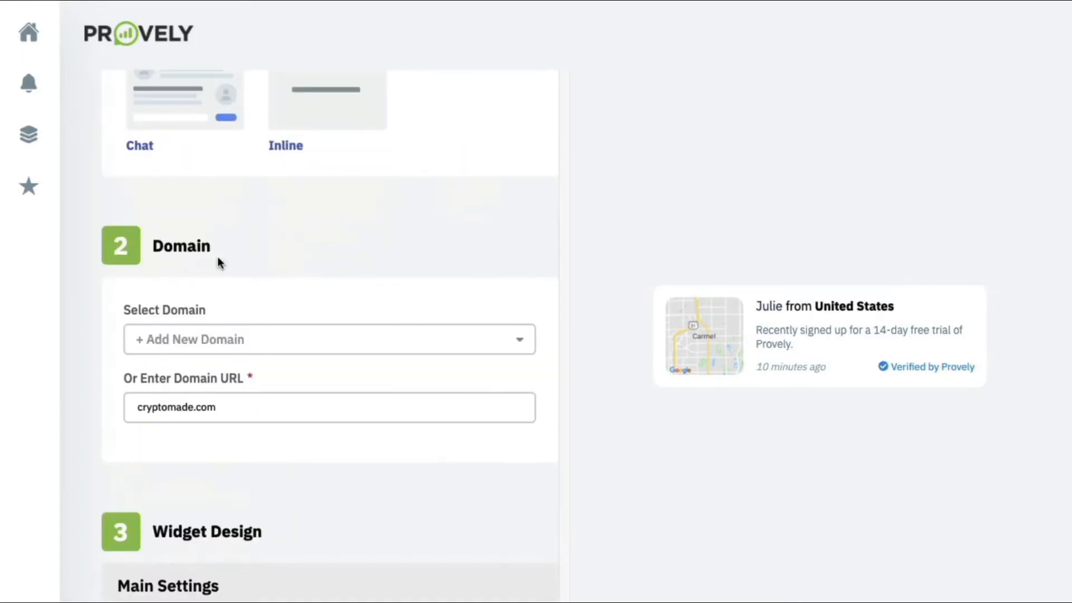
scroll("down", 3)
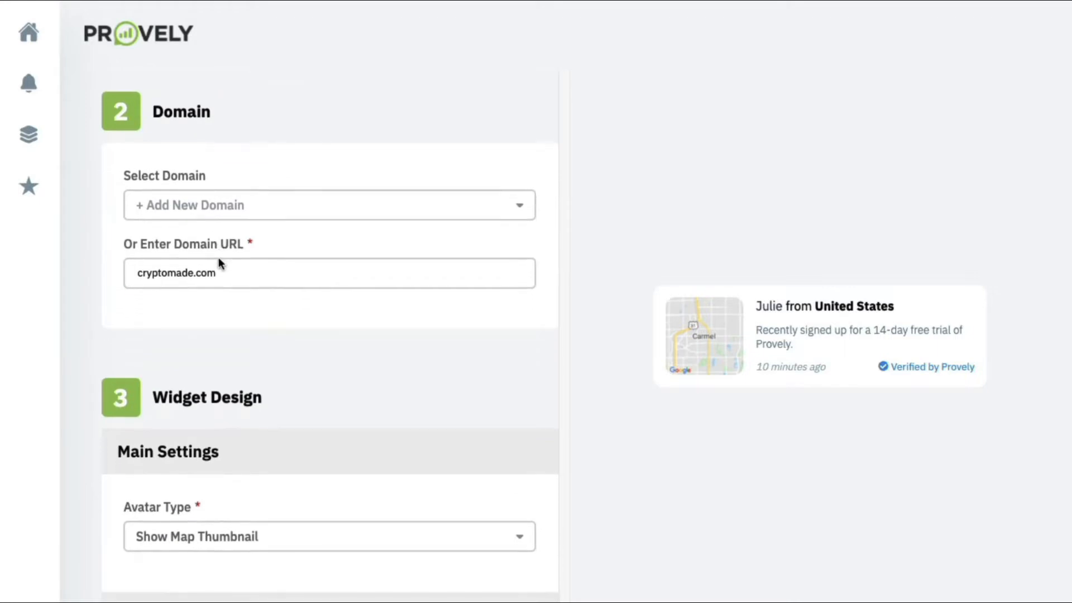
scroll("down", 3)
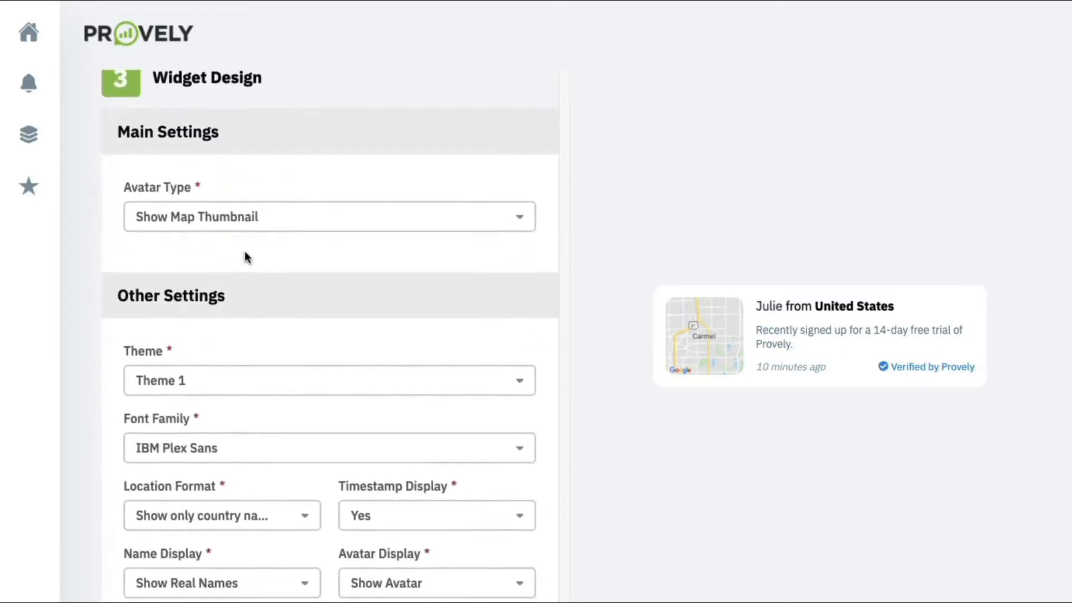
scroll("up", 3)
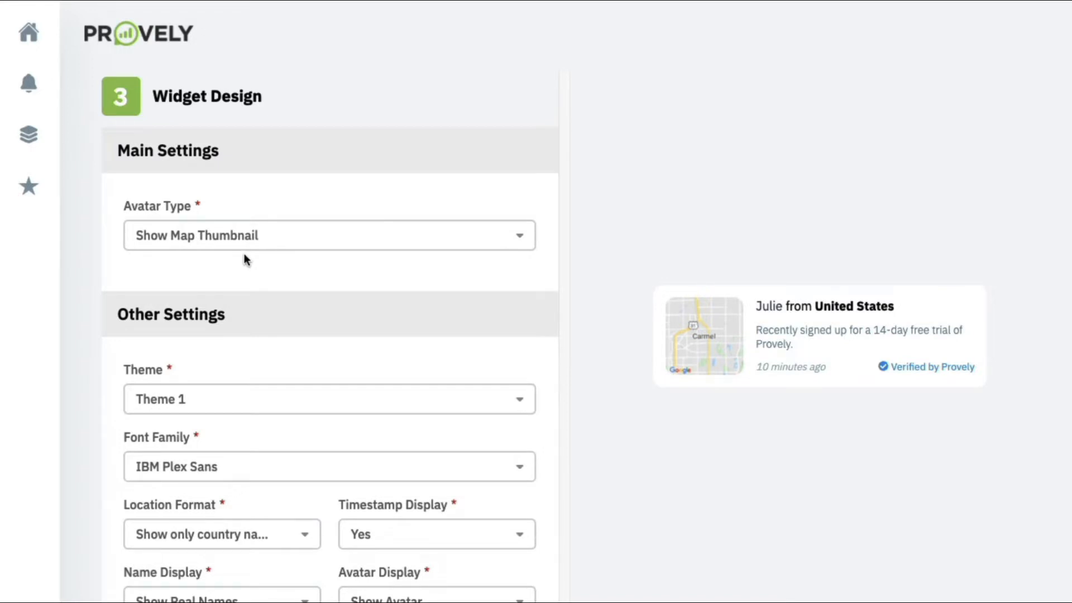
Keep the map thumbnail avatar, country-only location, hidden real names and the avatar shown.
left_click(329, 234)
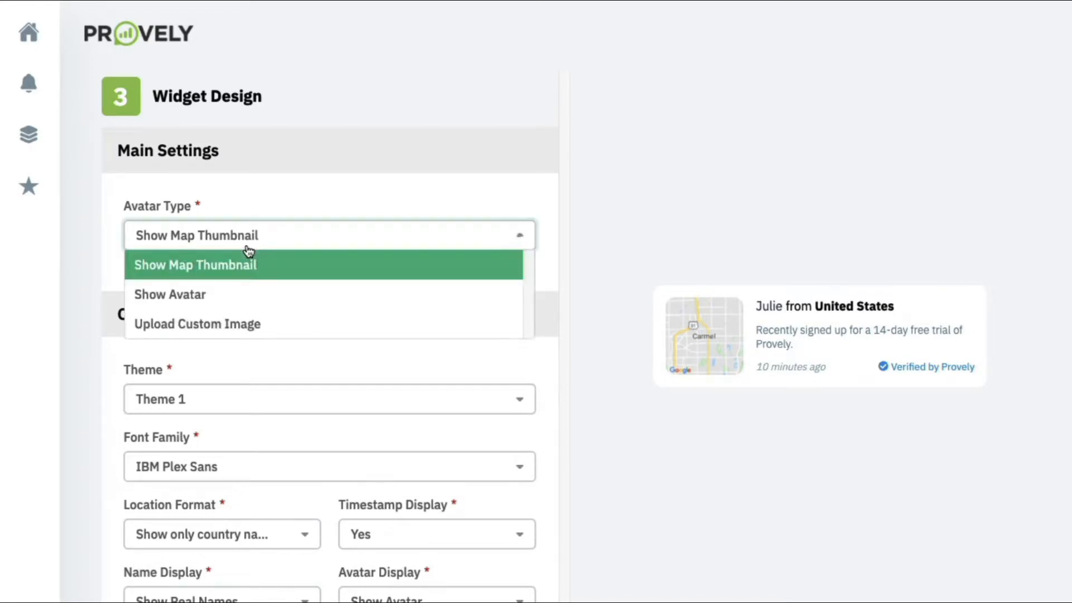
mouse_move(644, 354)
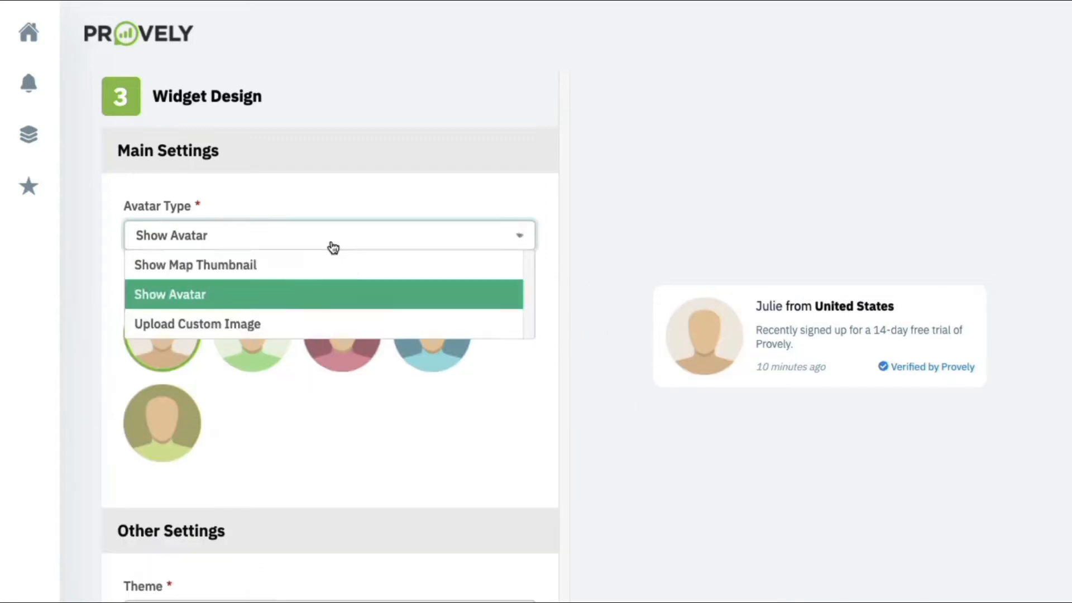
mouse_move(235, 336)
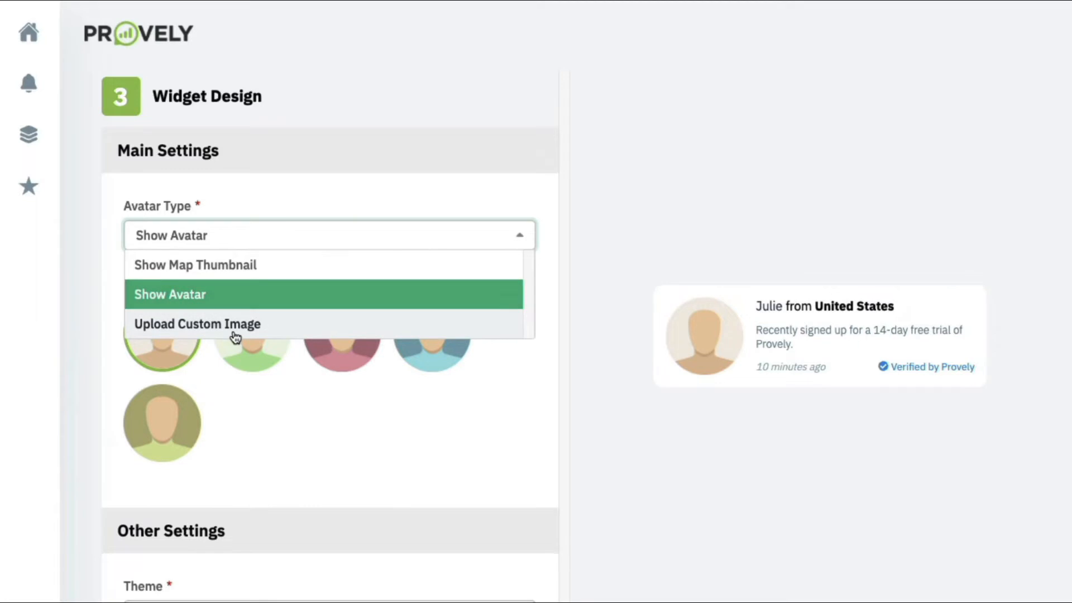
mouse_move(362, 266)
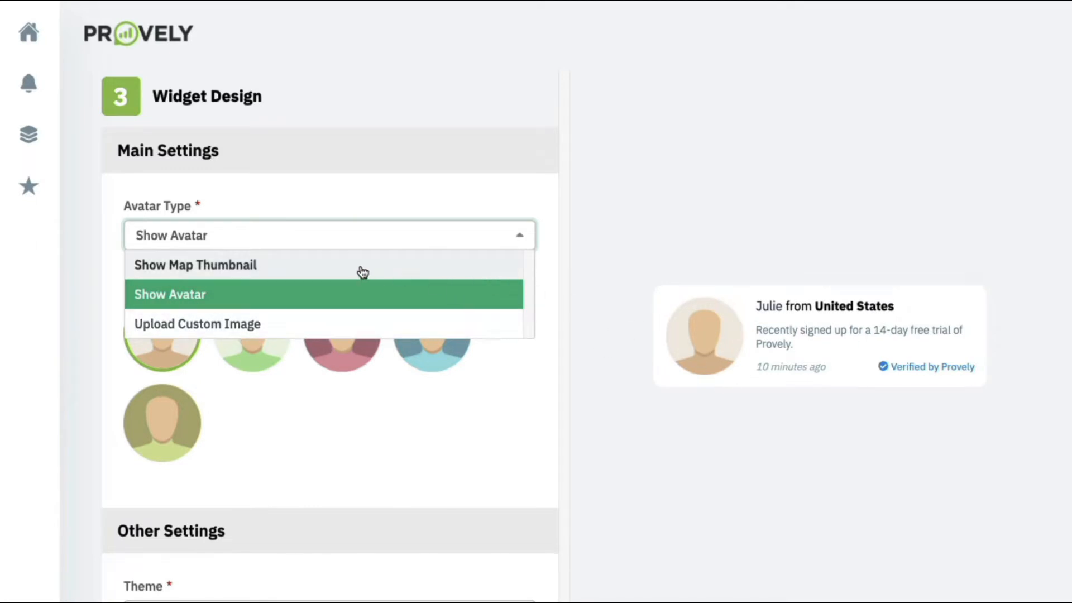
mouse_move(336, 271)
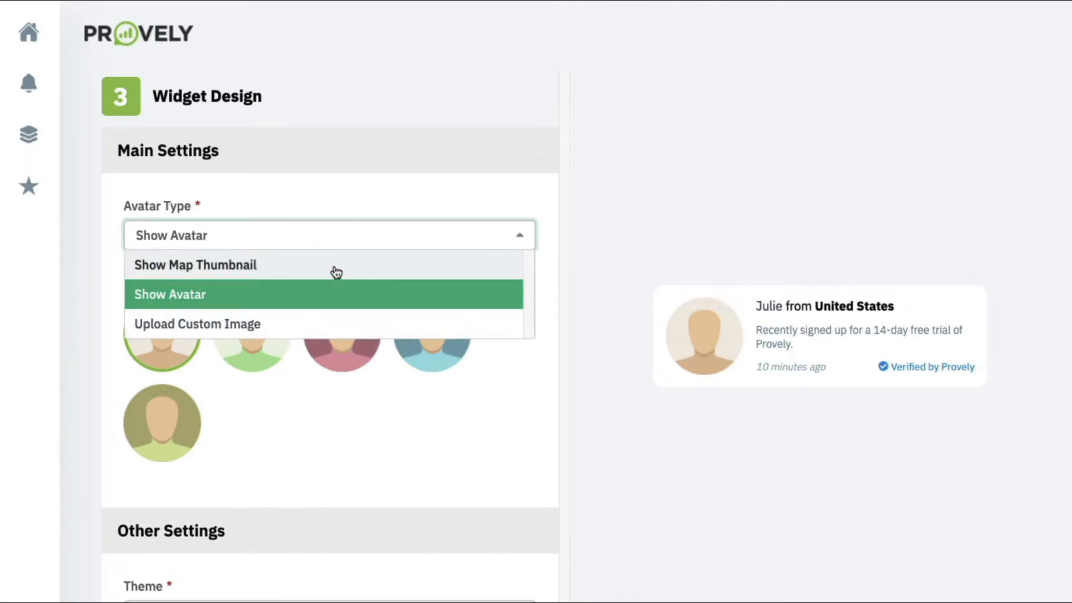
left_click(194, 264)
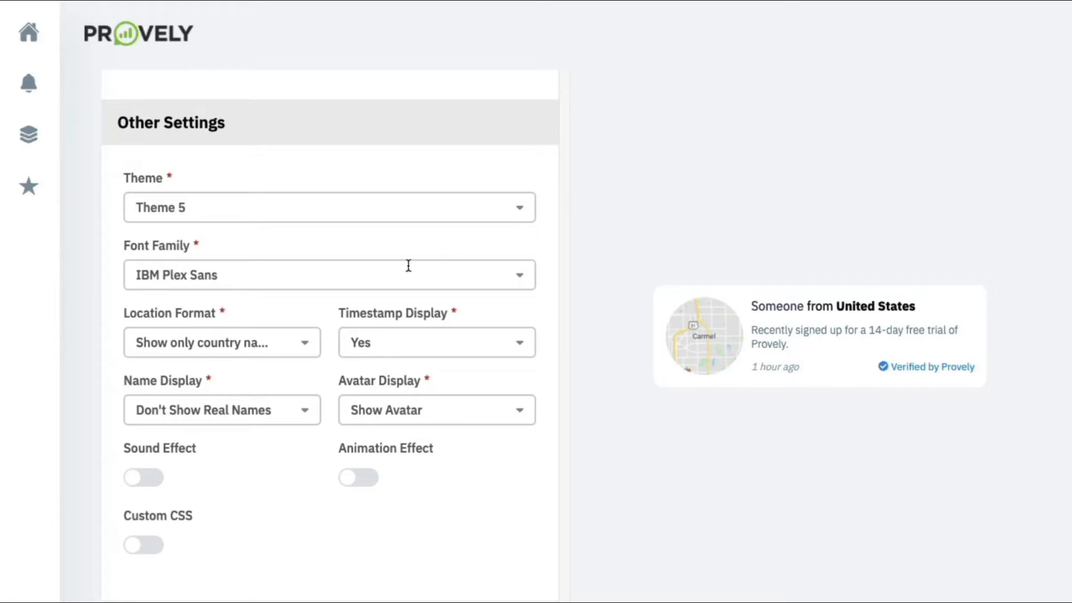
left_click(220, 343)
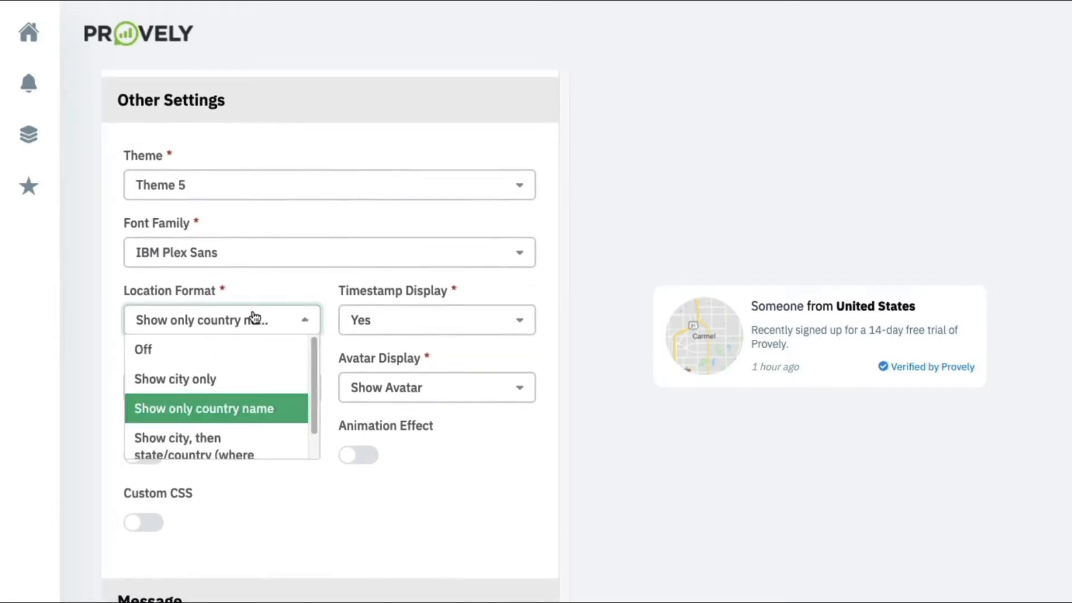
mouse_move(258, 358)
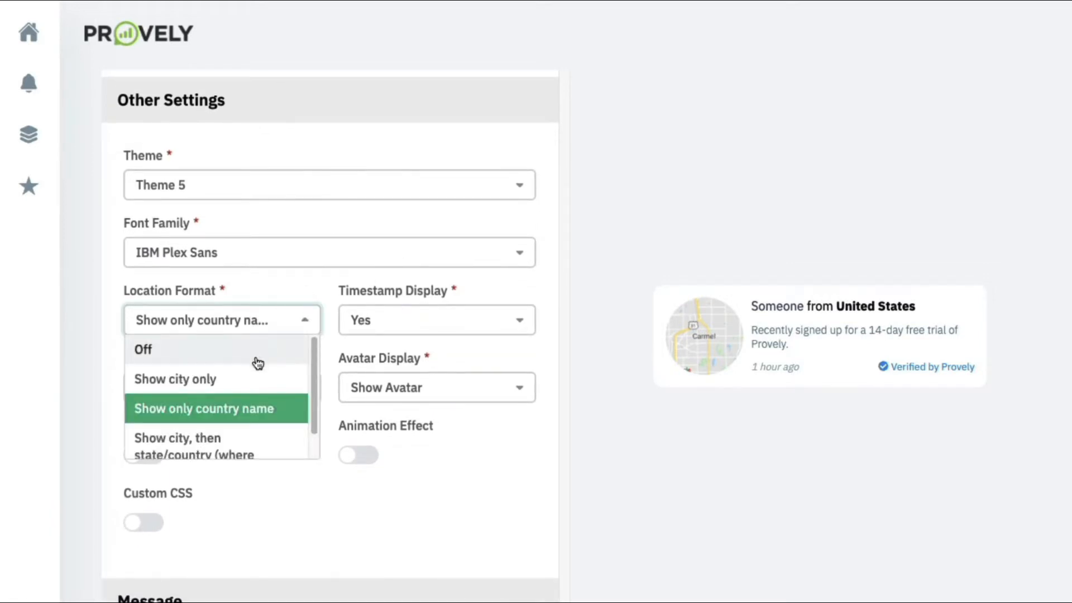
scroll("down", 3)
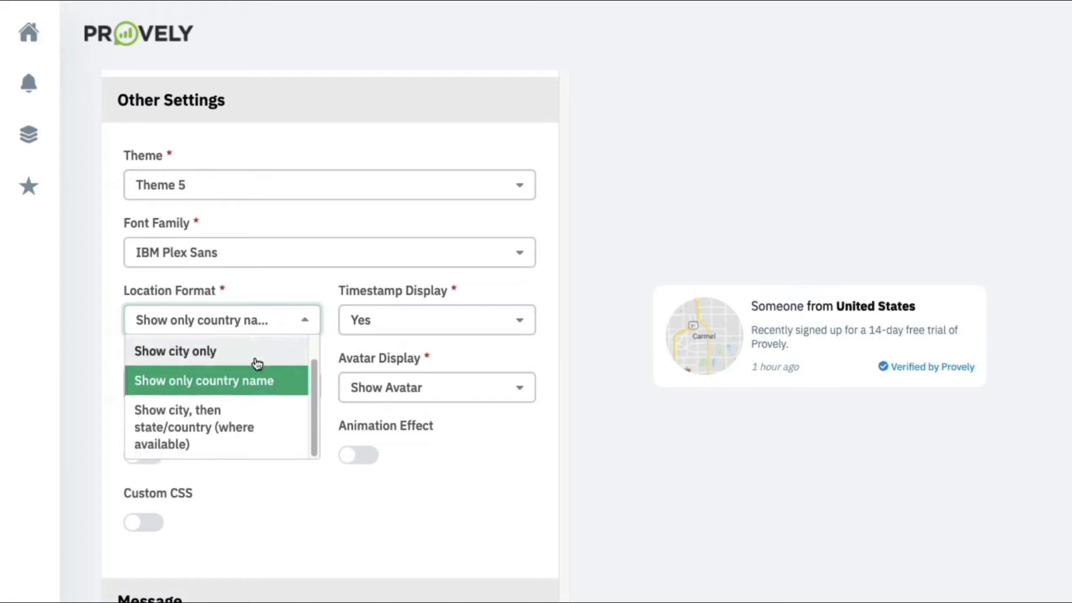
left_click(436, 320)
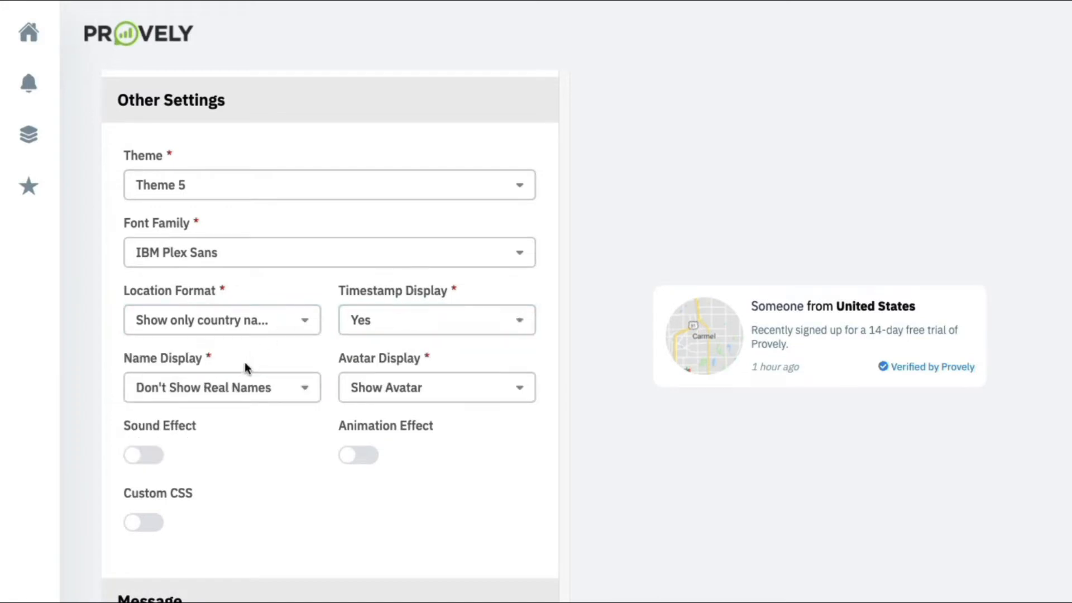
left_click(221, 388)
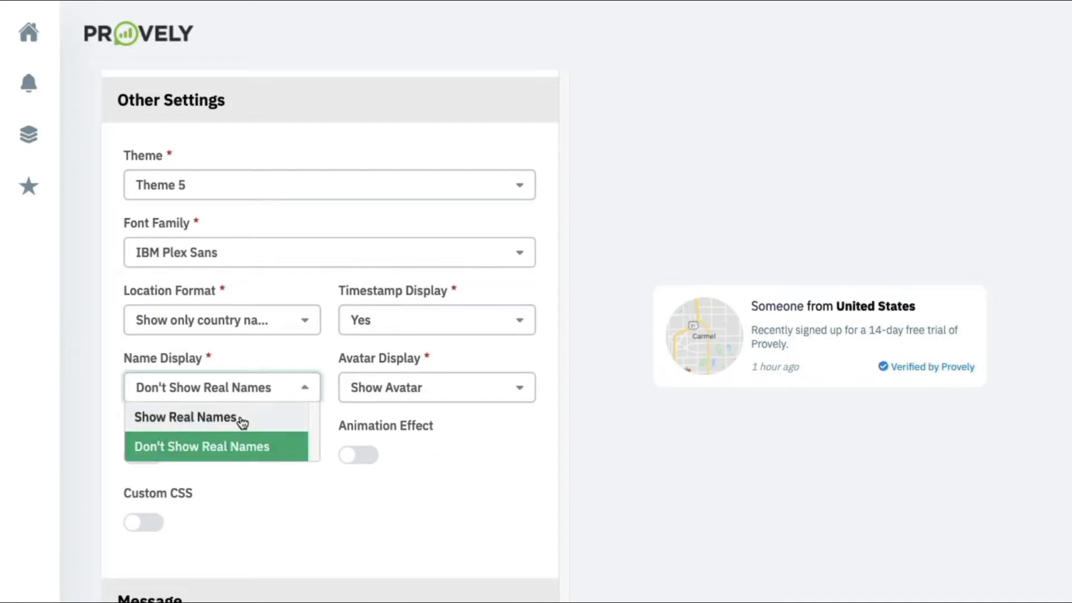
left_click(436, 388)
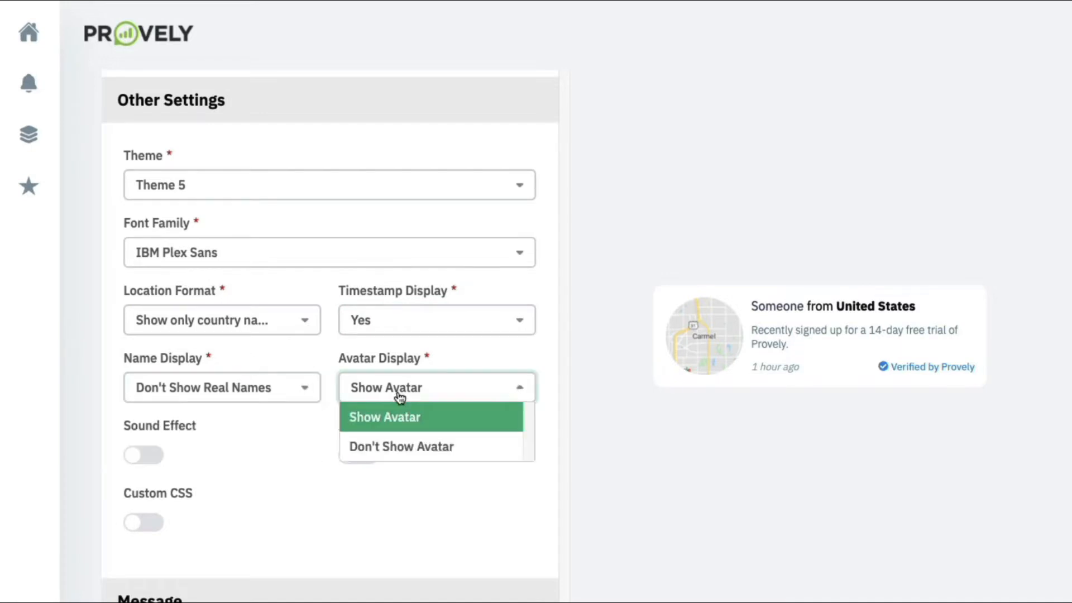
left_click(383, 417)
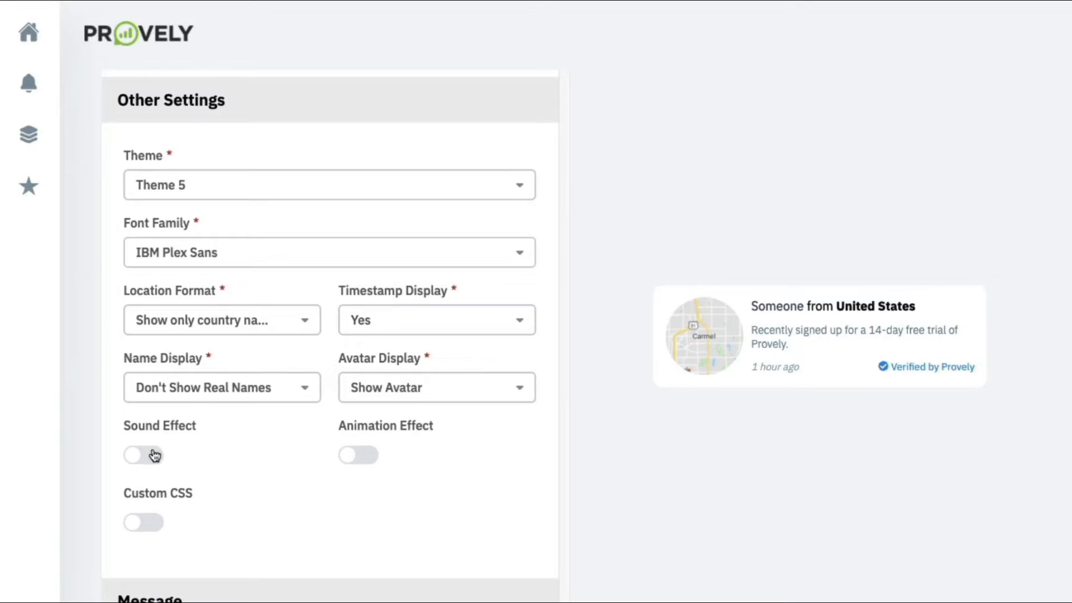
Try the Achievement sound and Flash animation, then leave sound and animation off.
left_click(143, 454)
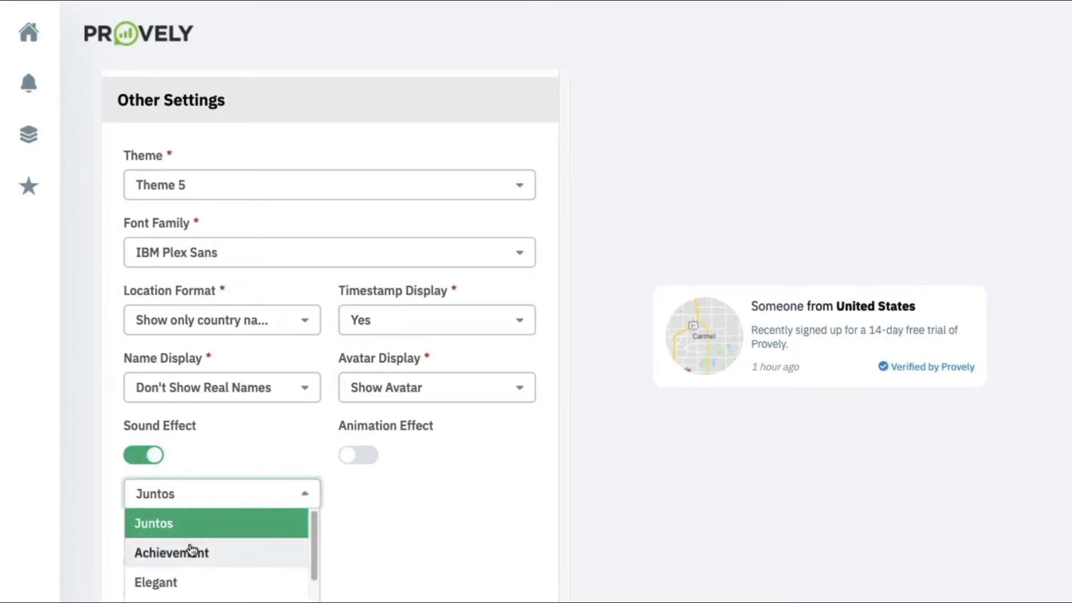
left_click(171, 553)
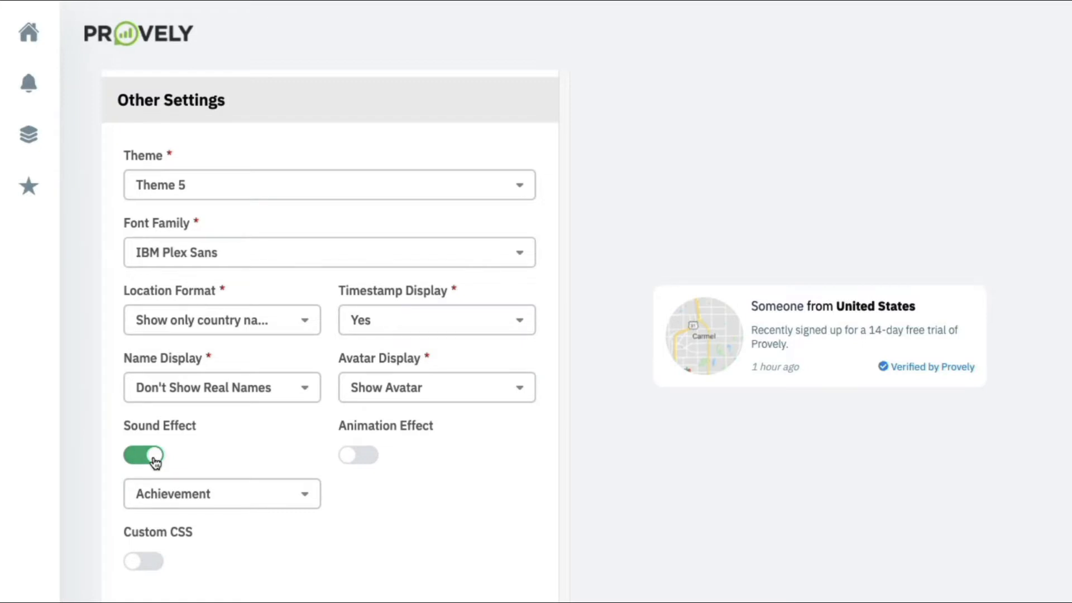
left_click(144, 454)
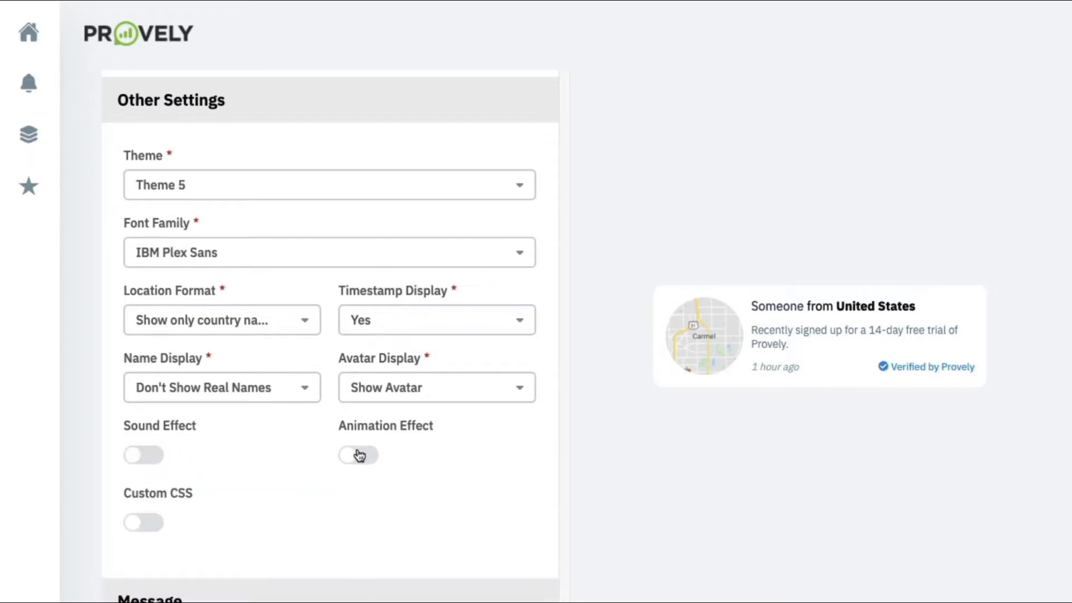
left_click(357, 454)
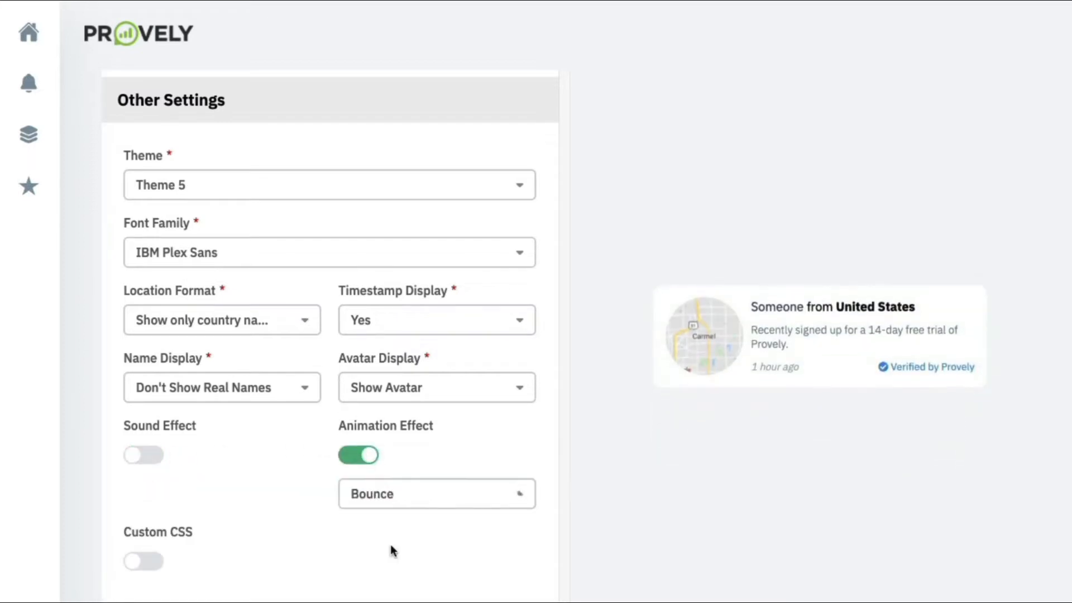
left_click(437, 492)
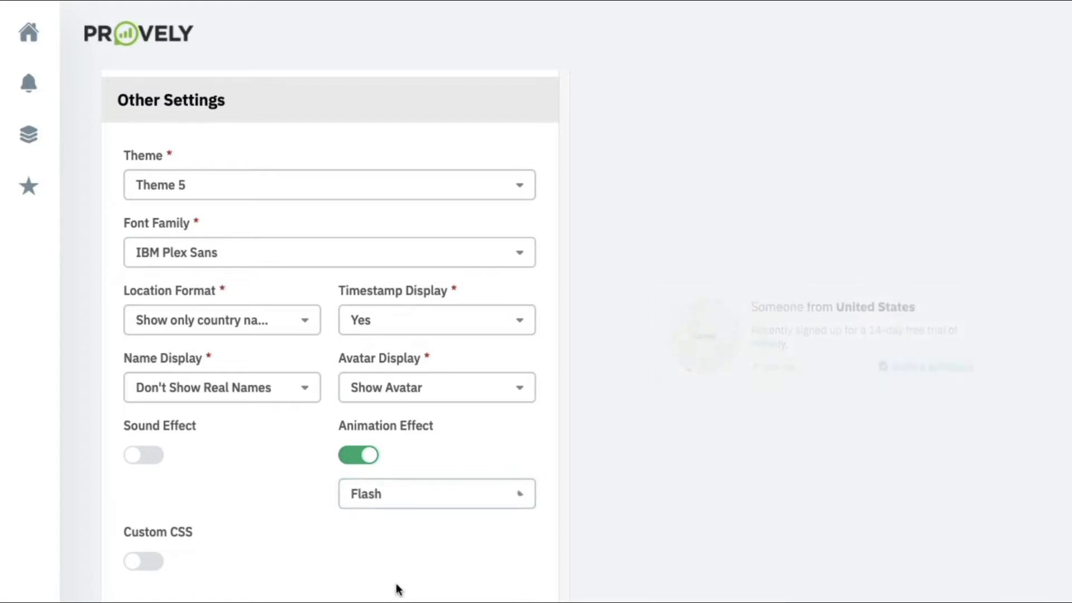
left_click(437, 493)
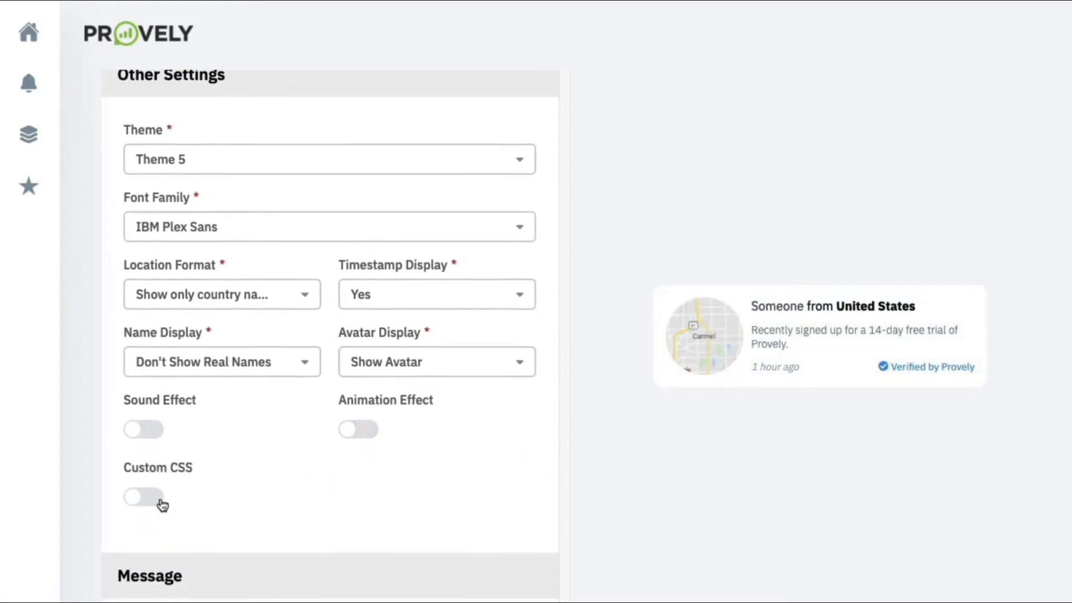
left_click(144, 496)
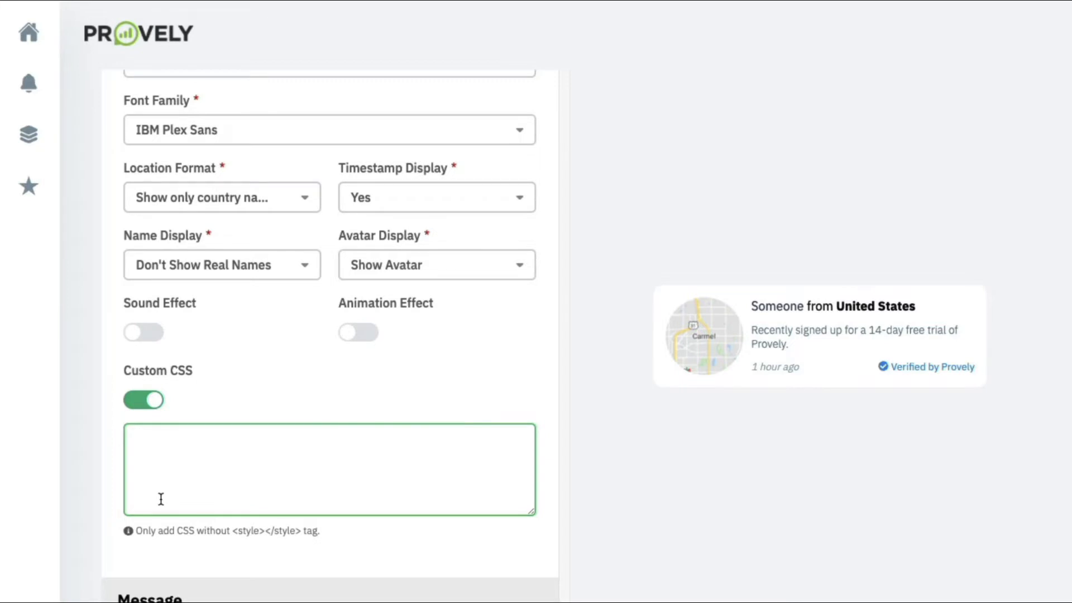
mouse_move(249, 438)
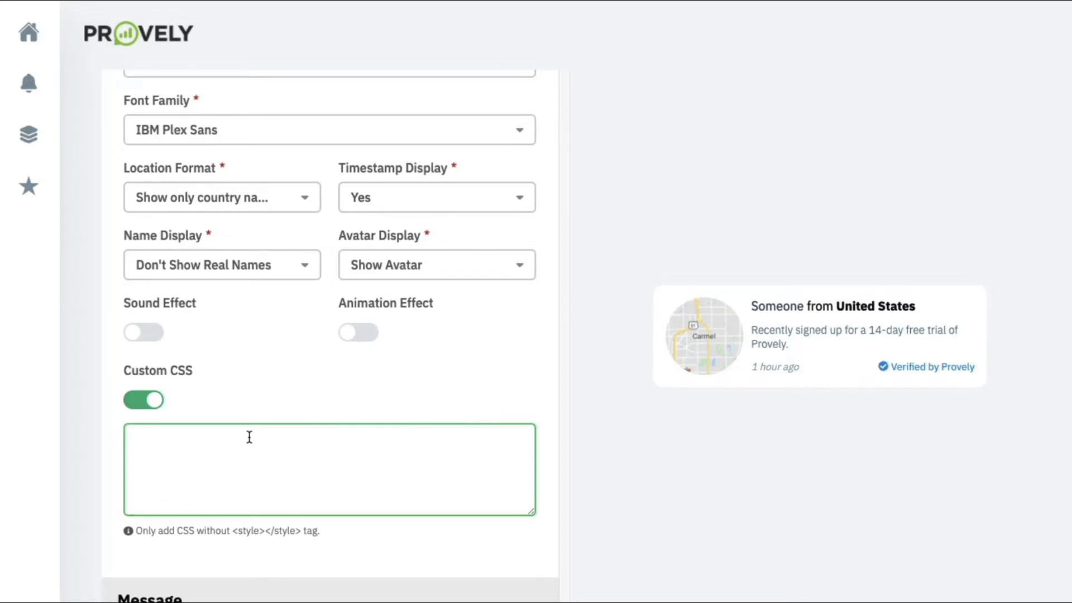
scroll("down", 3)
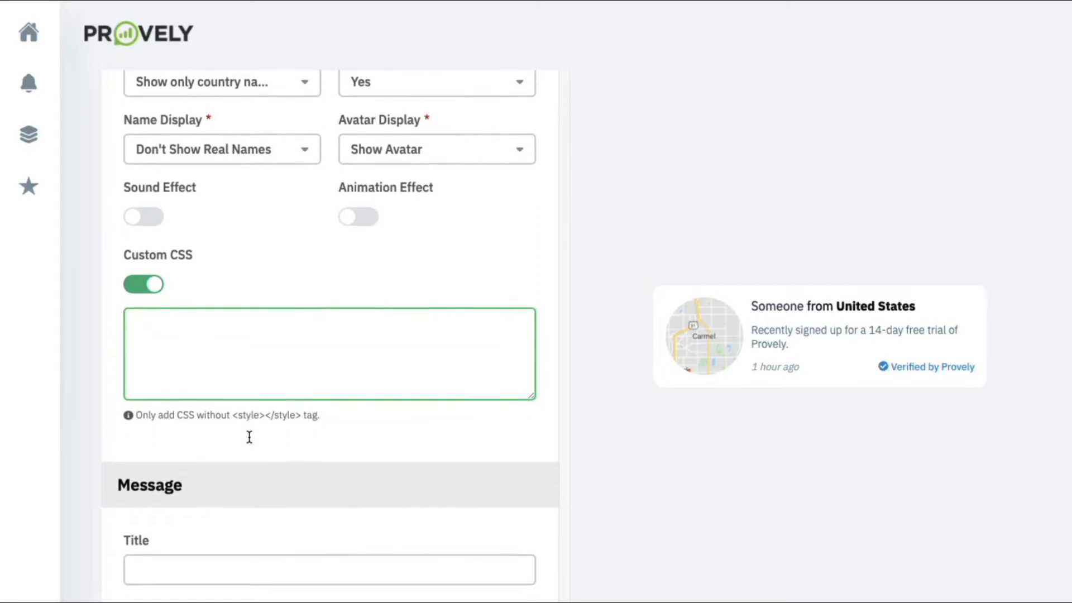
Title the notification 'Live webinar coming this THURSDAY!' at font weight 200.
scroll("down", 3)
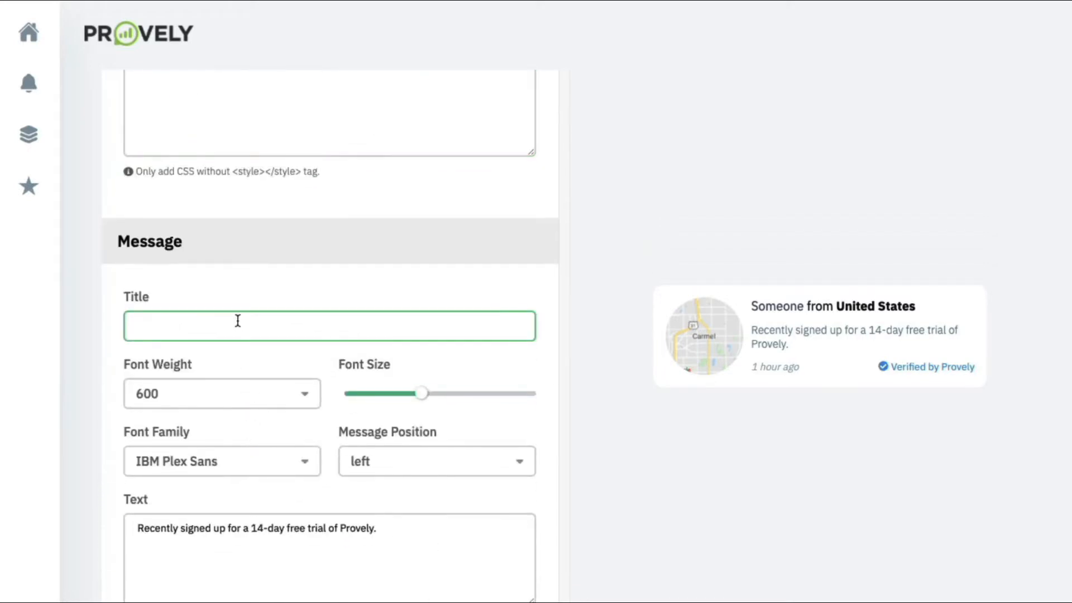
type("Live webinar coming")
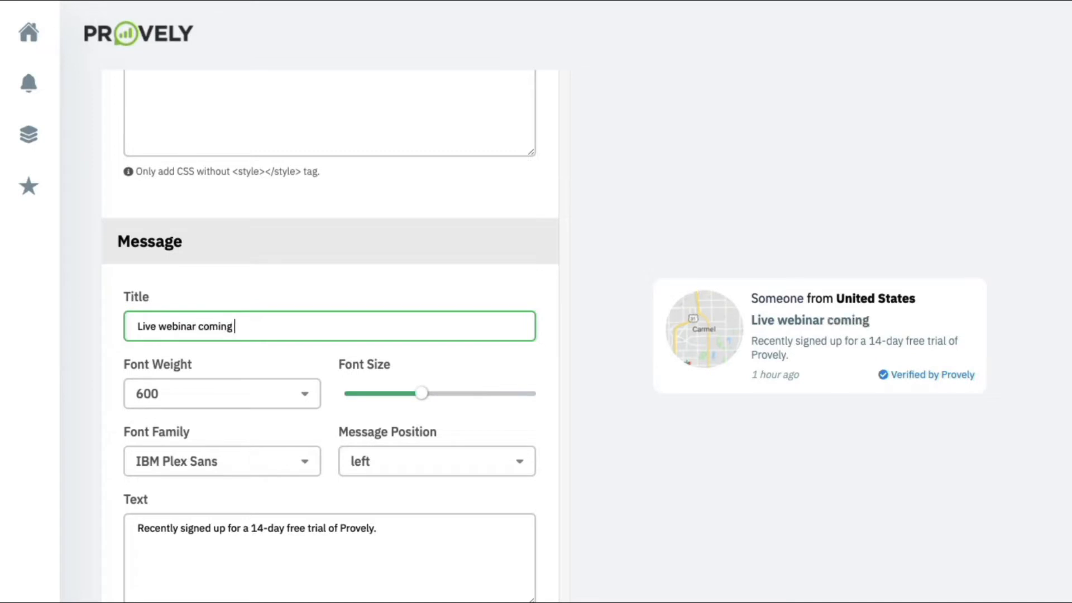
type("this THURD")
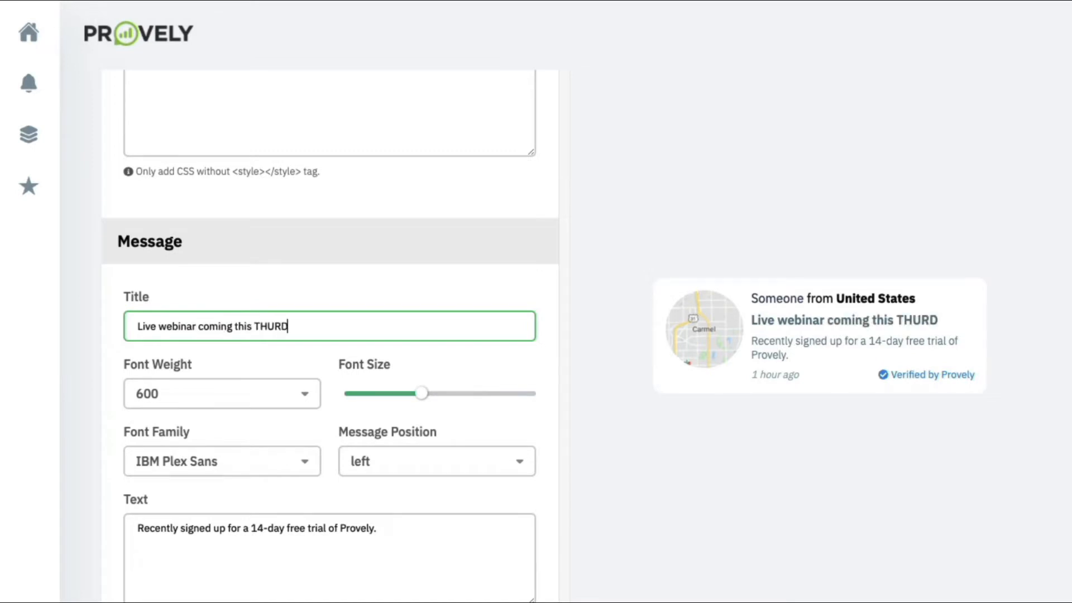
type("SDAY!")
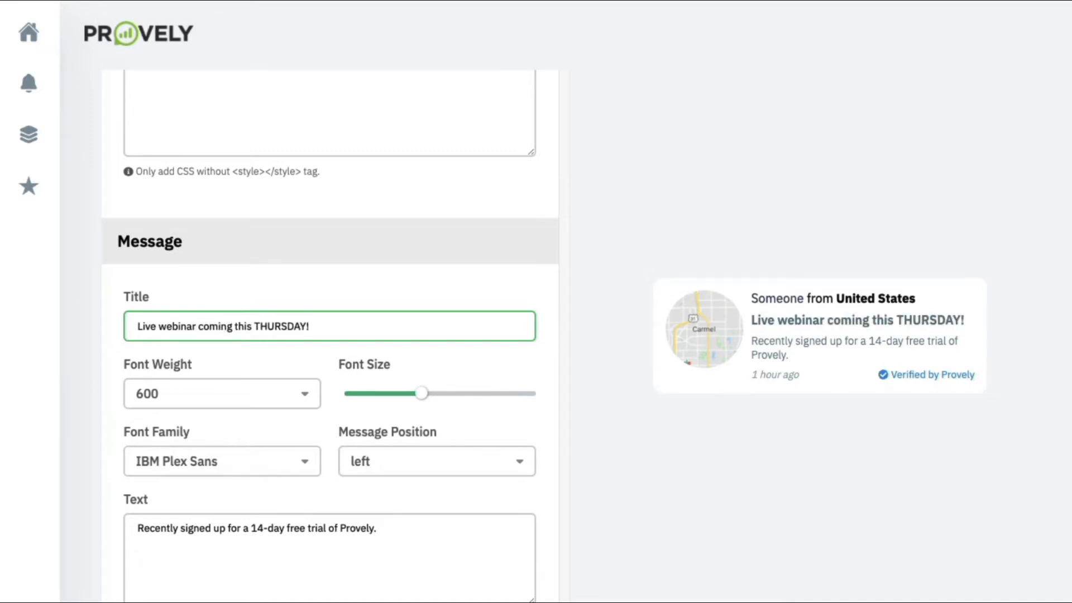
left_click(221, 391)
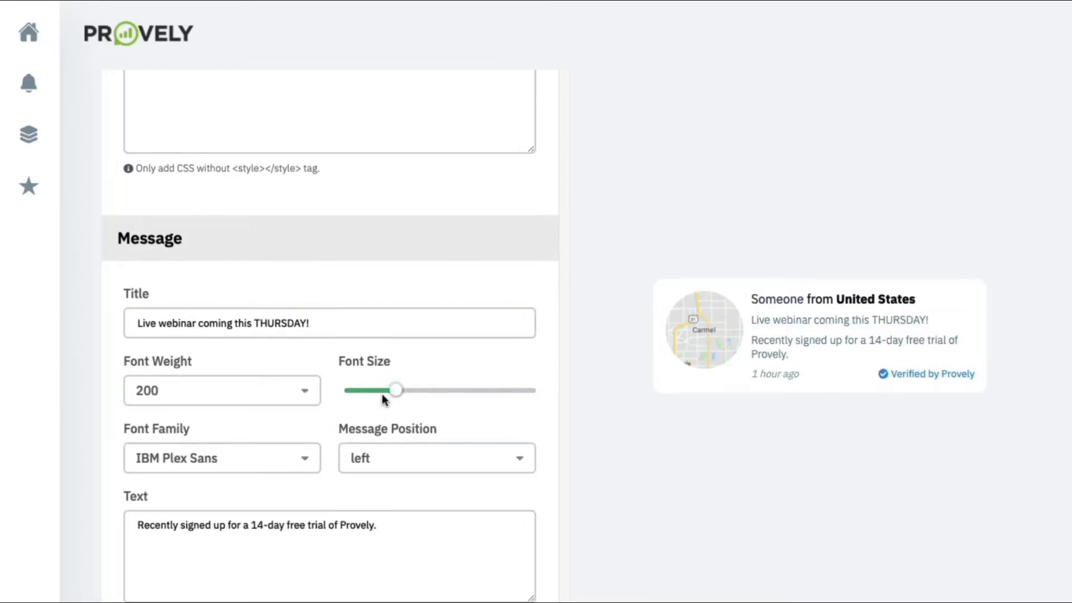
Set the message text to 'Recently signed up for the upcoming webinar.'.
scroll("down", 3)
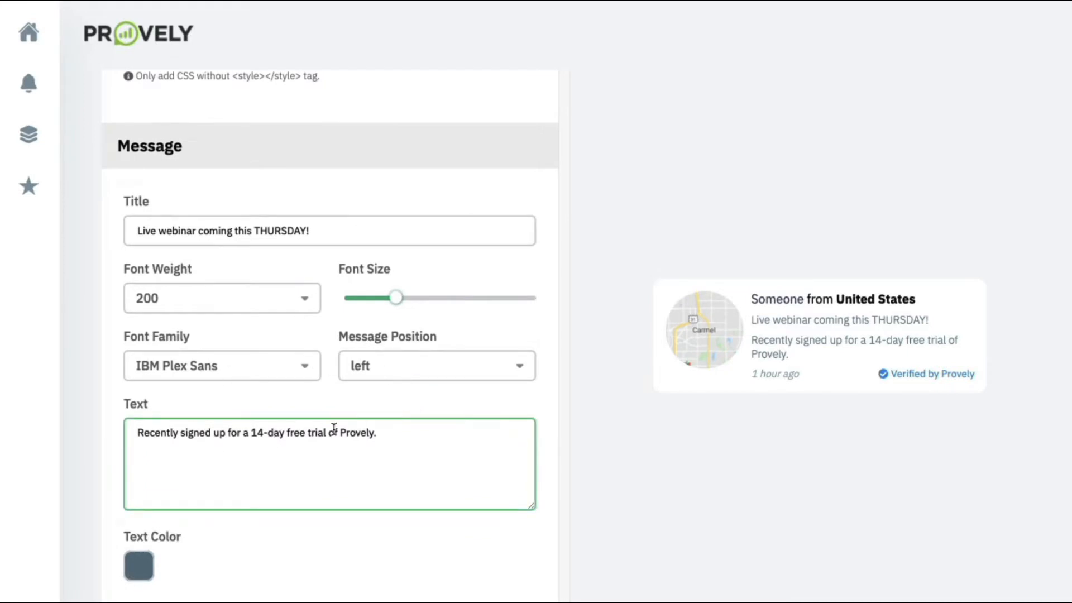
scroll("down", 3)
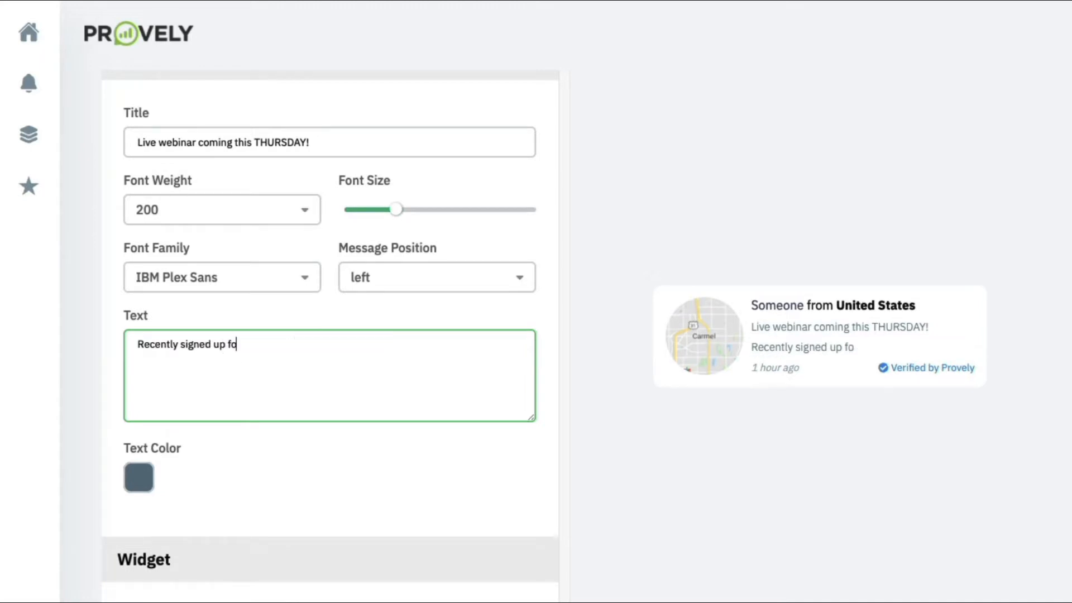
type("r the up")
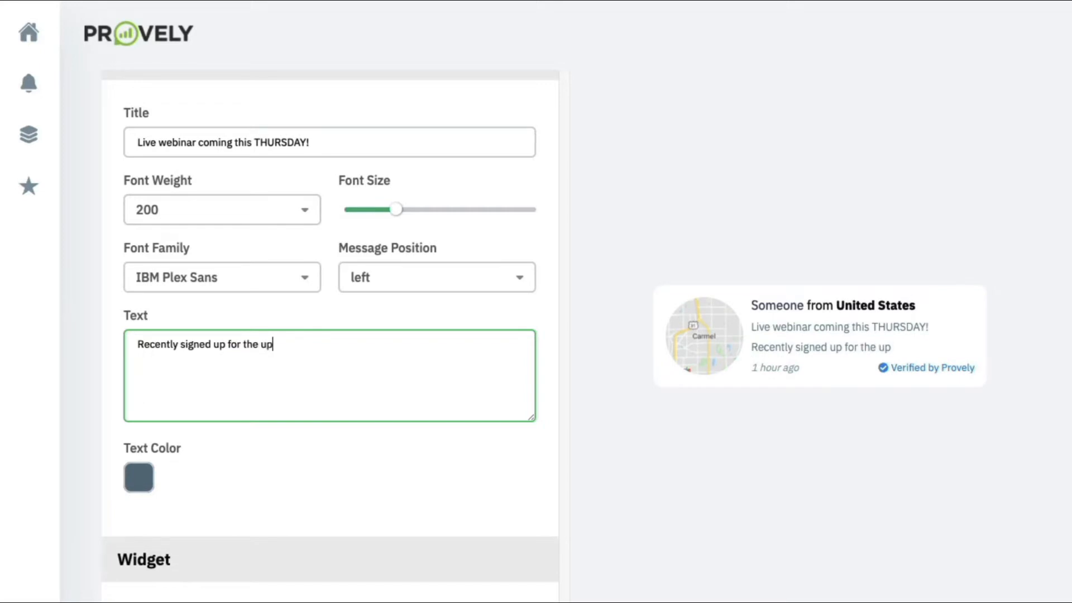
type("coming webinar.")
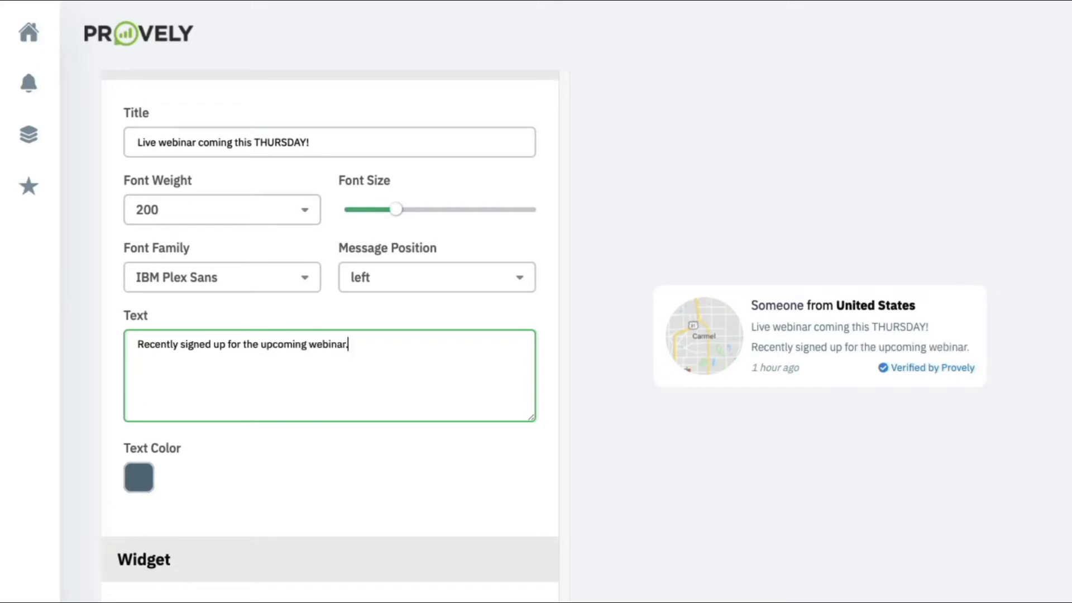
scroll("down", 3)
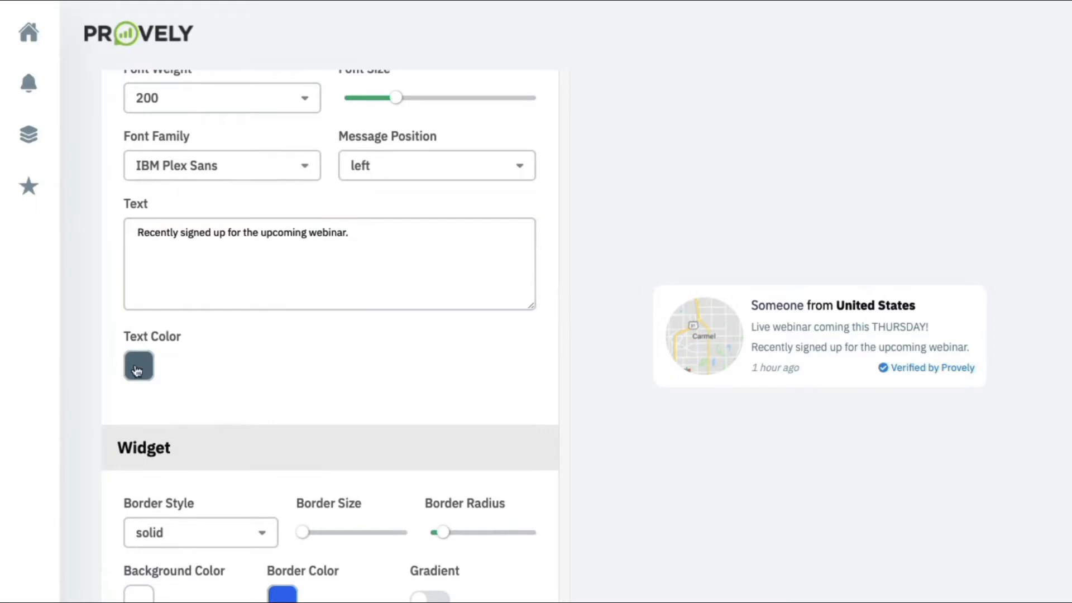
Make the message text dark purple and give the widget a thin orange border.
left_click(138, 366)
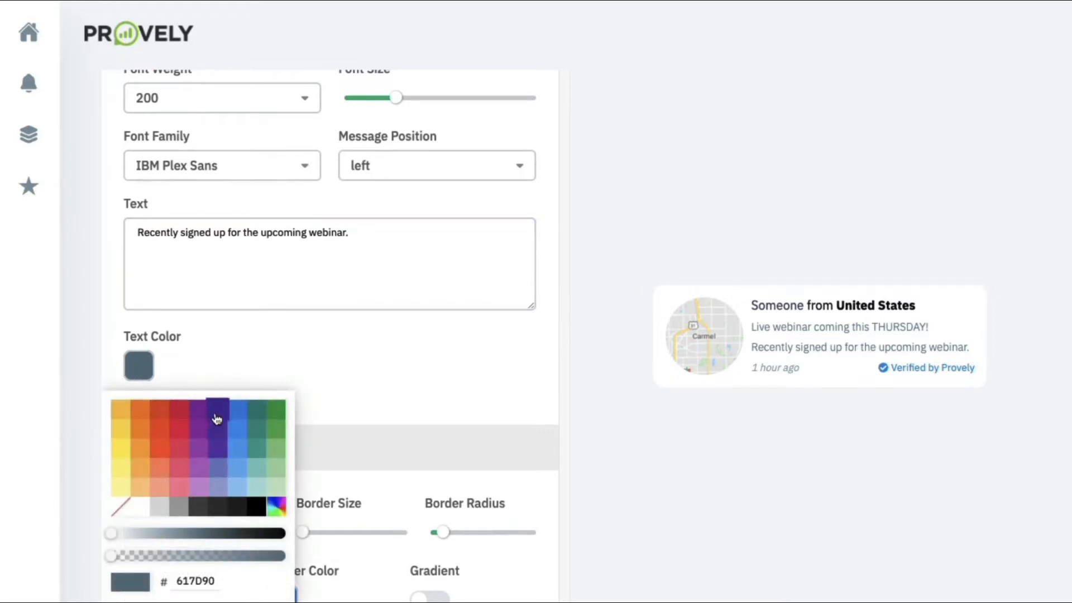
left_click(217, 419)
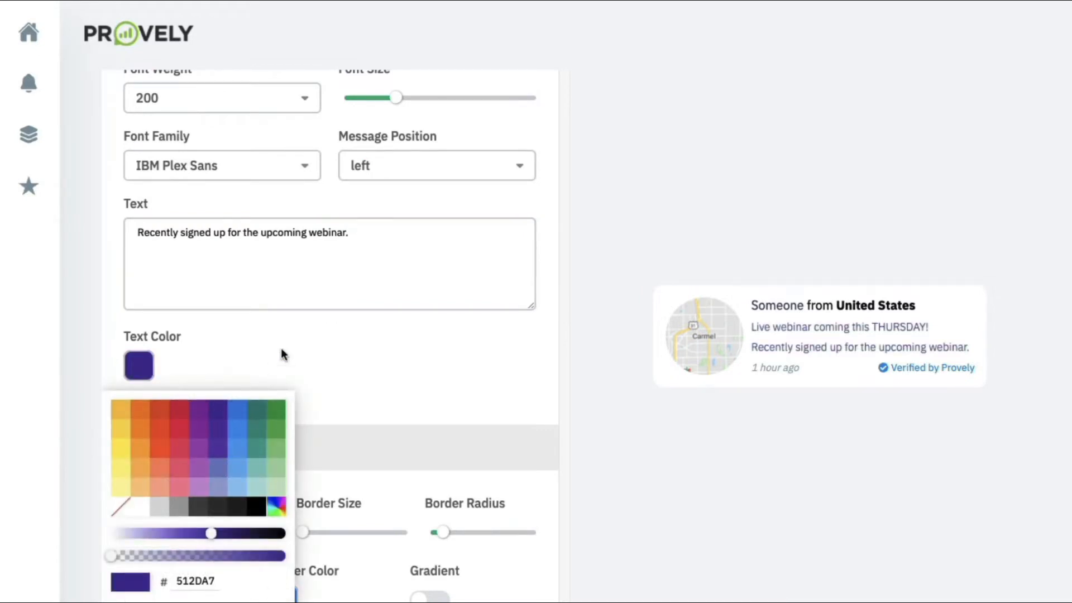
scroll("down", 3)
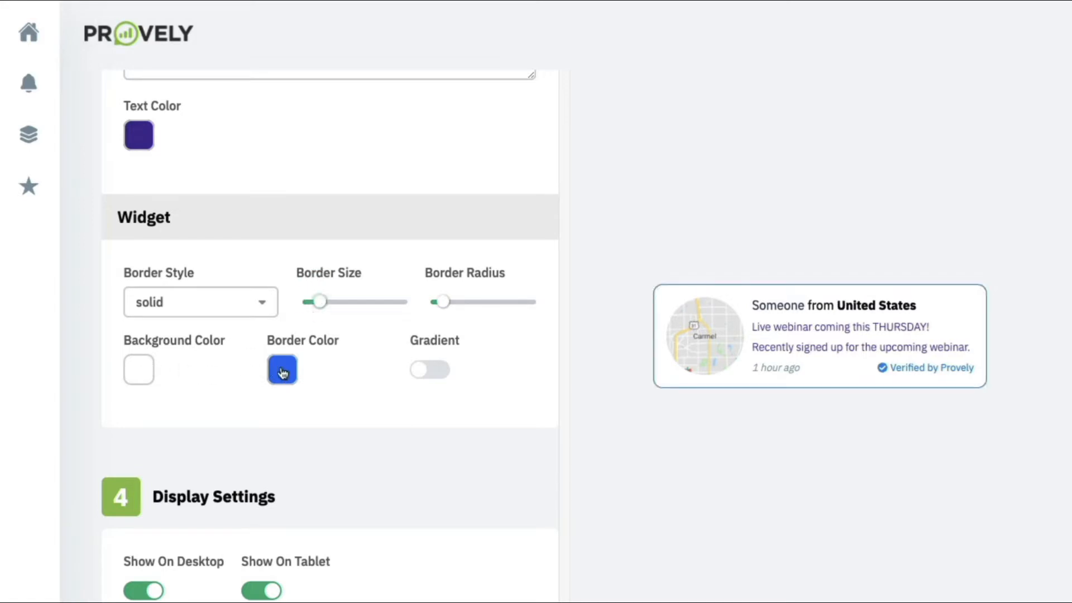
left_click(282, 370)
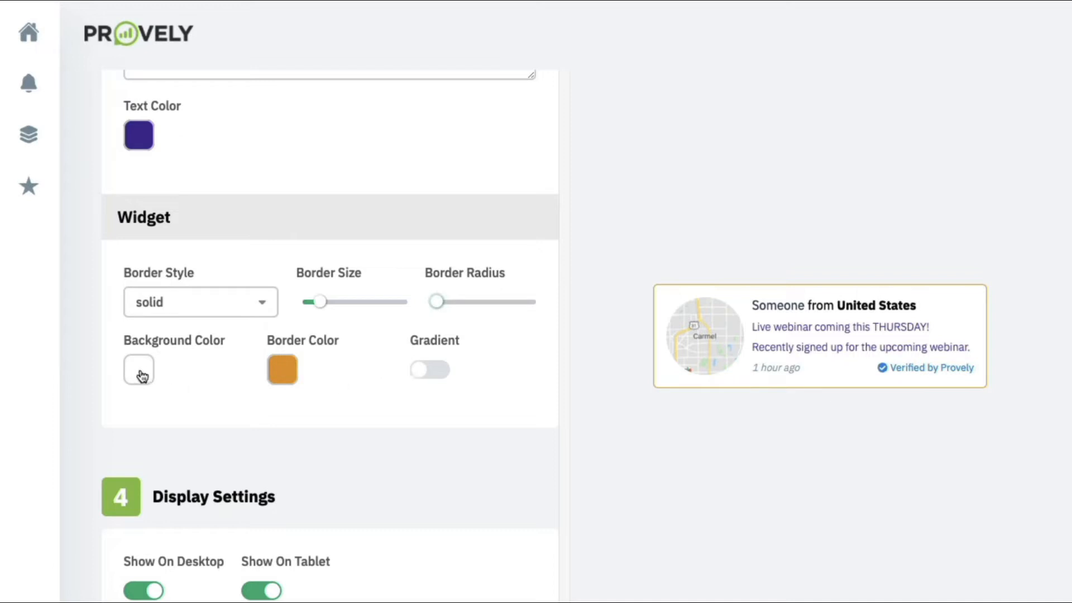
scroll("up", 3)
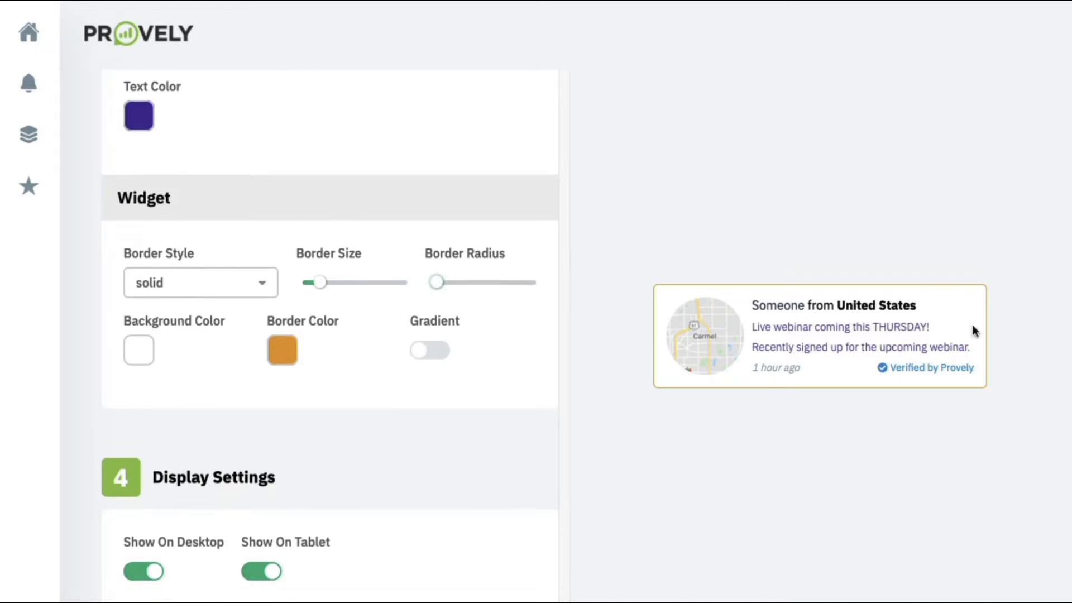
scroll("down", 3)
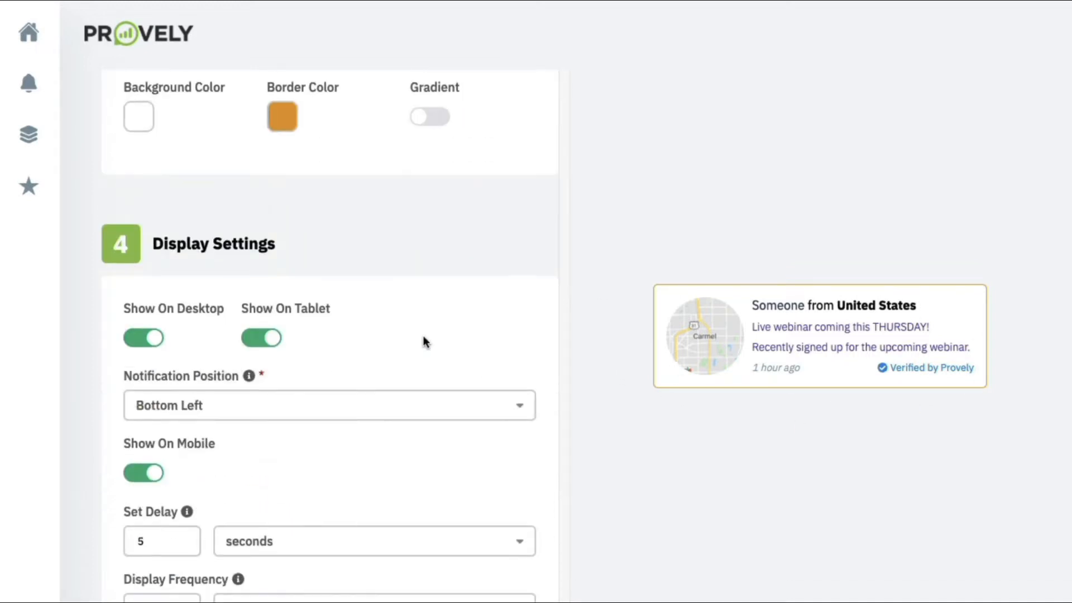
scroll("down", 3)
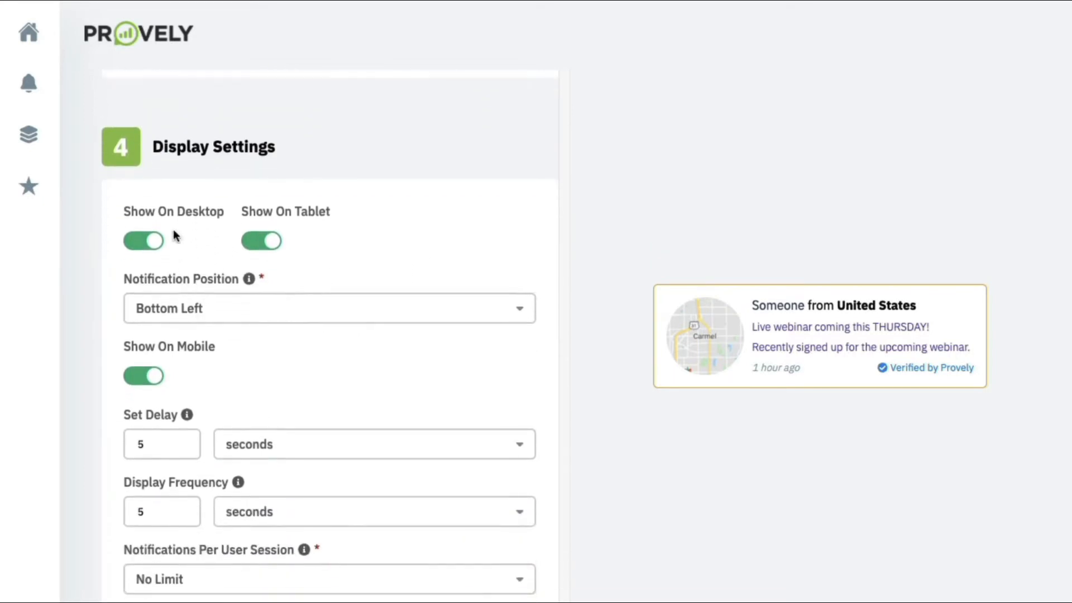
mouse_move(172, 362)
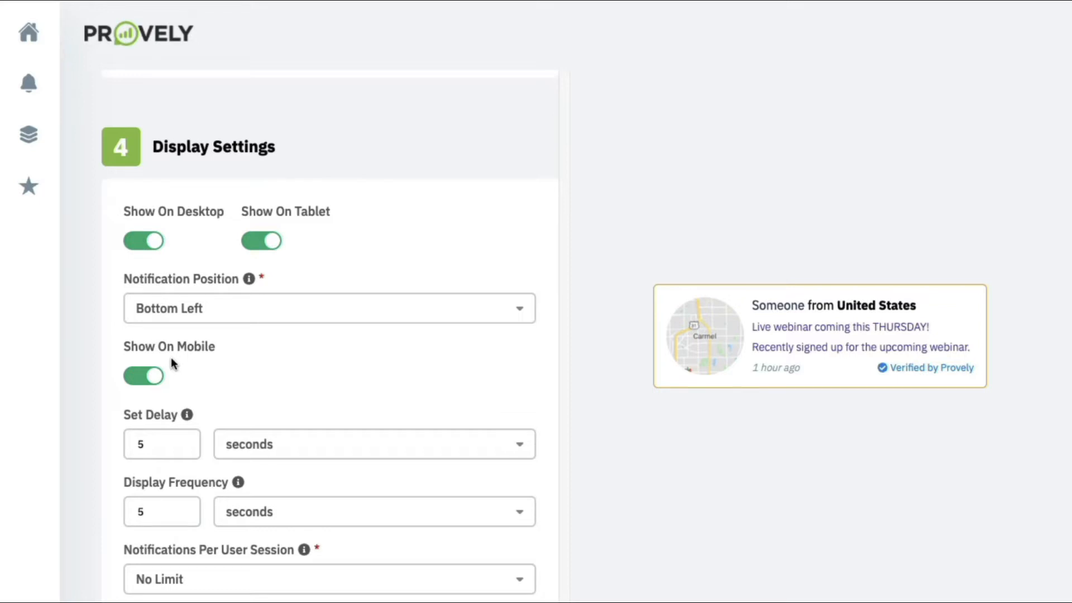
mouse_move(162, 376)
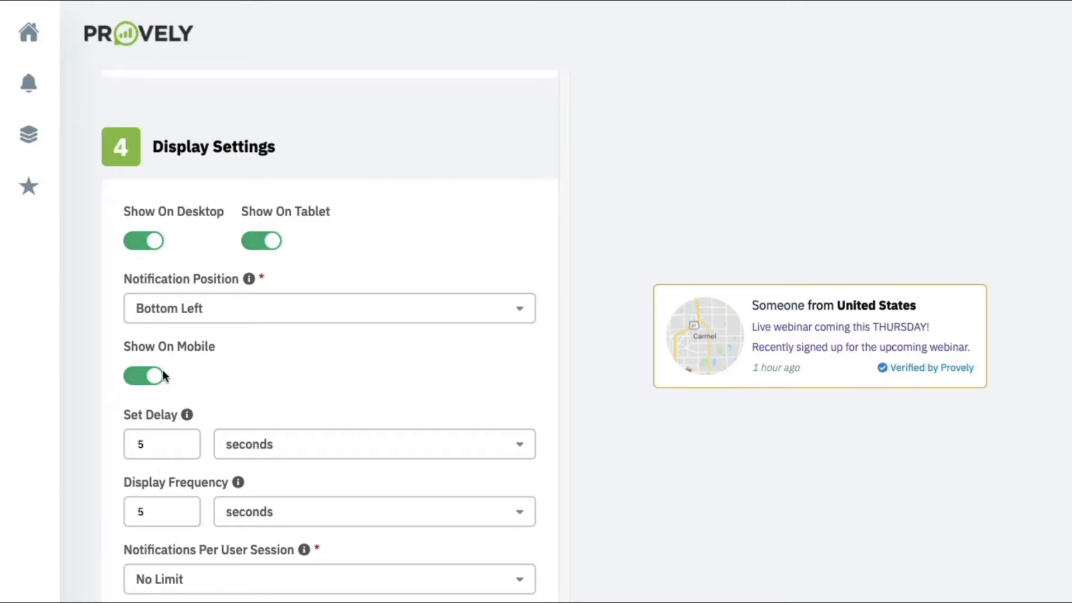
mouse_move(164, 382)
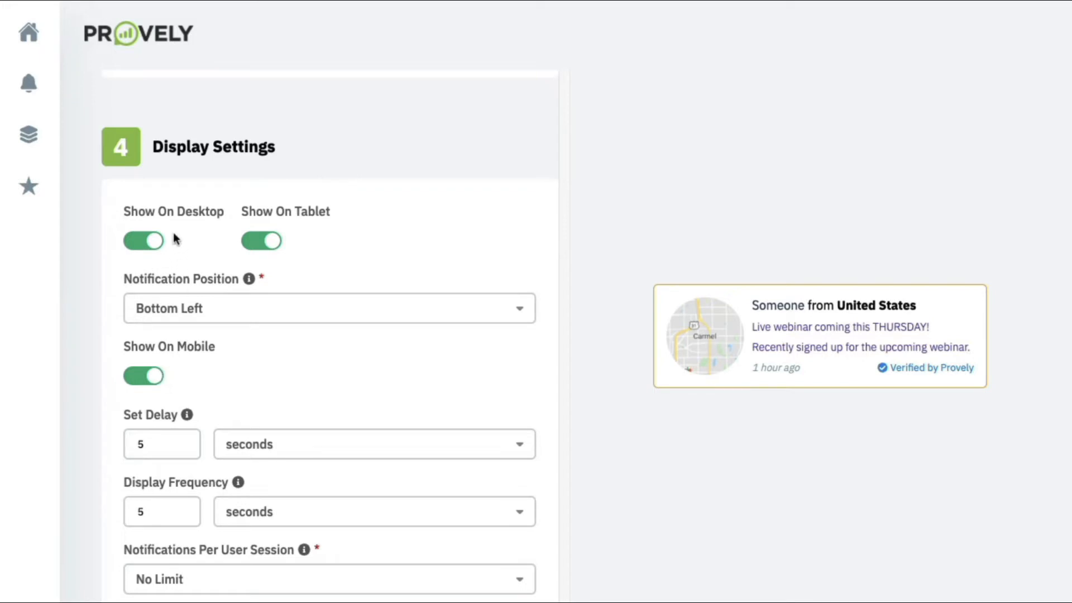
mouse_move(265, 309)
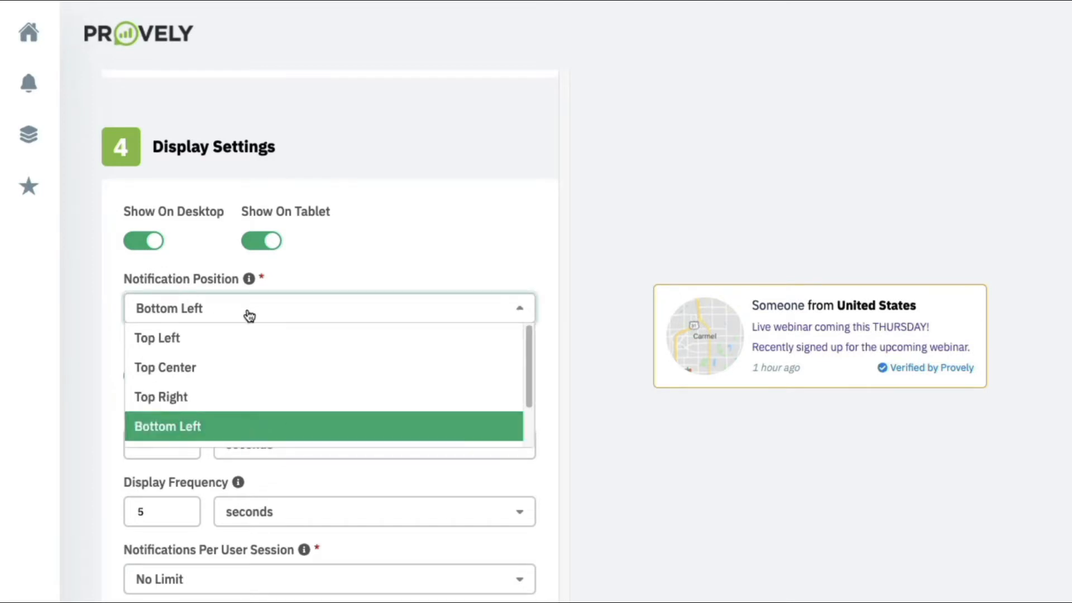
left_click(166, 425)
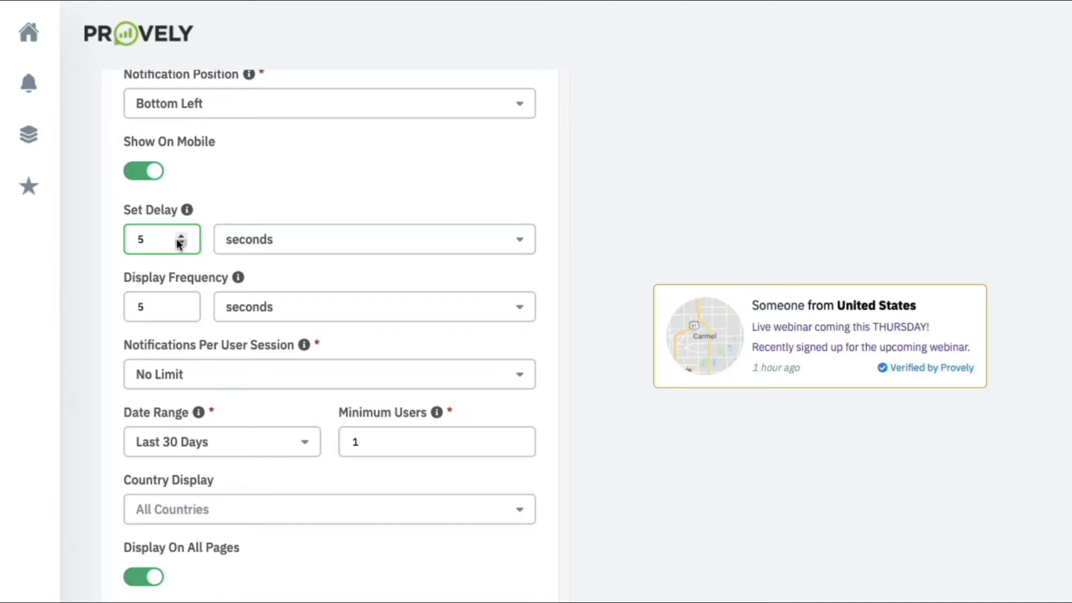
scroll("down", 3)
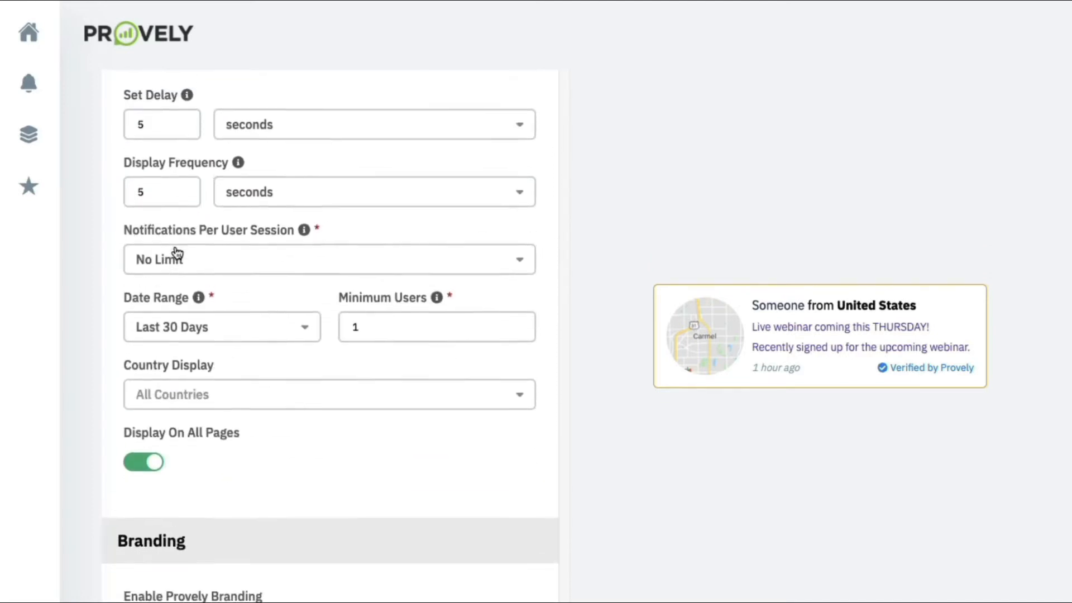
mouse_move(212, 176)
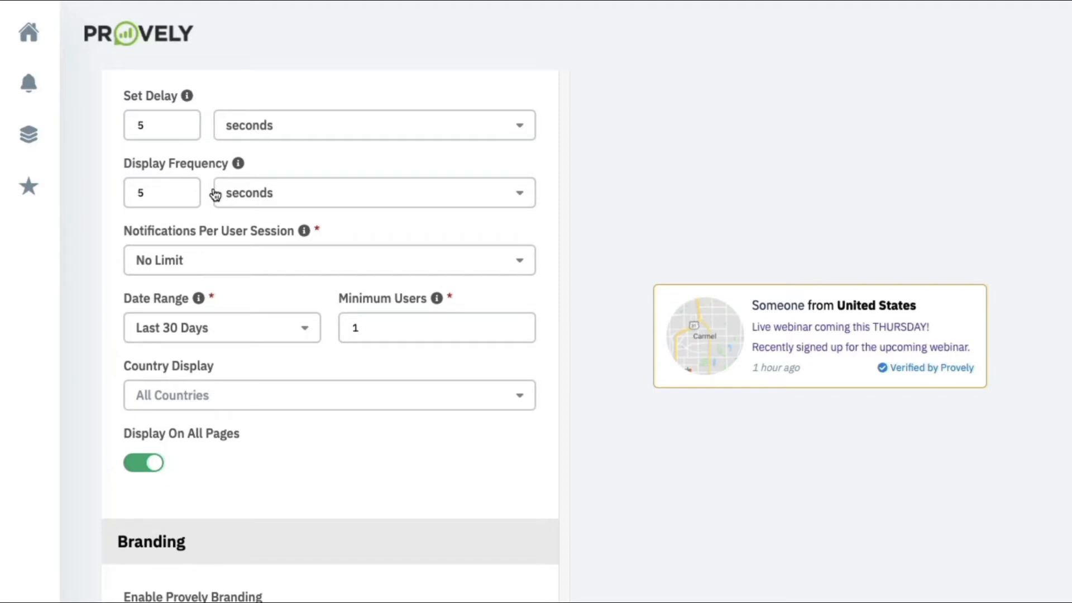
mouse_move(209, 222)
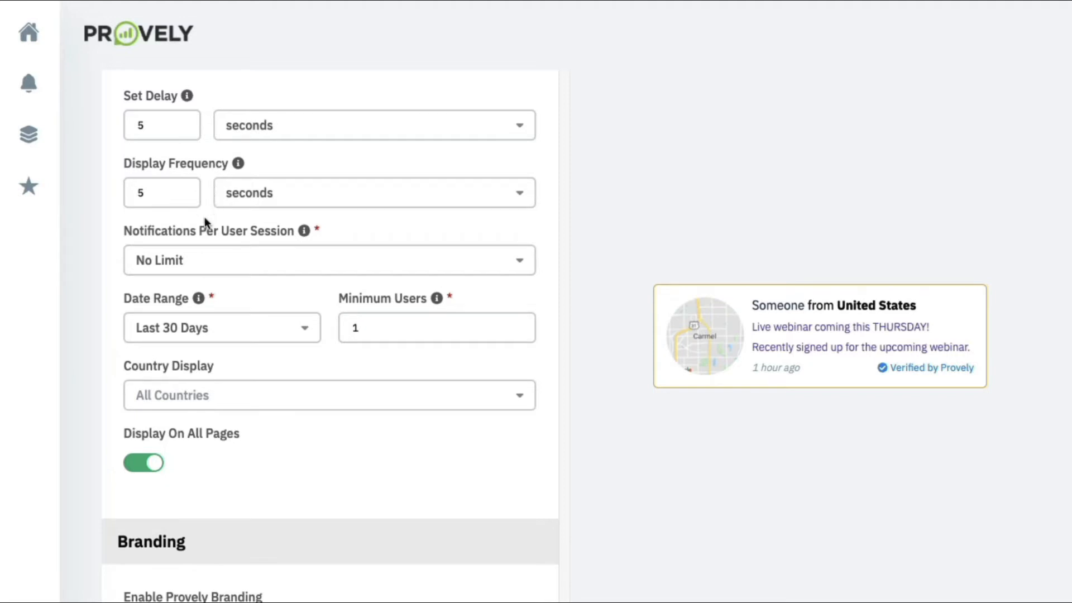
scroll("down", 3)
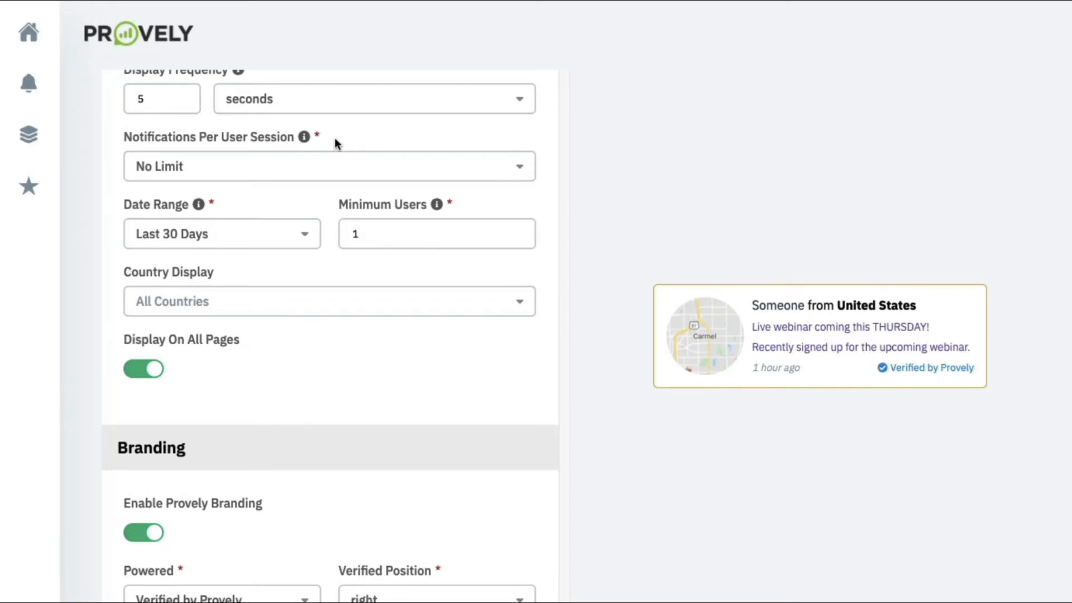
mouse_move(281, 215)
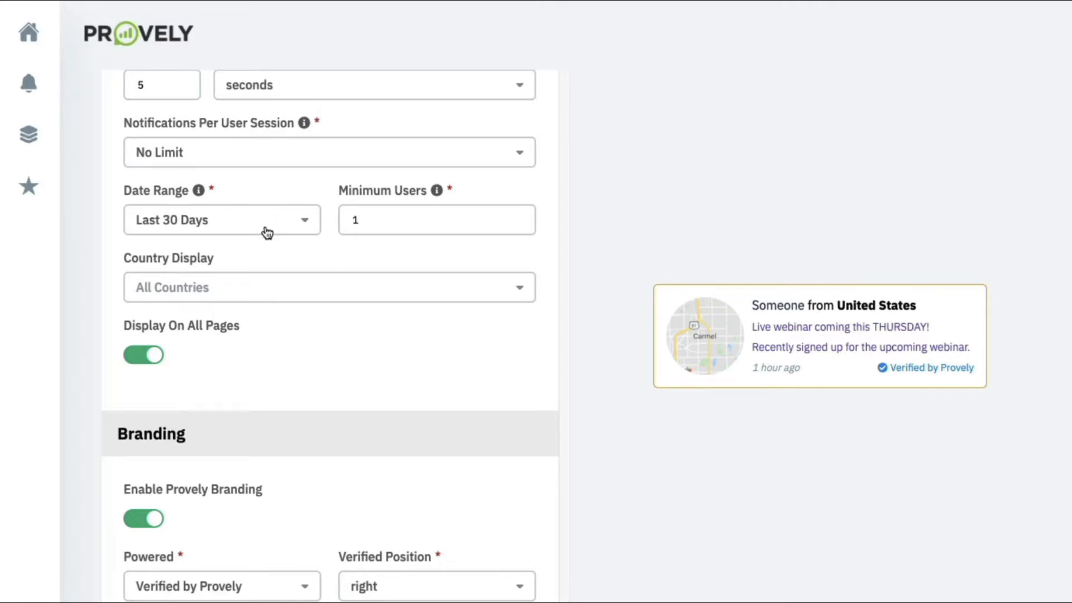
left_click(221, 220)
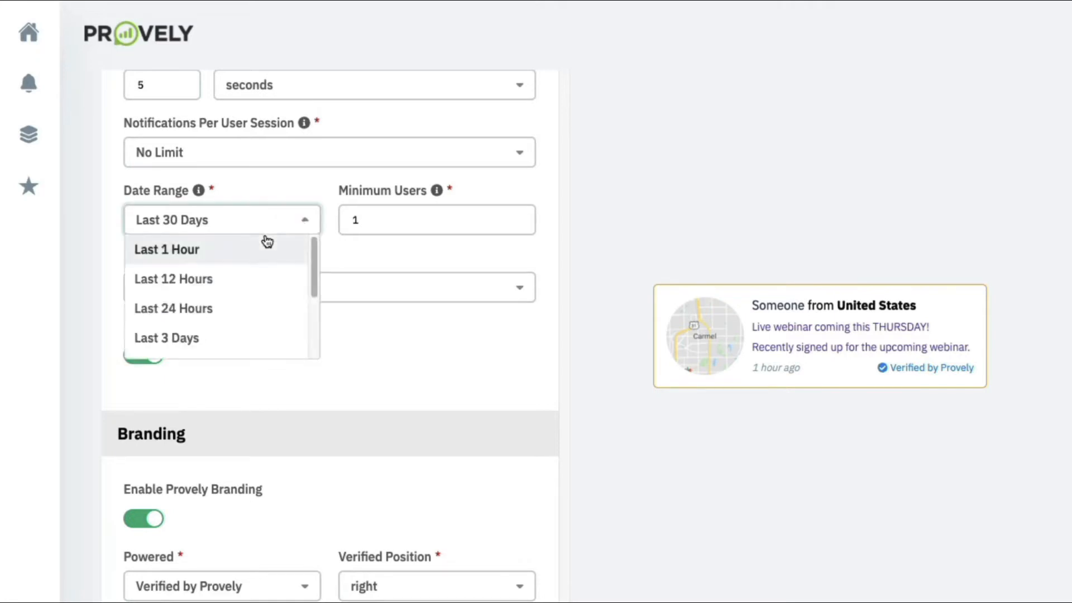
left_click(437, 220)
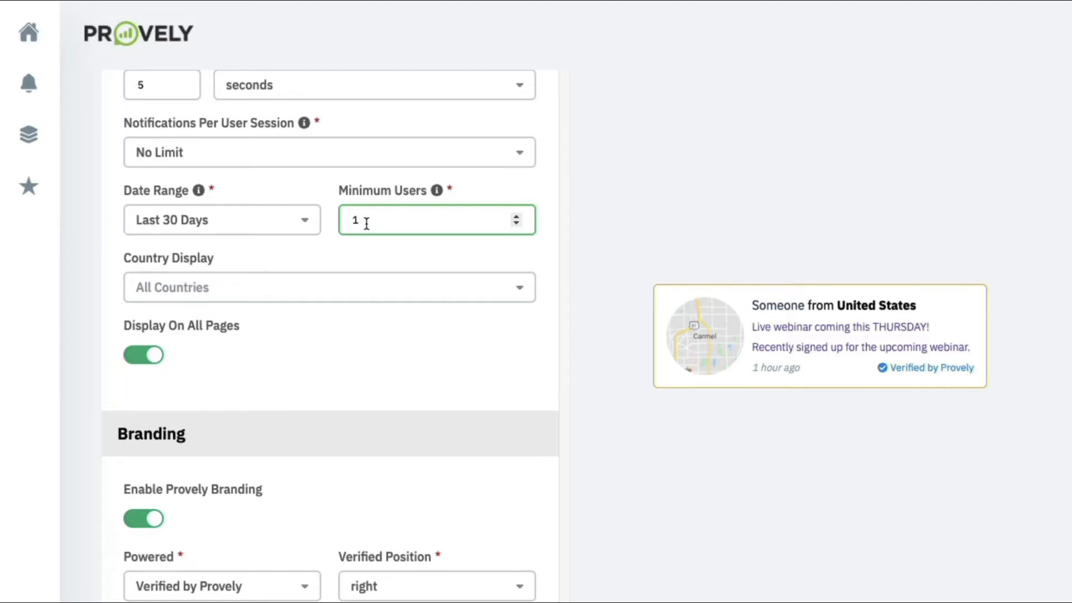
scroll("down", 3)
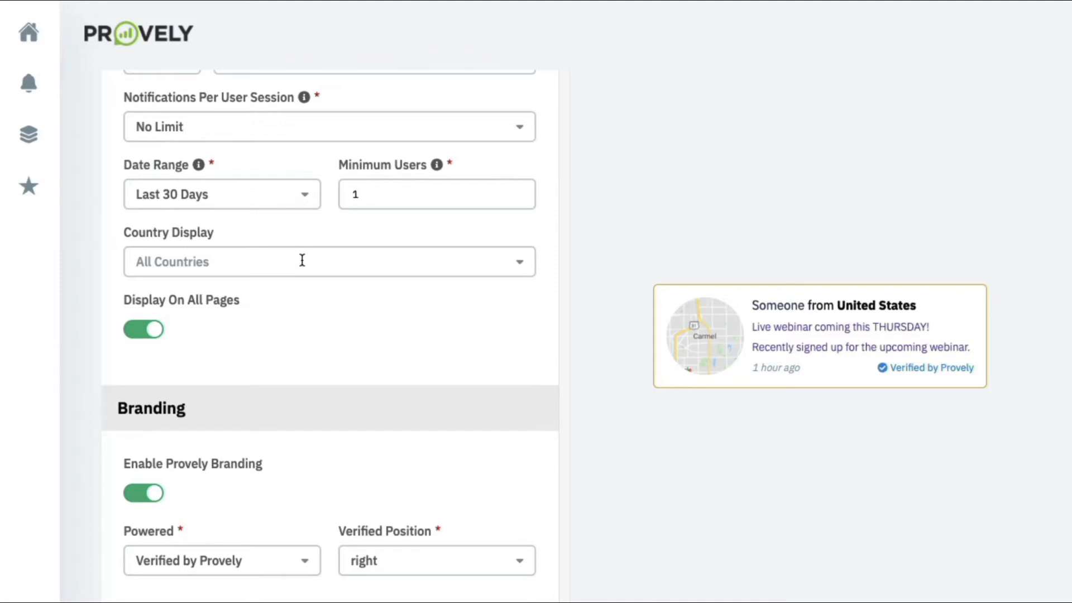
scroll("down", 3)
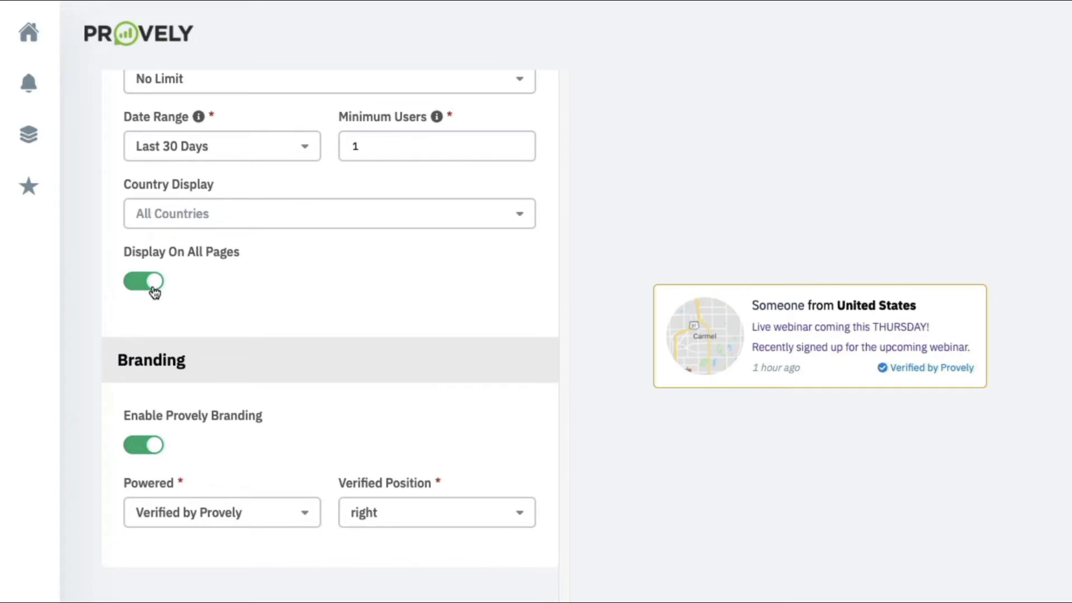
scroll("down", 3)
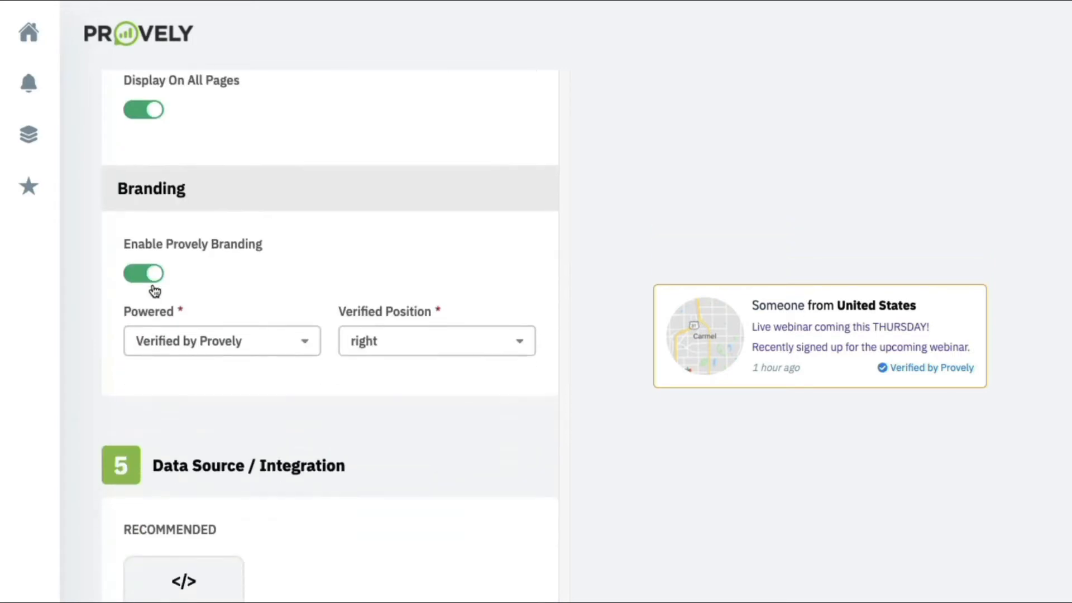
scroll("down", 3)
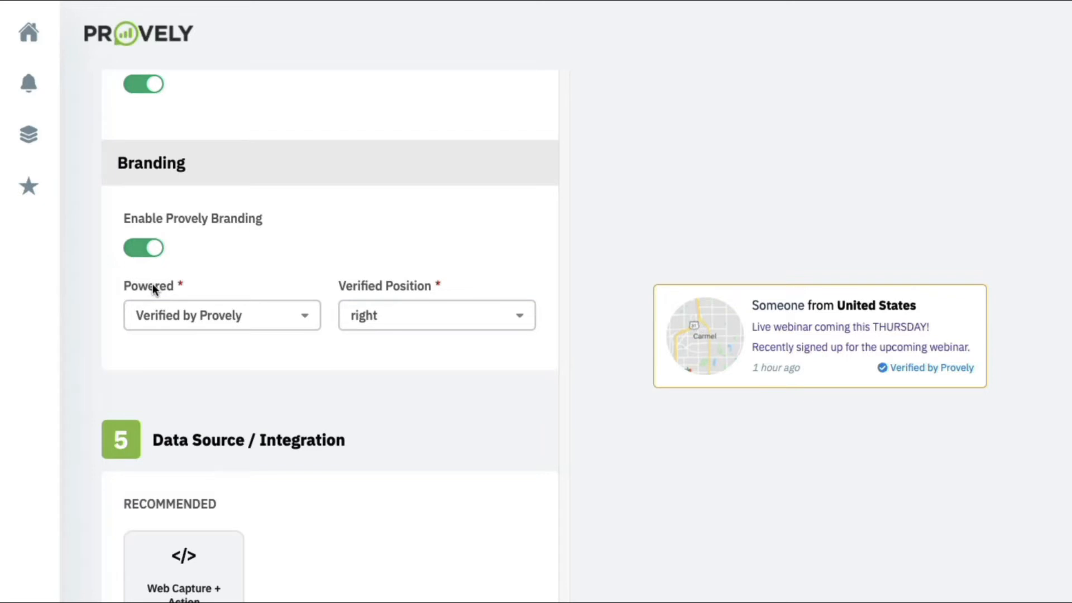
left_click(221, 315)
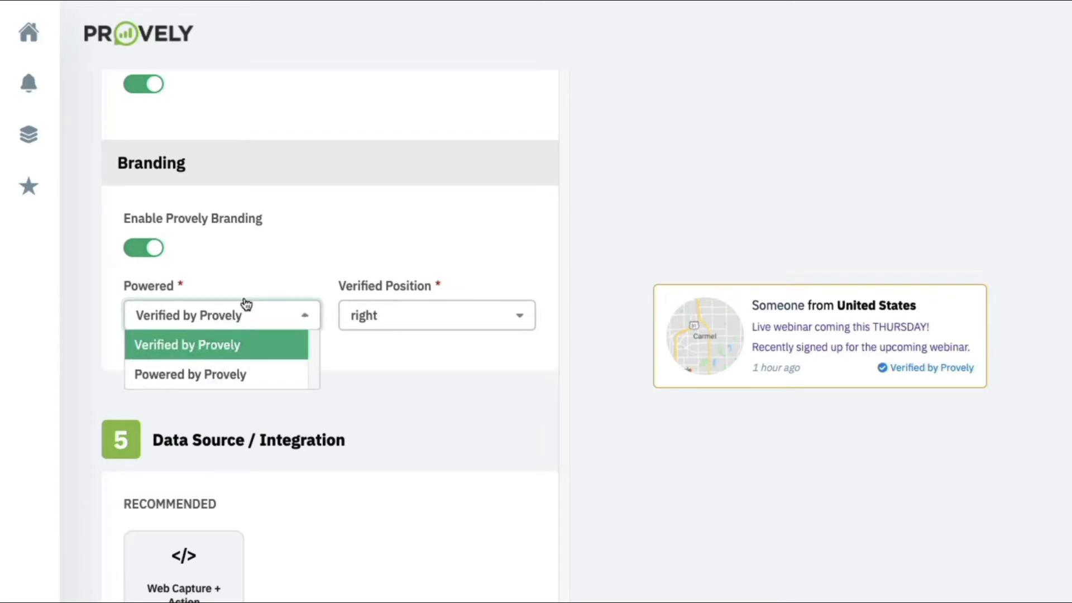
left_click(186, 345)
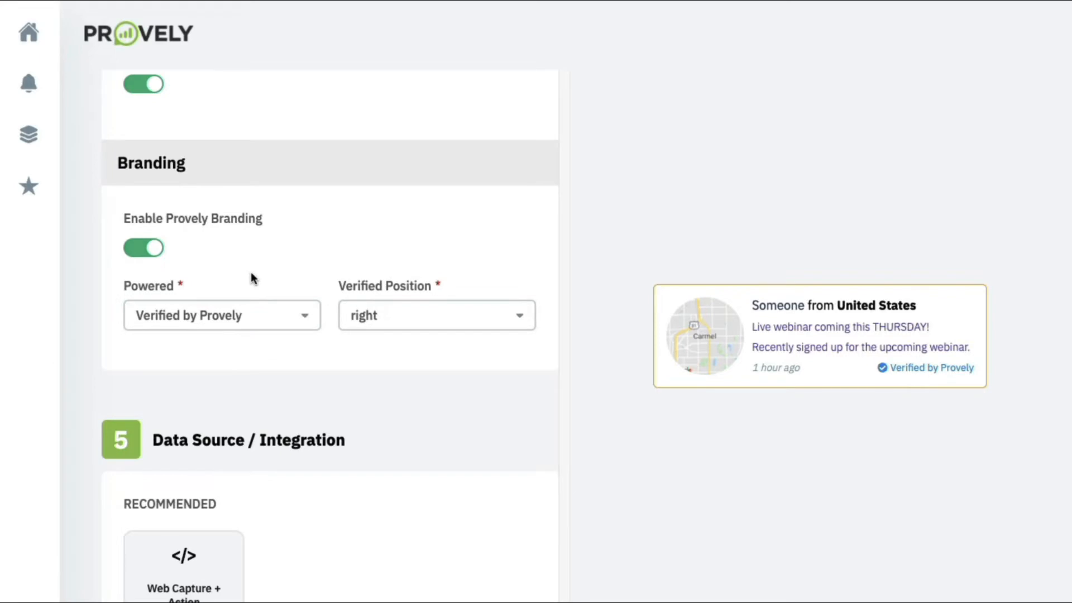
scroll("down", 3)
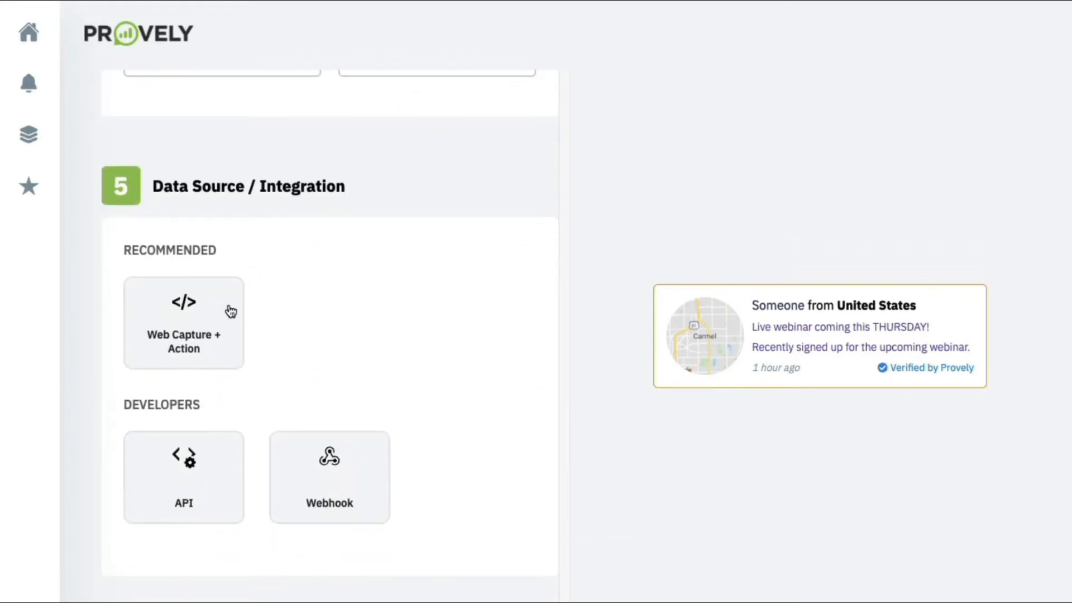
View the Web Capture + Action tracking script, then choose API as the data source.
left_click(183, 322)
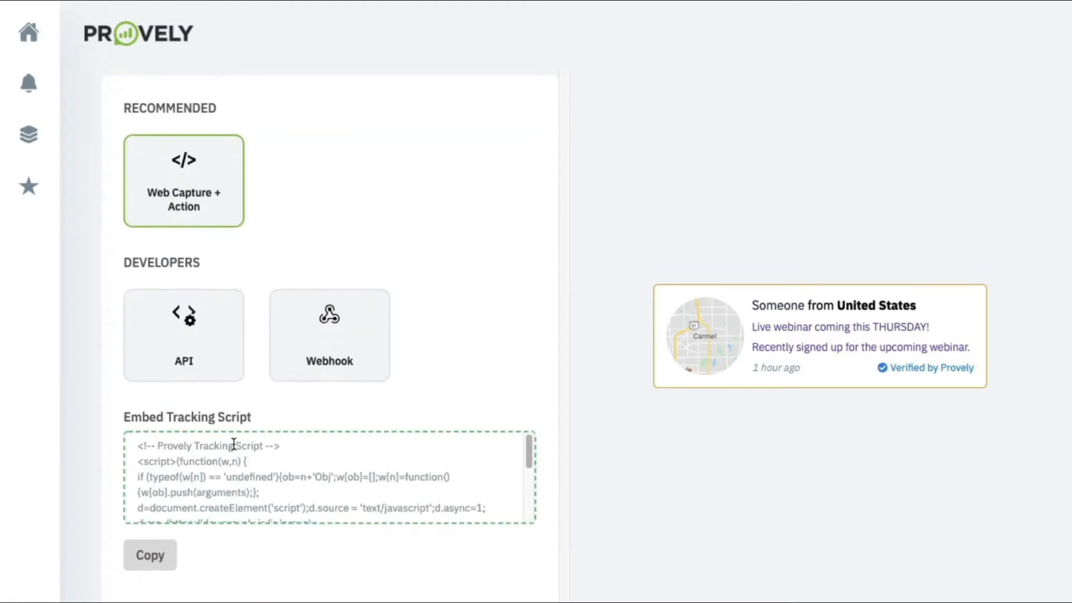
mouse_move(228, 454)
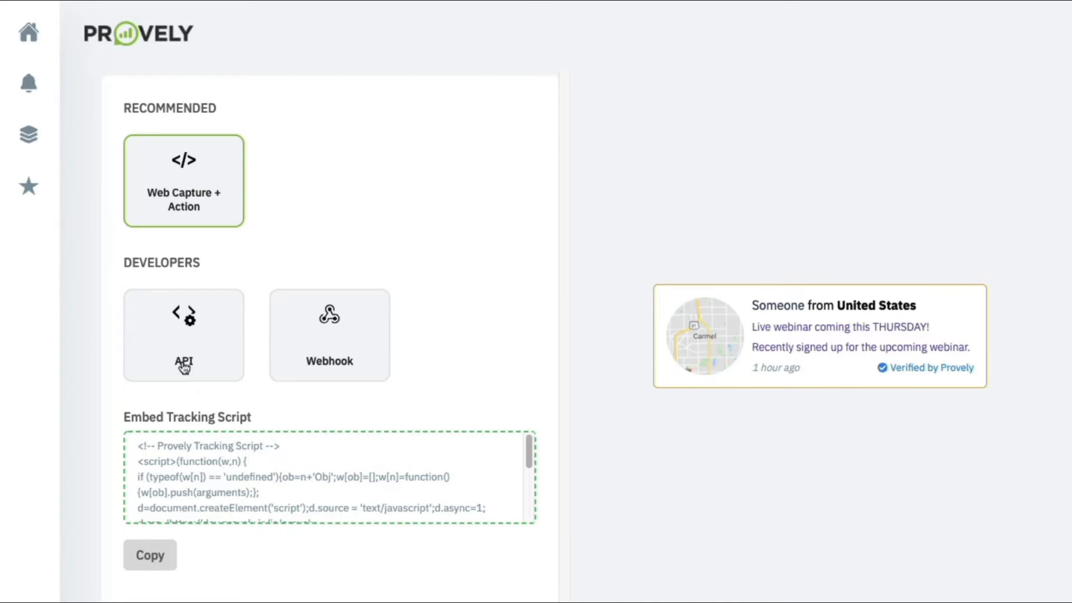
left_click(183, 335)
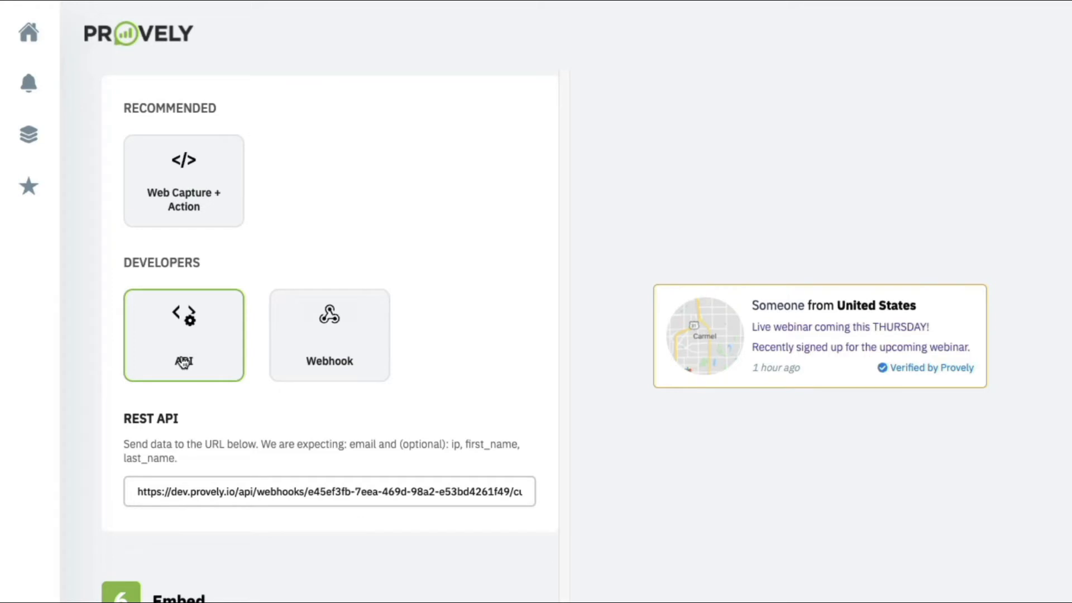
Choose Webhook as the data source, leaving its source unpicked, and scroll to the Embed script.
left_click(328, 335)
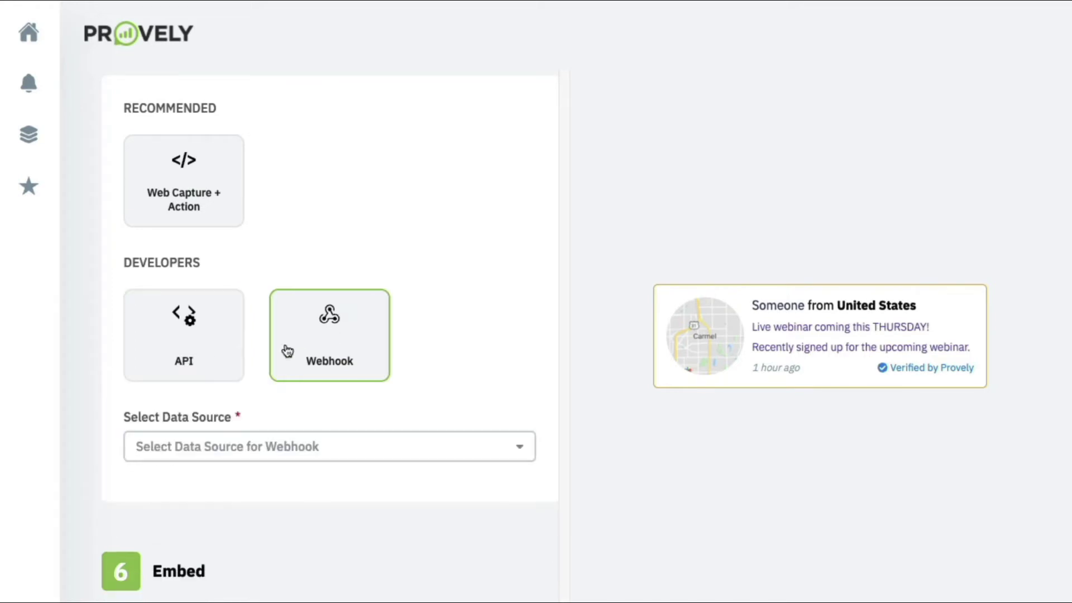
left_click(328, 446)
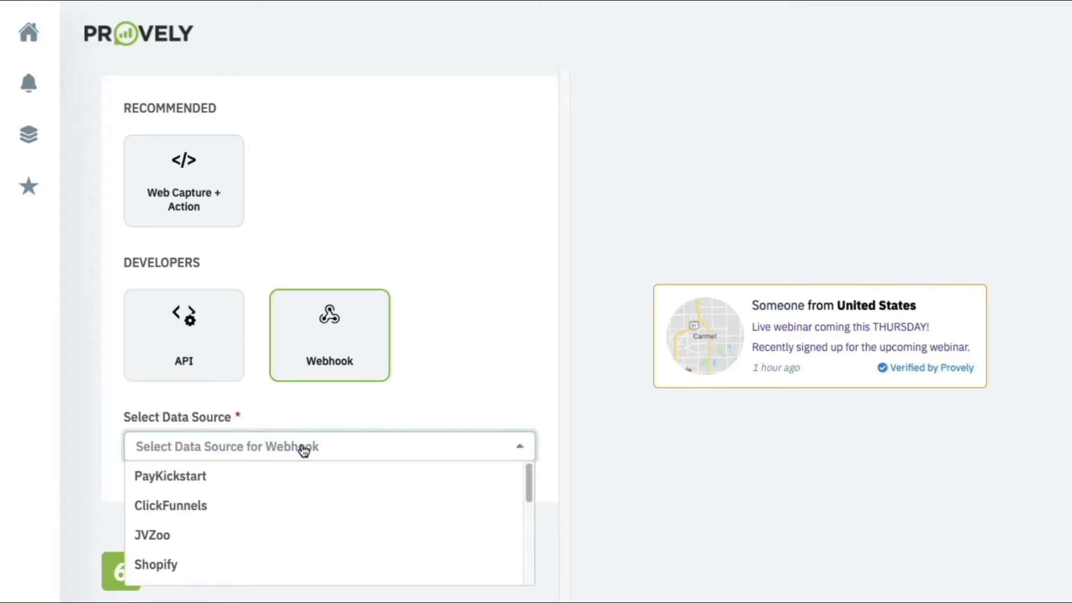
mouse_move(297, 468)
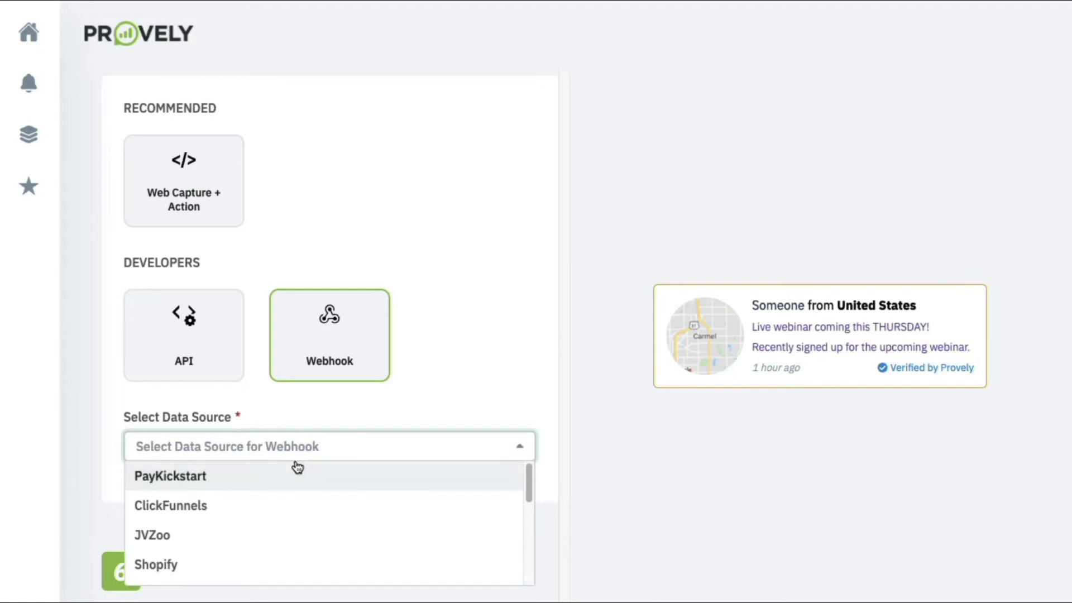
mouse_move(294, 470)
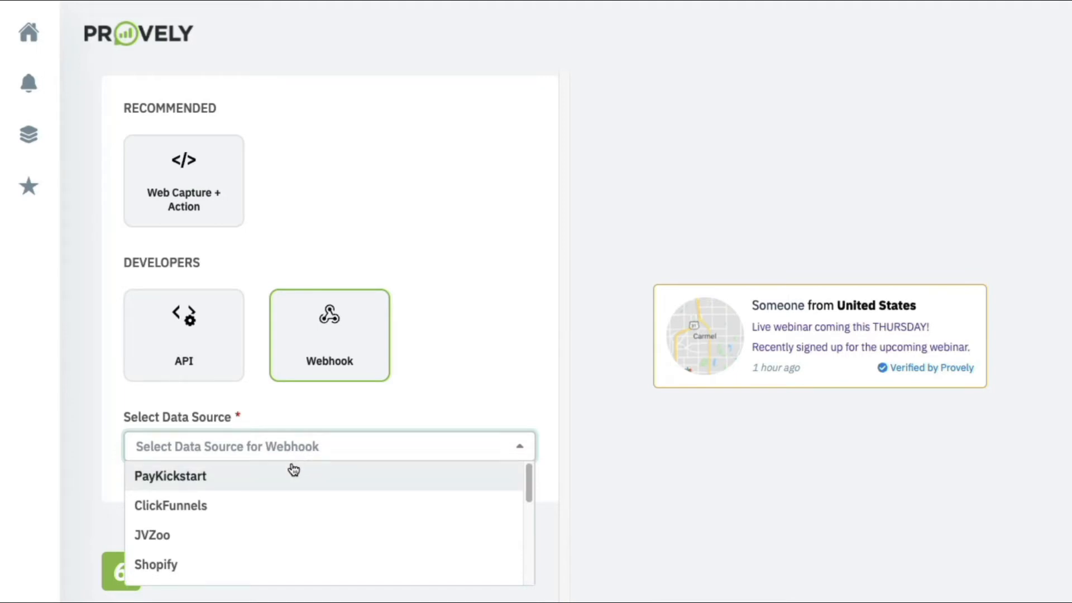
left_click(328, 335)
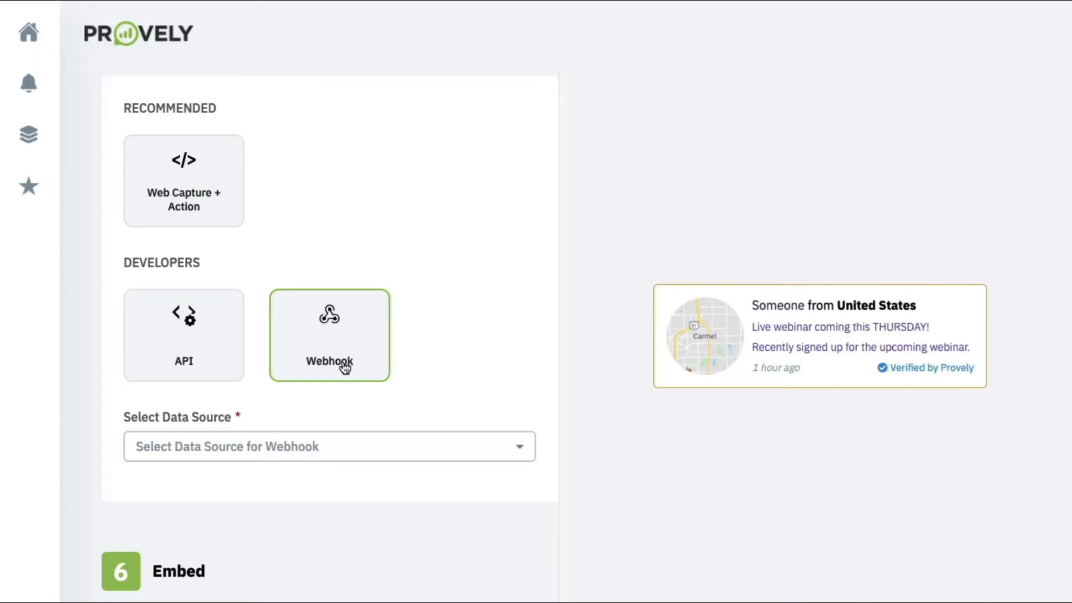
scroll("down", 3)
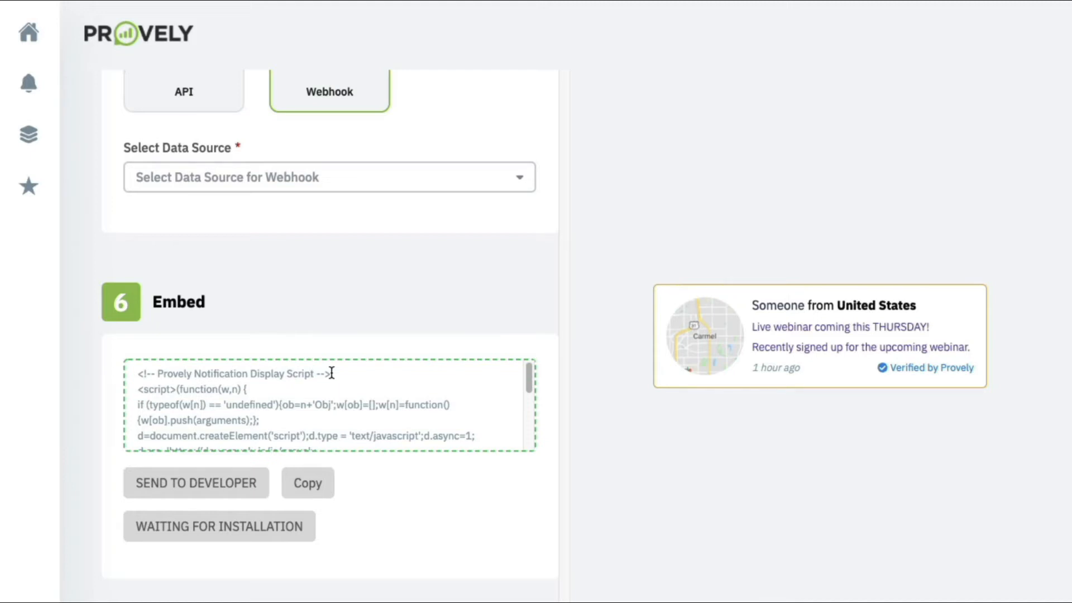
mouse_move(414, 540)
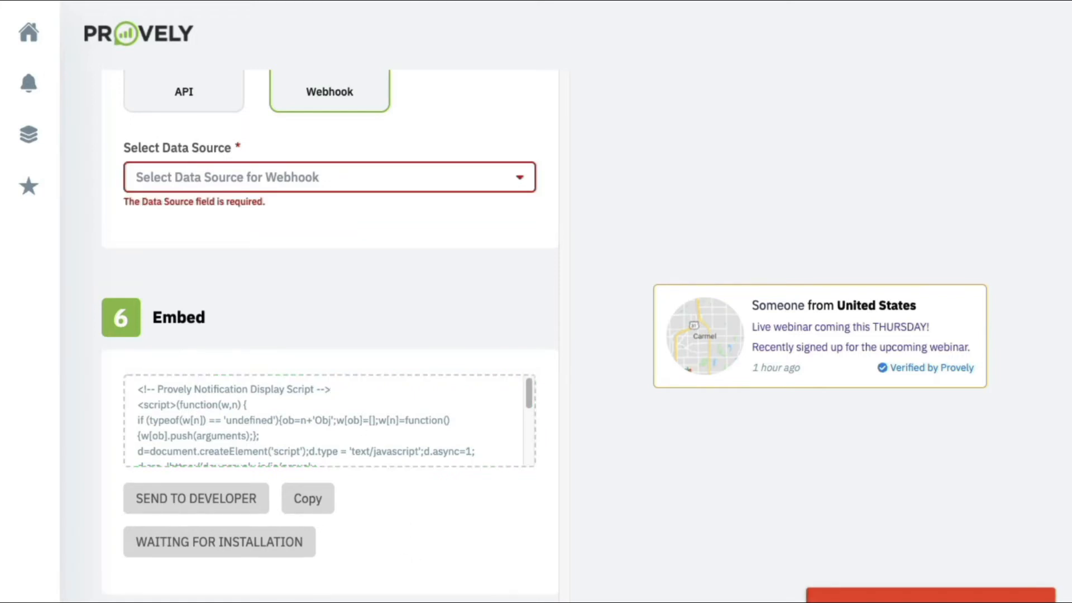
Grab the notification display embed script to take into WordPress.
scroll("up", 3)
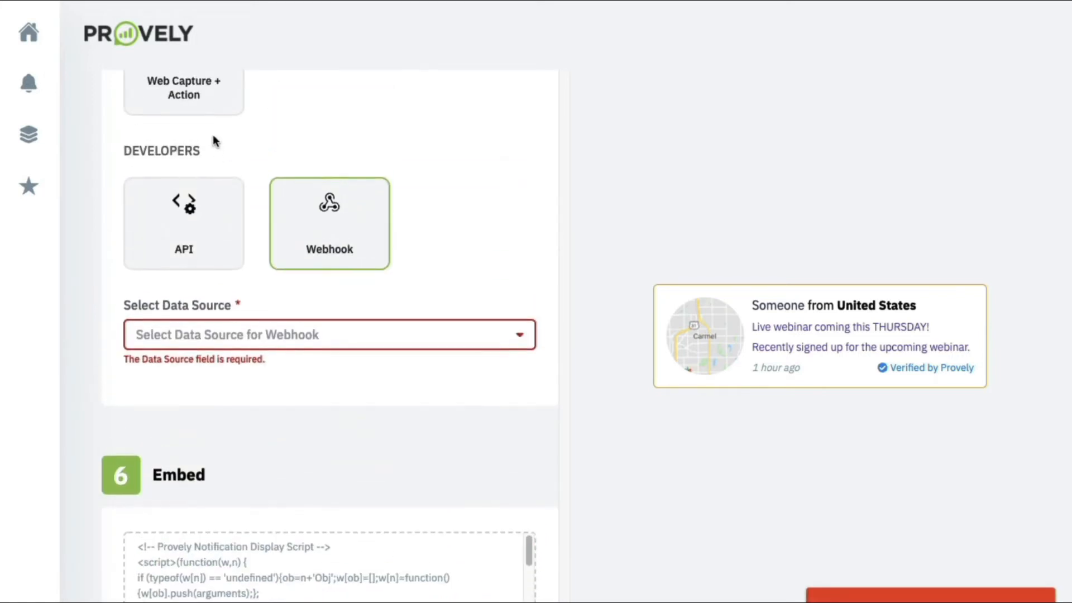
scroll("down", 3)
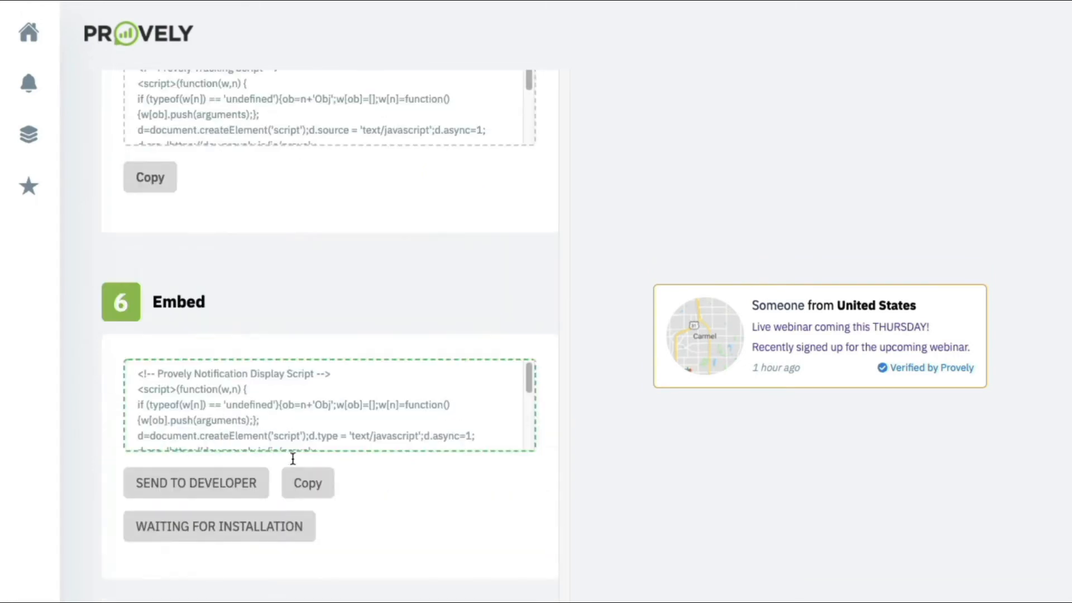
left_click(28, 83)
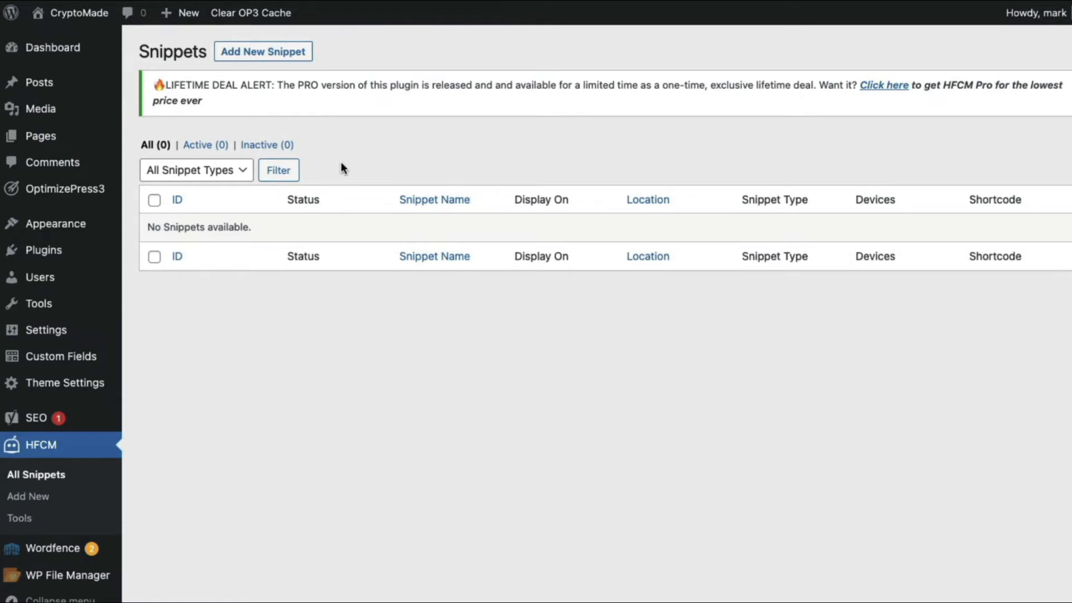
mouse_move(313, 124)
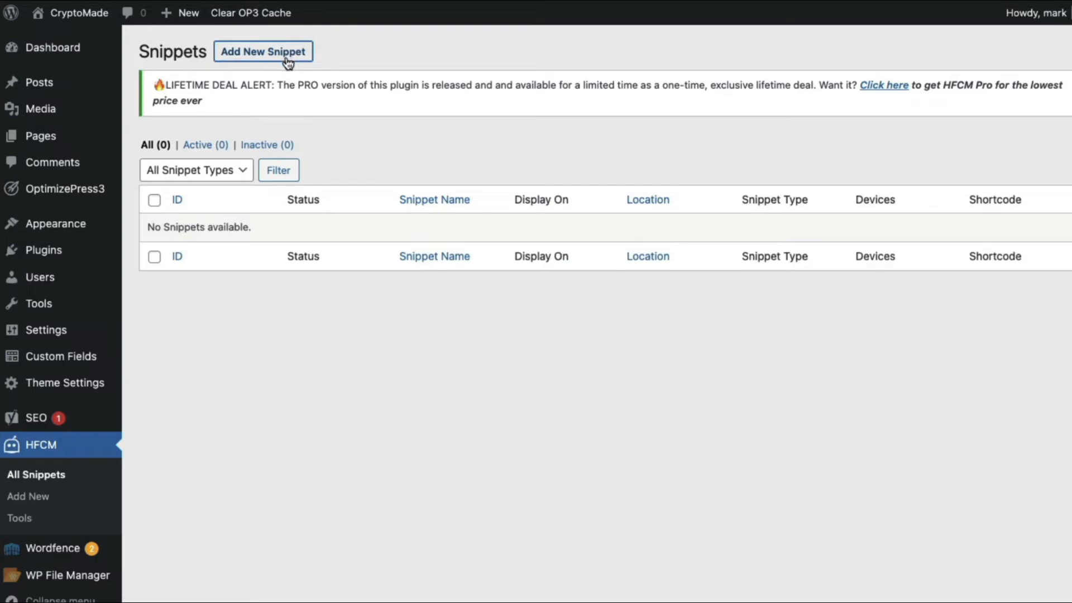
Start a new HFCM snippet named 'Webinar Reg Provely'.
left_click(262, 51)
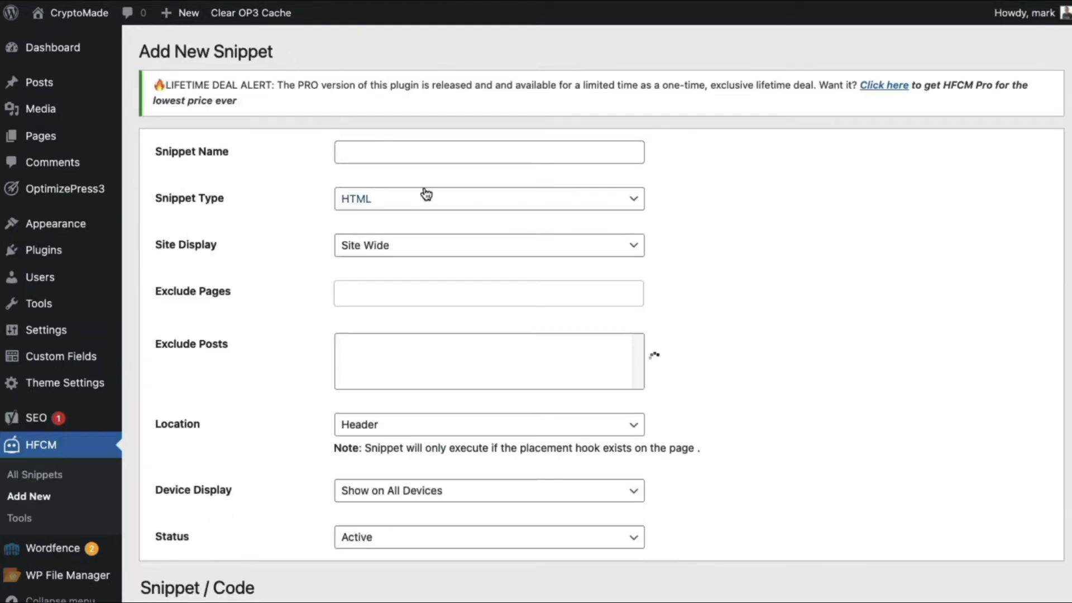
type("Web")
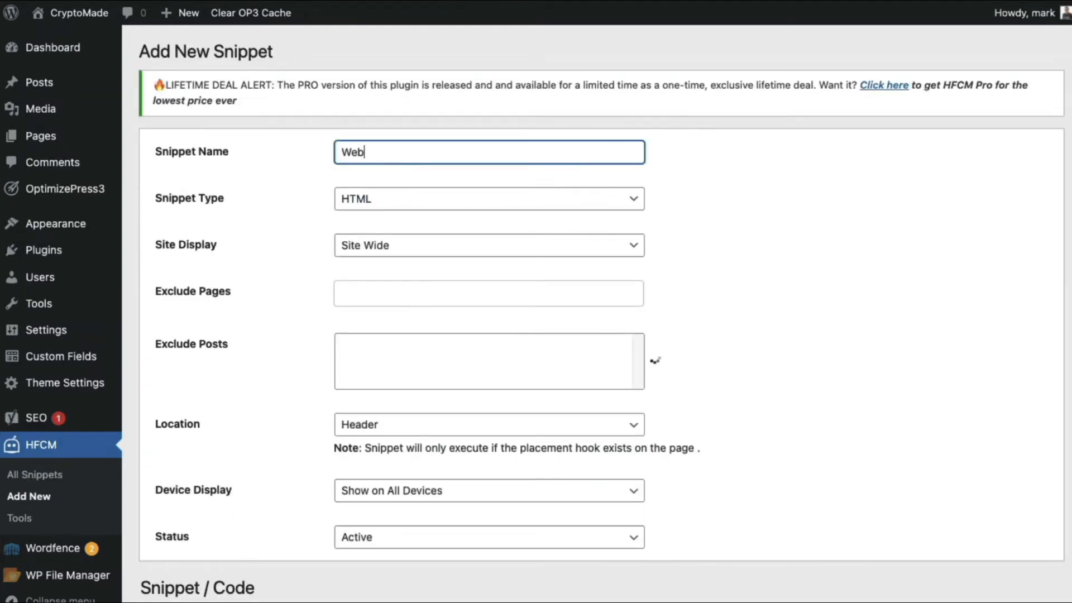
type("inar Reg")
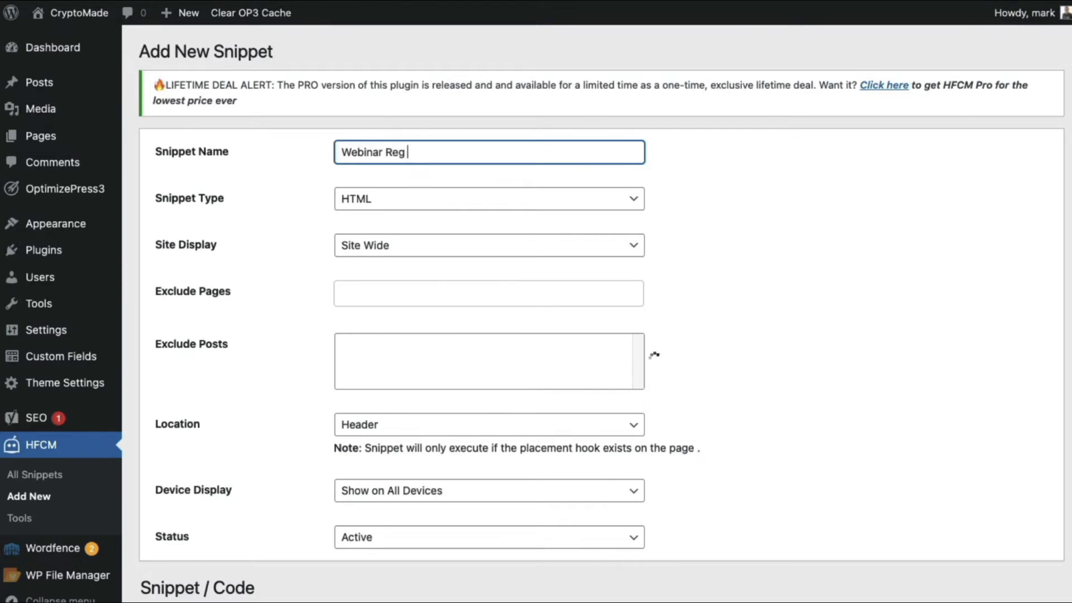
Make the snippet a Javascript type displayed only on specific pages.
left_click(488, 199)
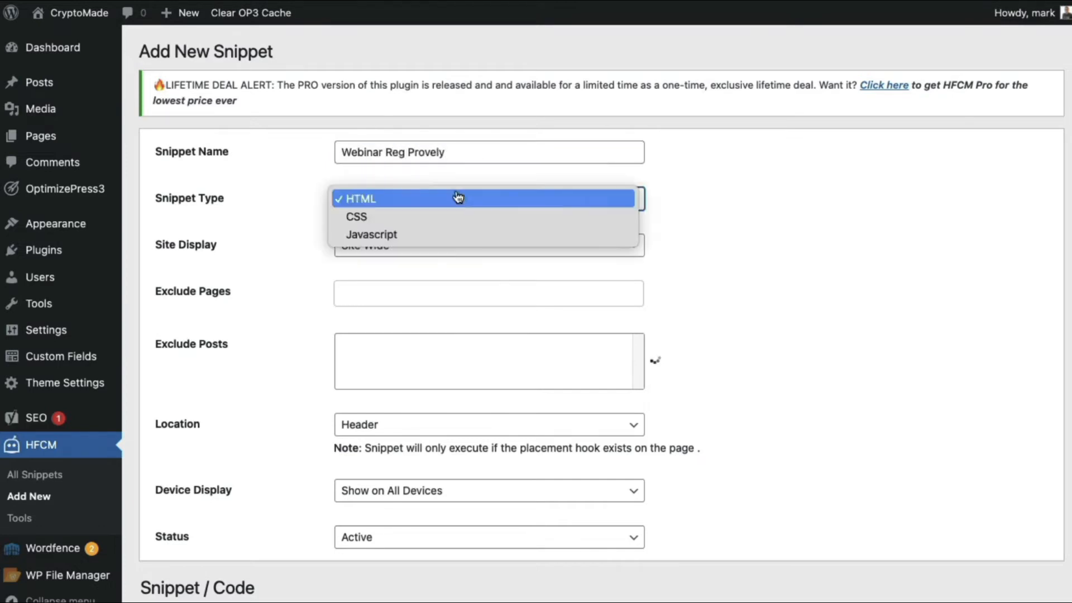
left_click(371, 234)
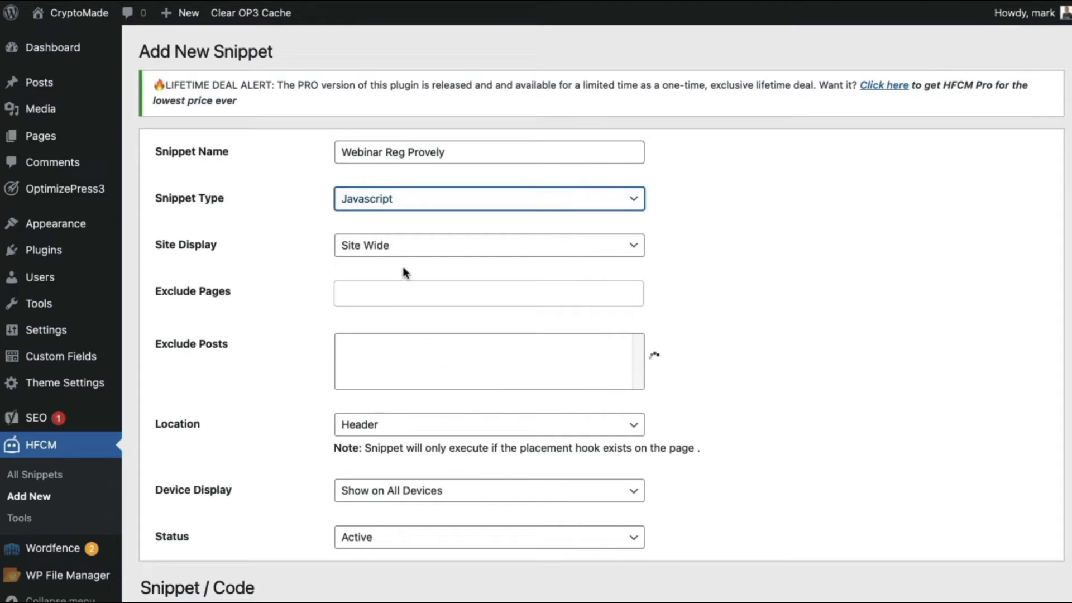
left_click(488, 245)
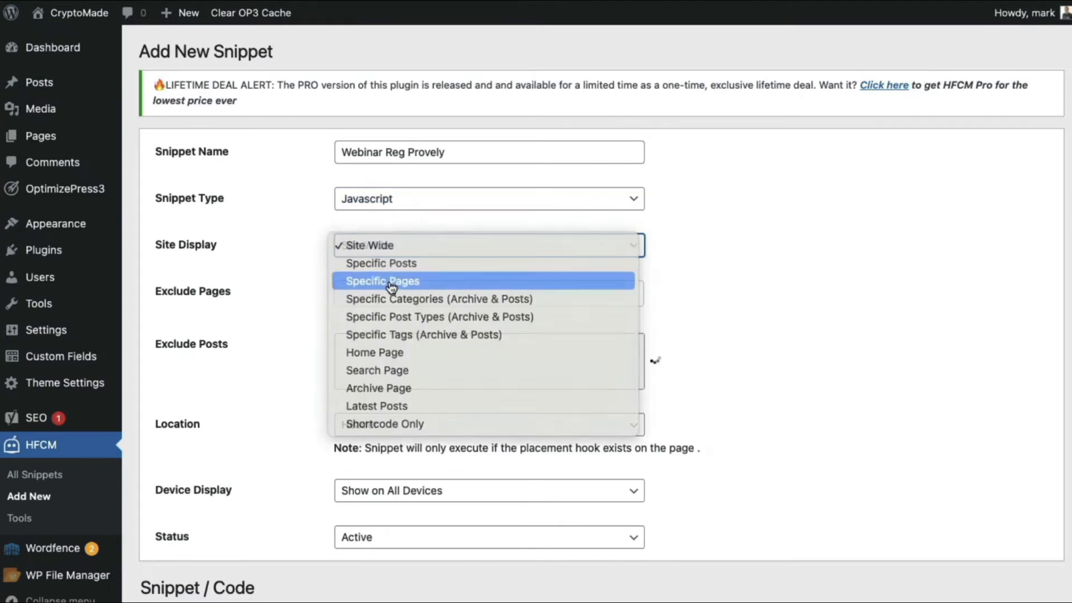
left_click(381, 280)
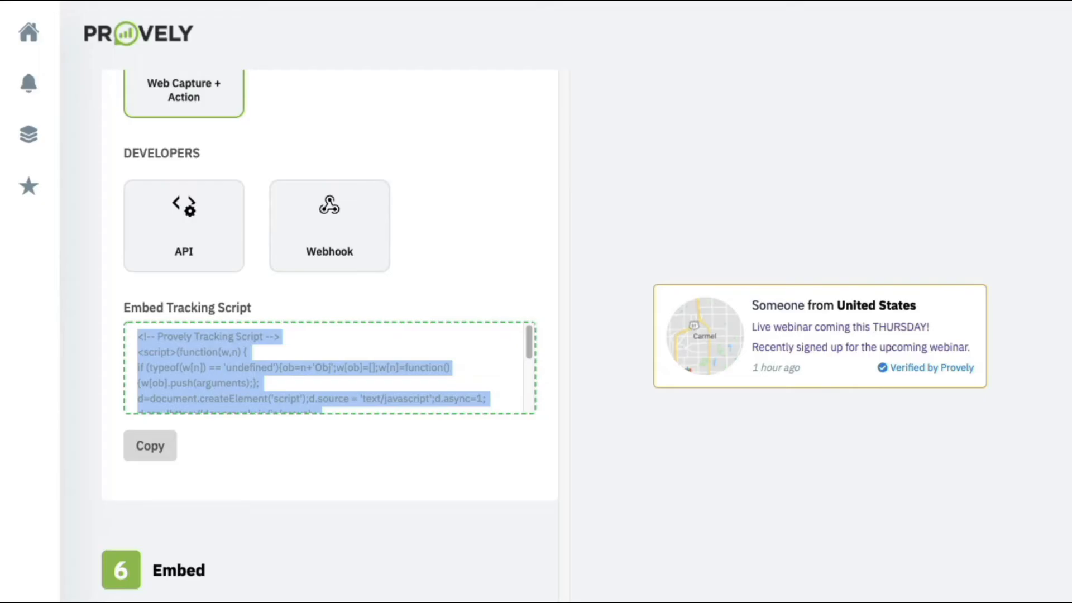
Copy the Provely Notification Display Script from the Embed step.
scroll("down", 3)
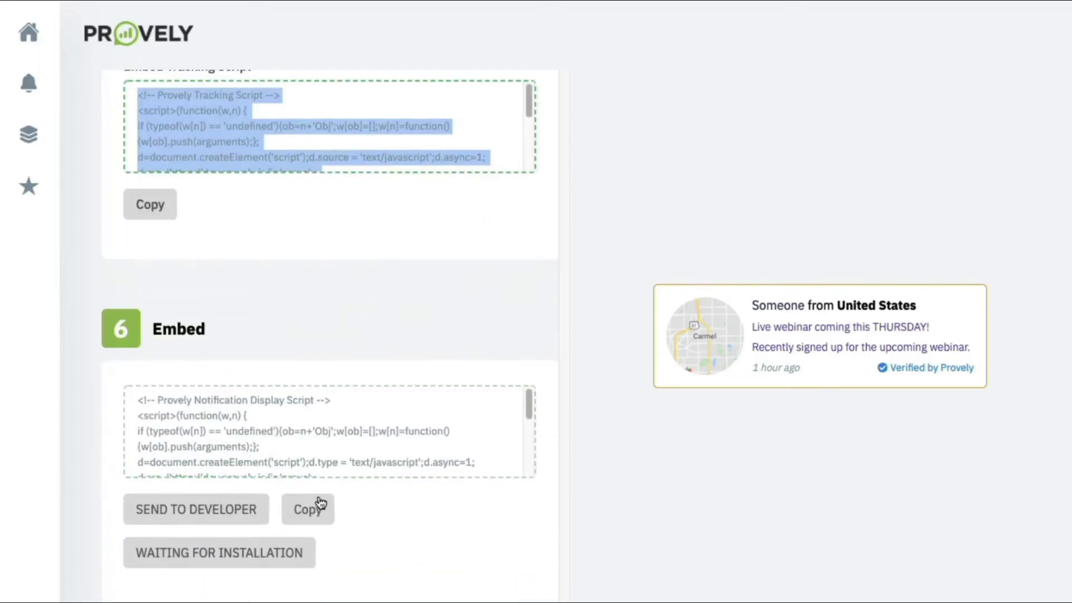
left_click(307, 509)
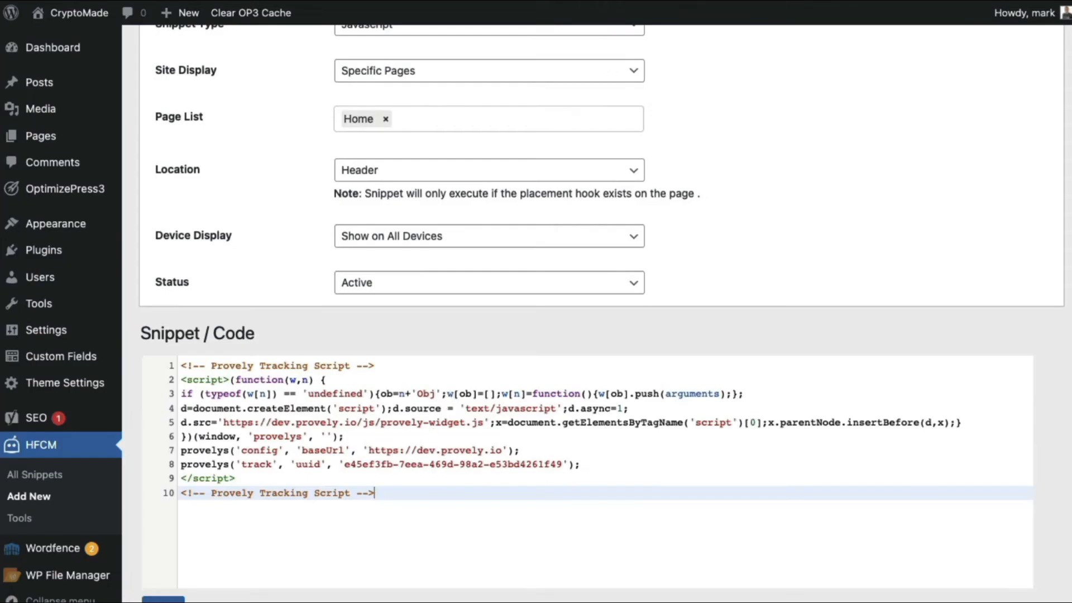
Add the notification script to the snippet code and set its location to After Content.
left_click(488, 169)
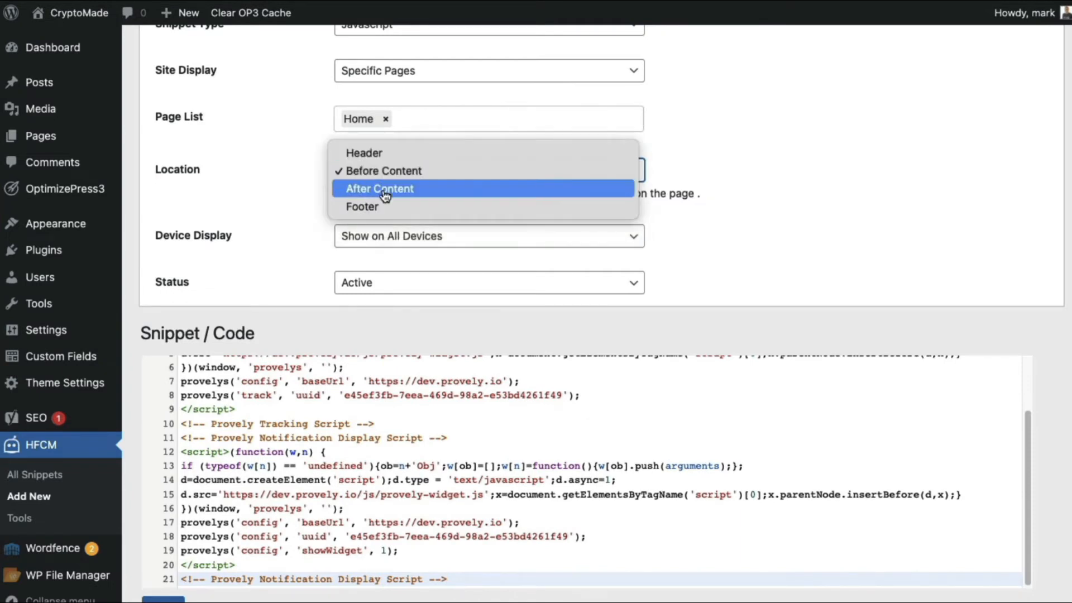
left_click(379, 188)
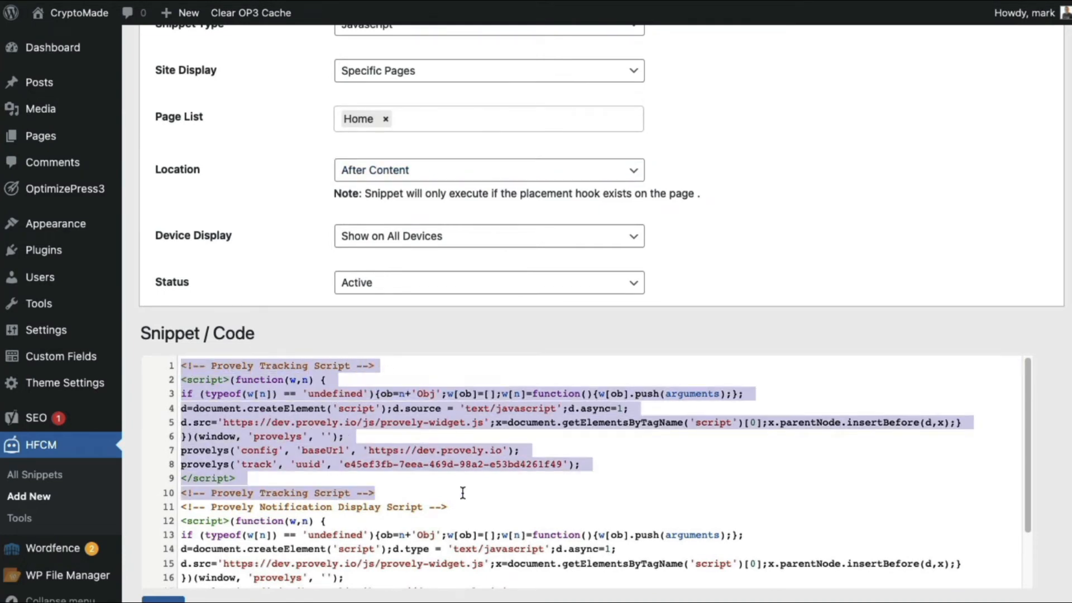
mouse_move(171, 505)
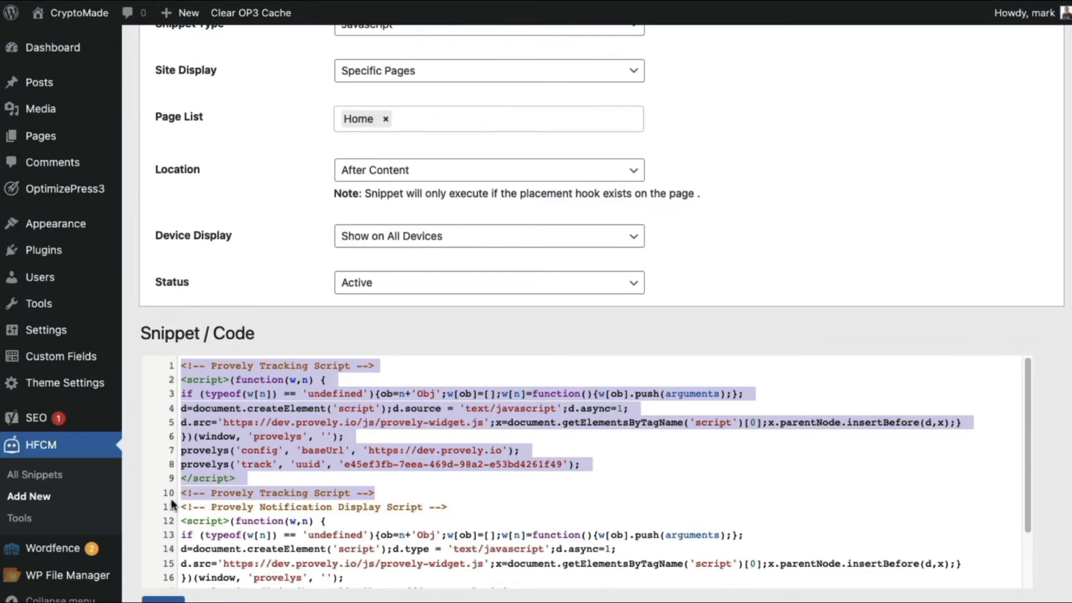
scroll("down", 3)
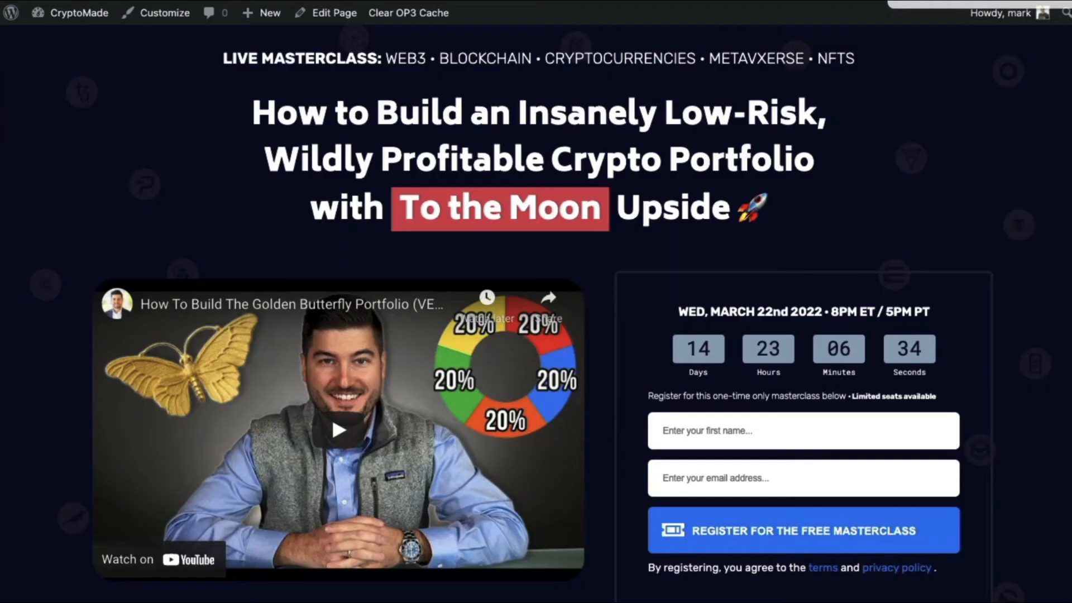
mouse_move(696, 86)
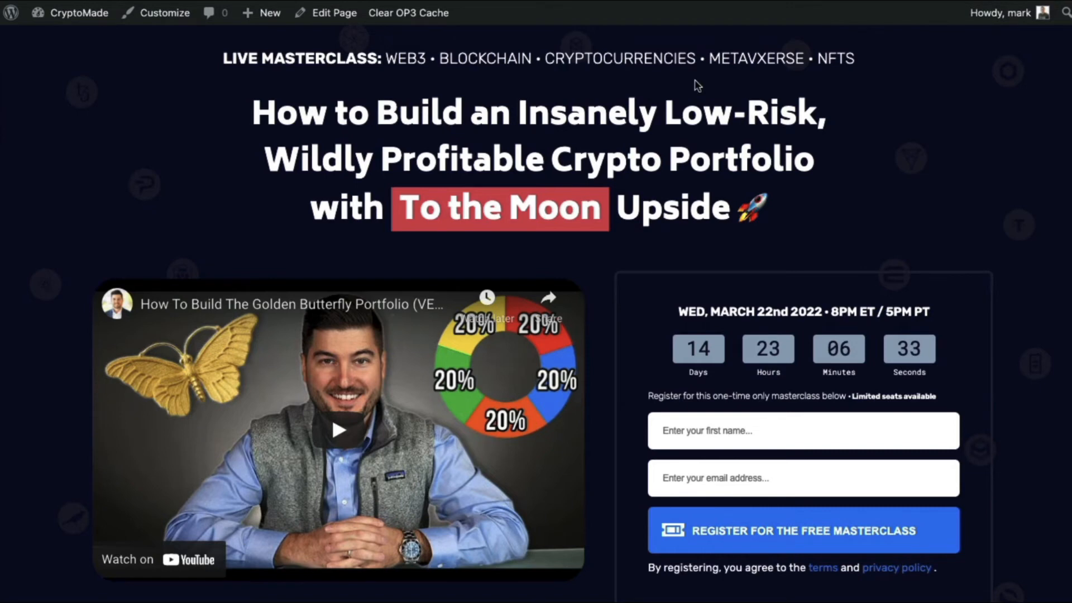
mouse_move(656, 410)
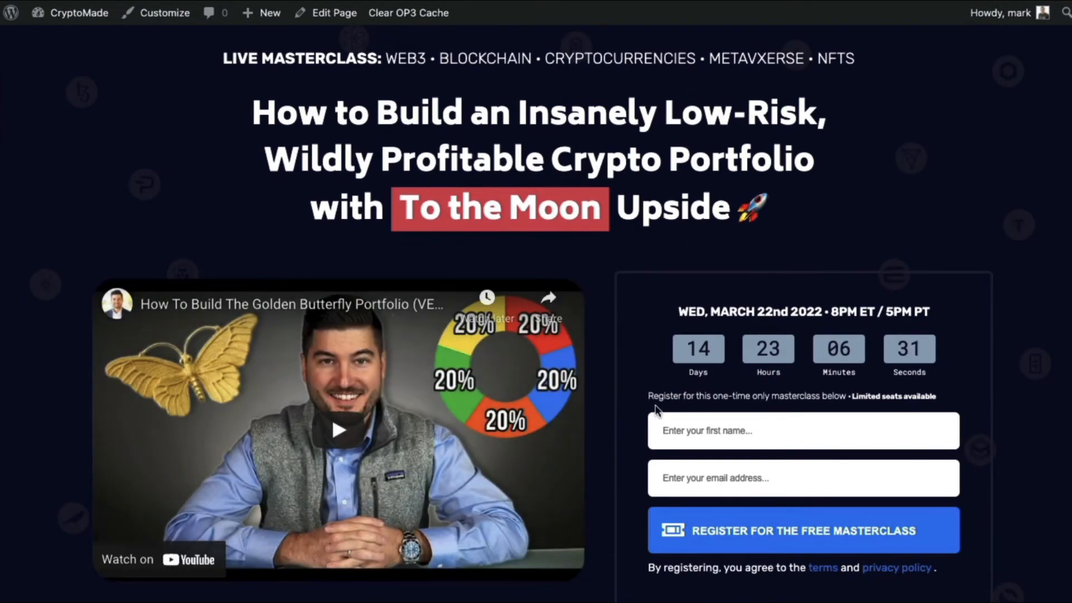
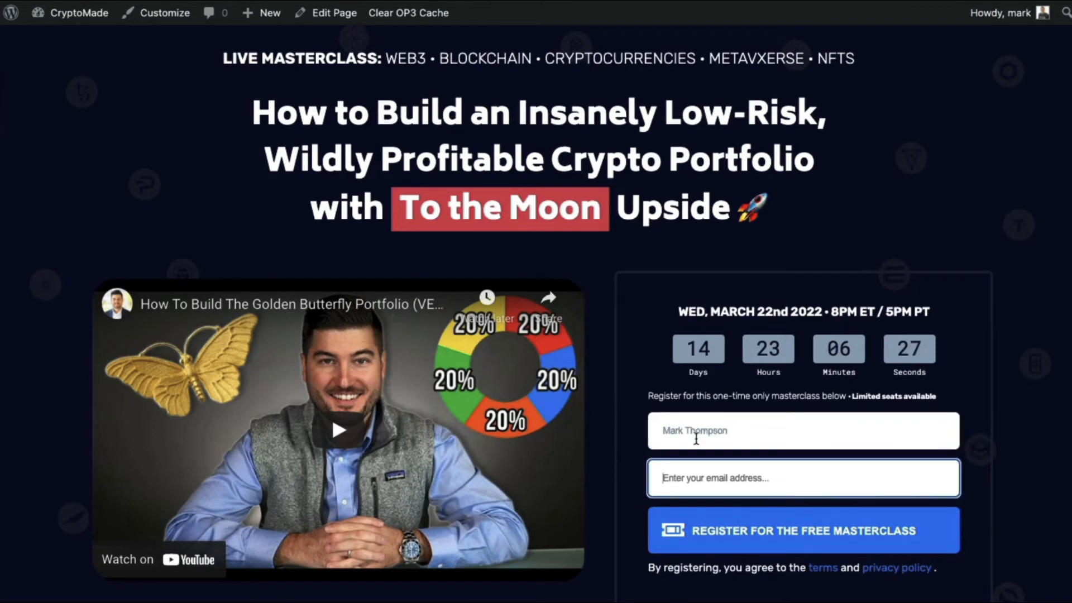
left_click(803, 477)
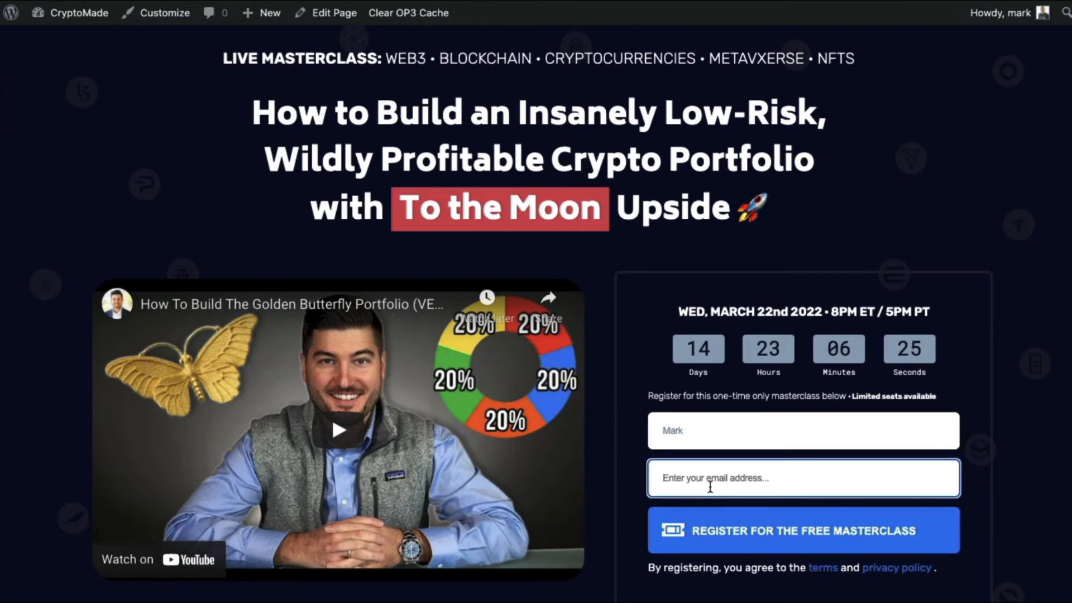
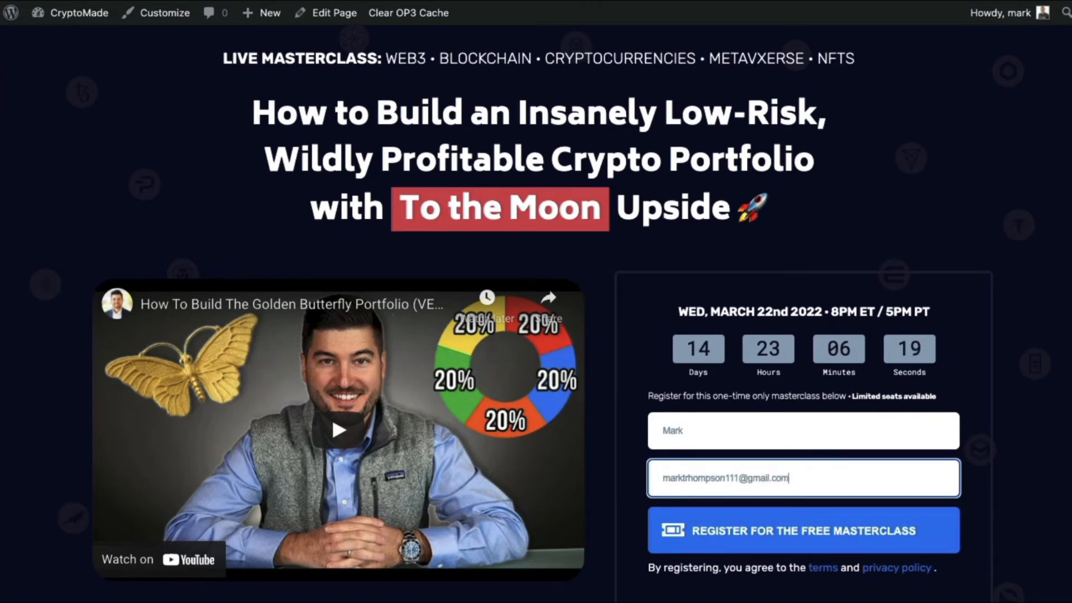
left_click(802, 529)
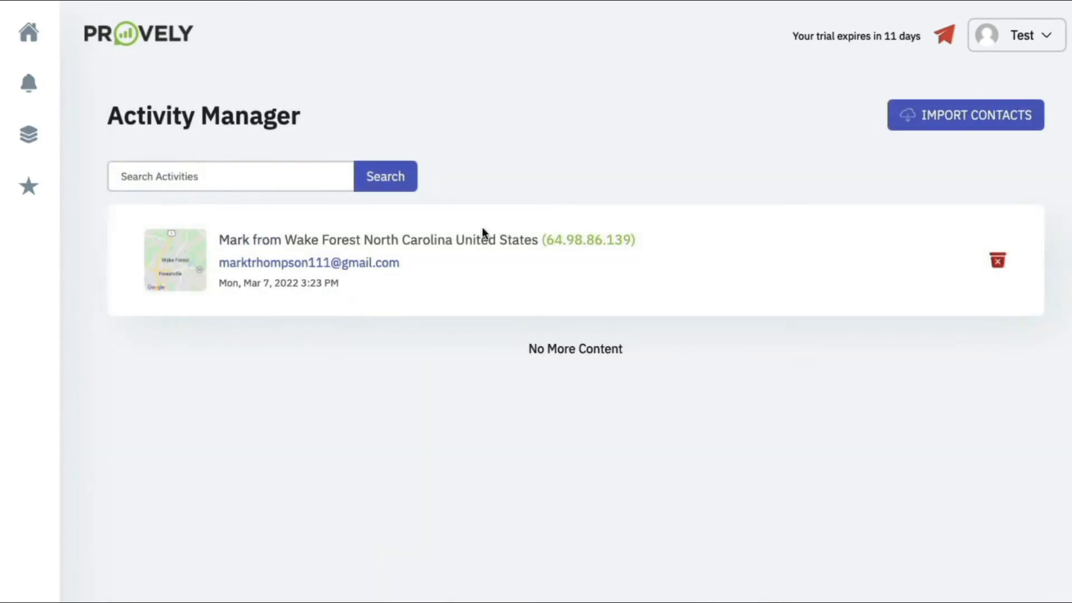
mouse_move(431, 239)
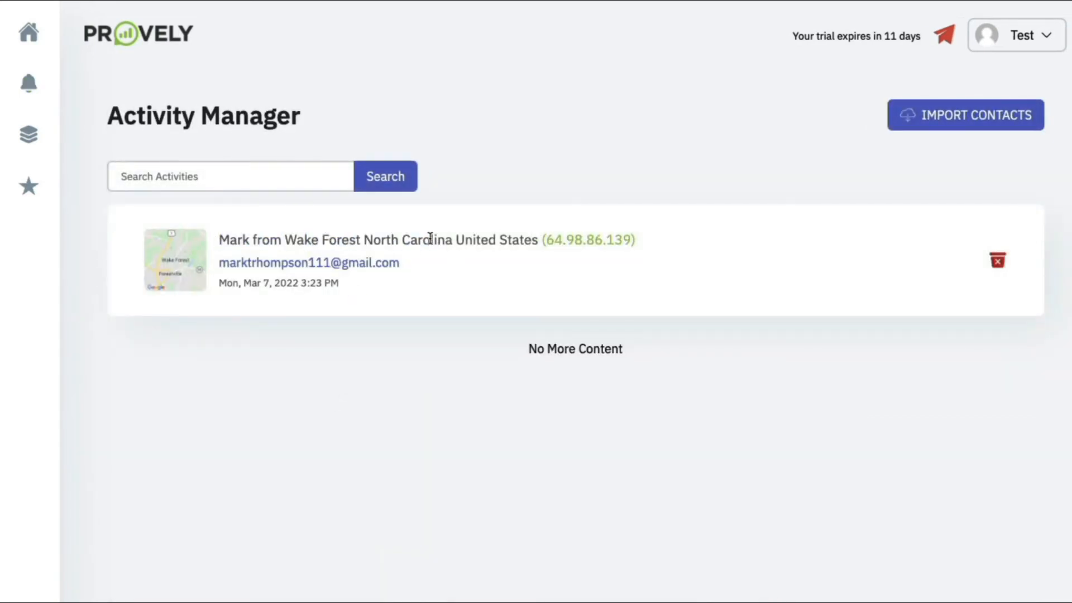
mouse_move(293, 267)
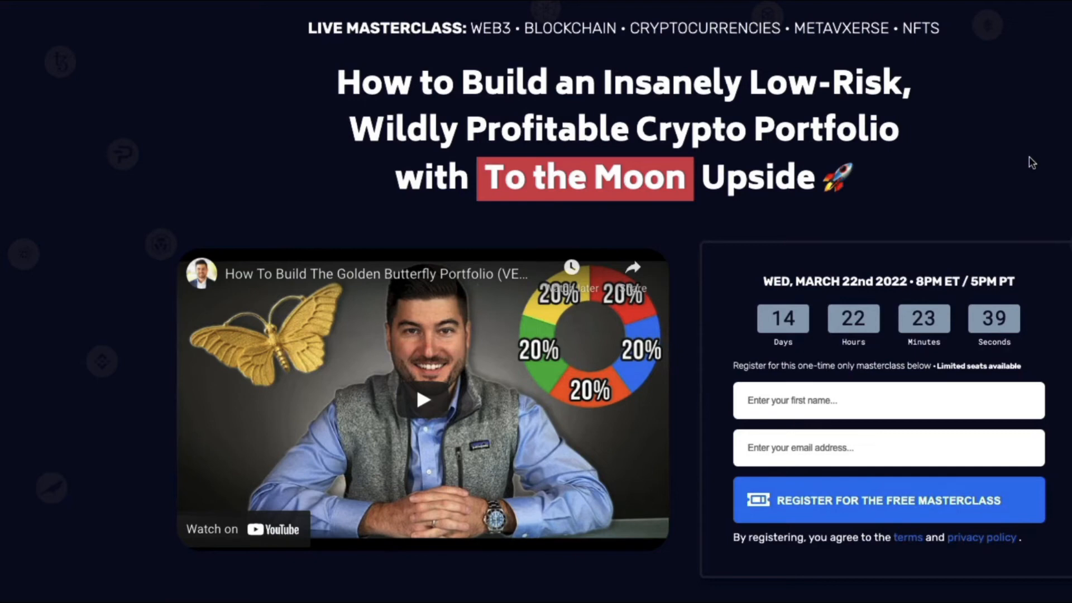
Scroll the reloaded opt-in page to see the Provely signup notification appear at bottom left.
scroll("down", 3)
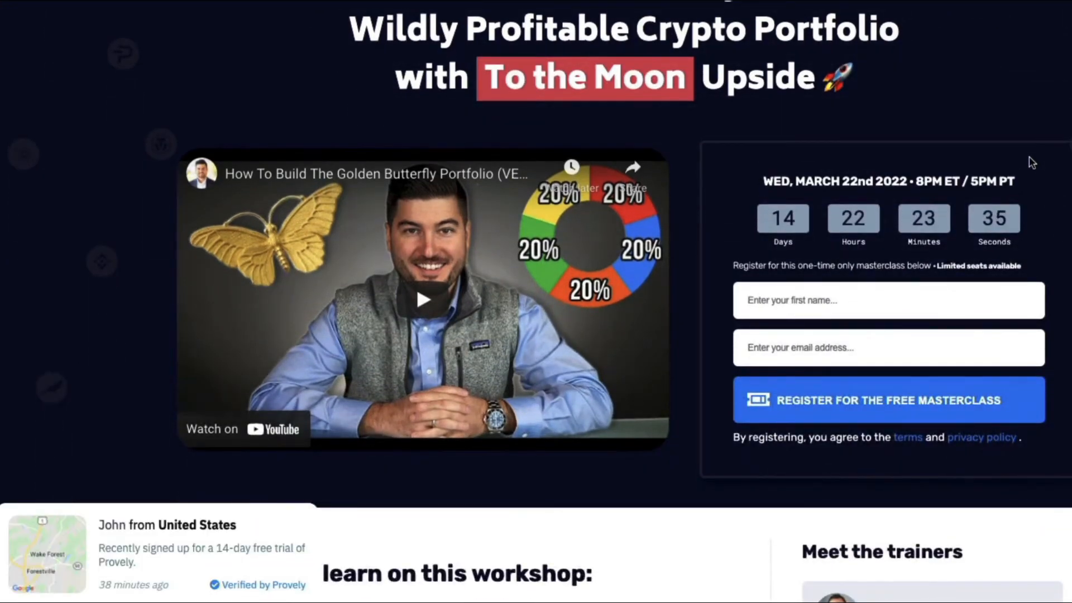
scroll("up", 3)
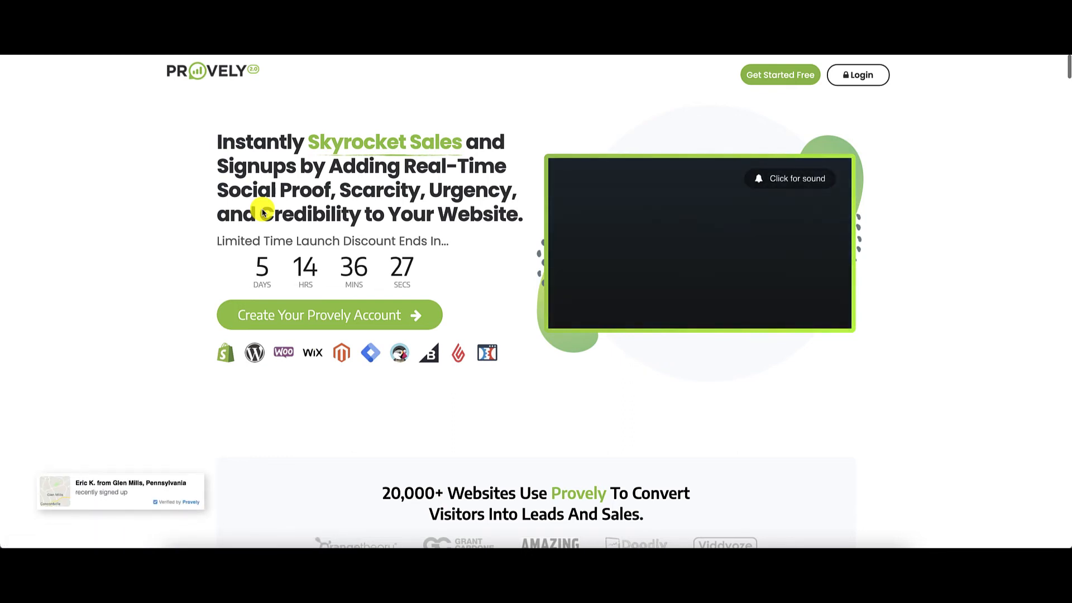
Scroll the sales page past the client logos to the Live Conversions notification block.
scroll("down", 3)
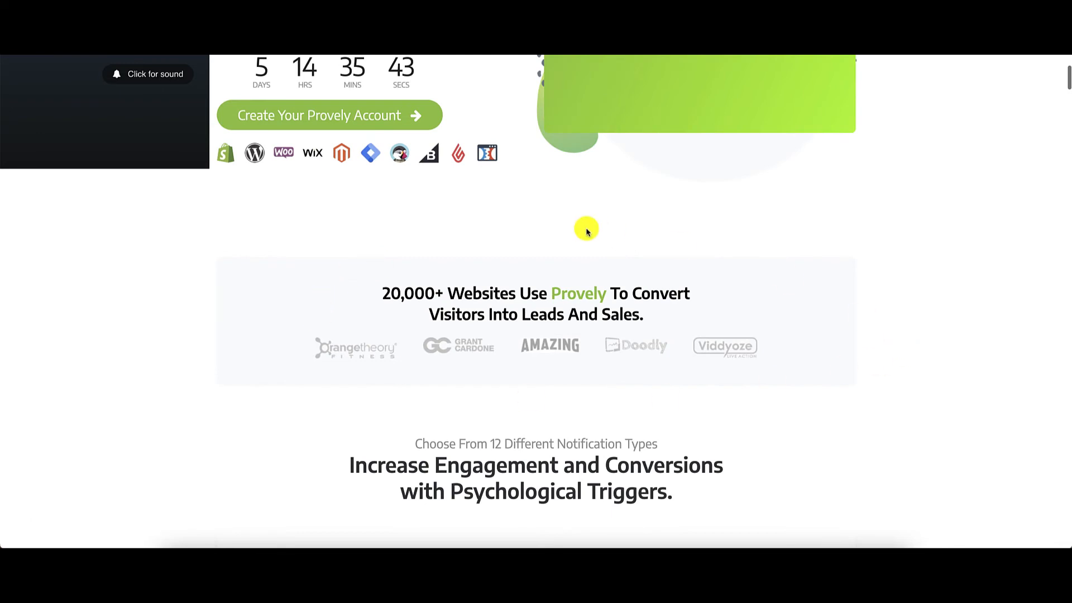
mouse_move(483, 244)
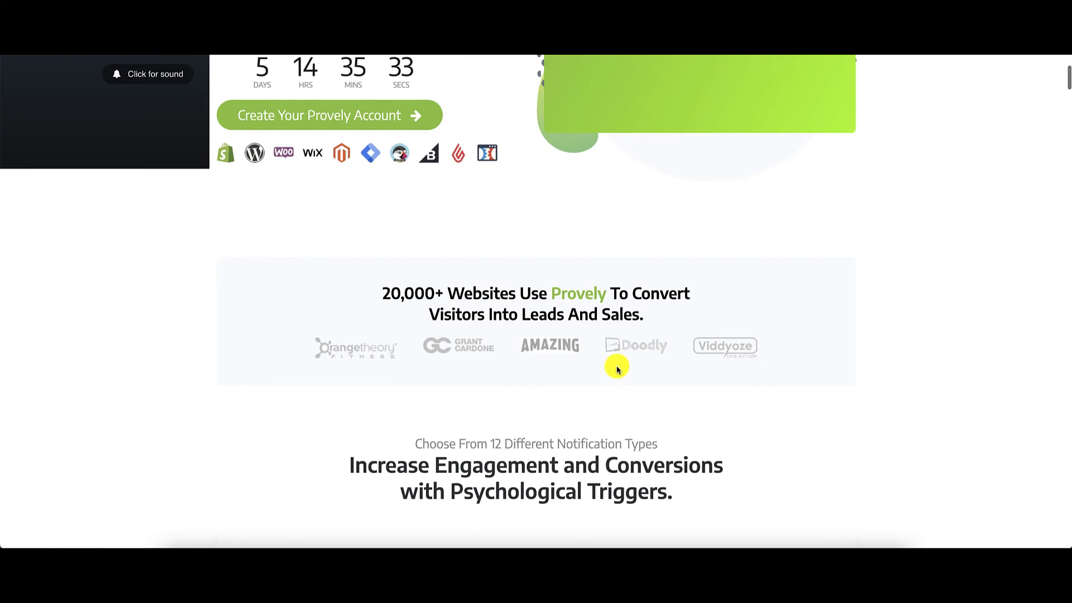
mouse_move(627, 357)
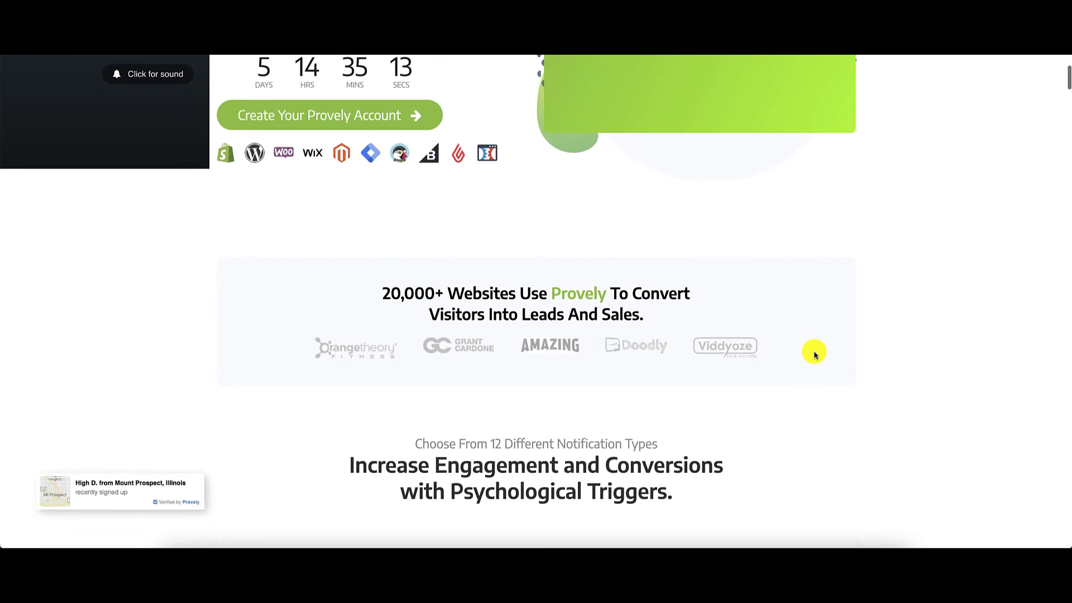
scroll("down", 3)
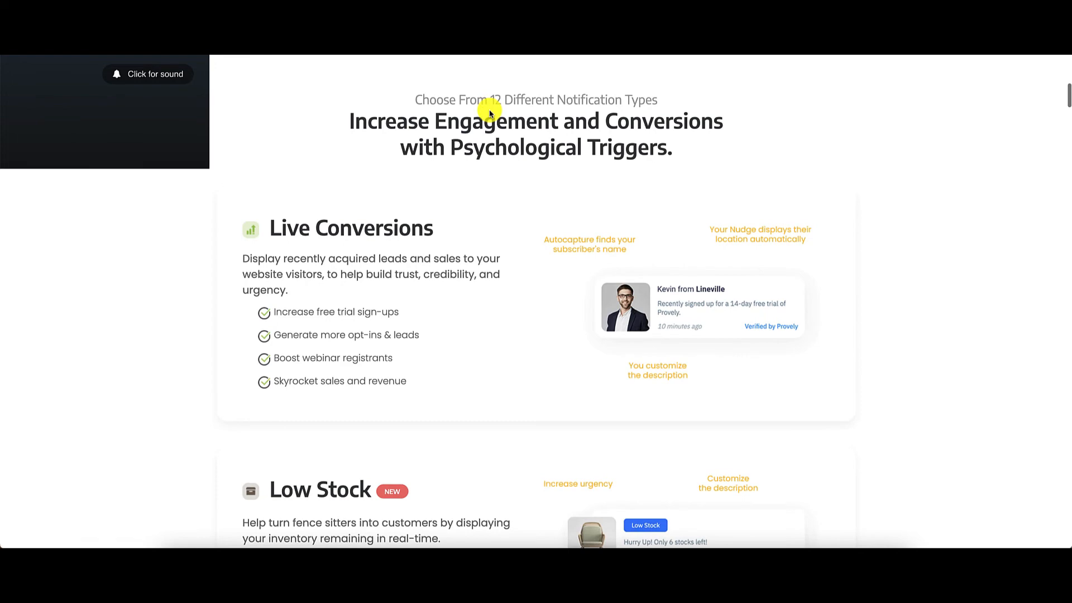
Scroll through the Live Visitors, Announcement, Video and Optin blocks to the Mix-And-Match With Streams banner.
scroll("down", 3)
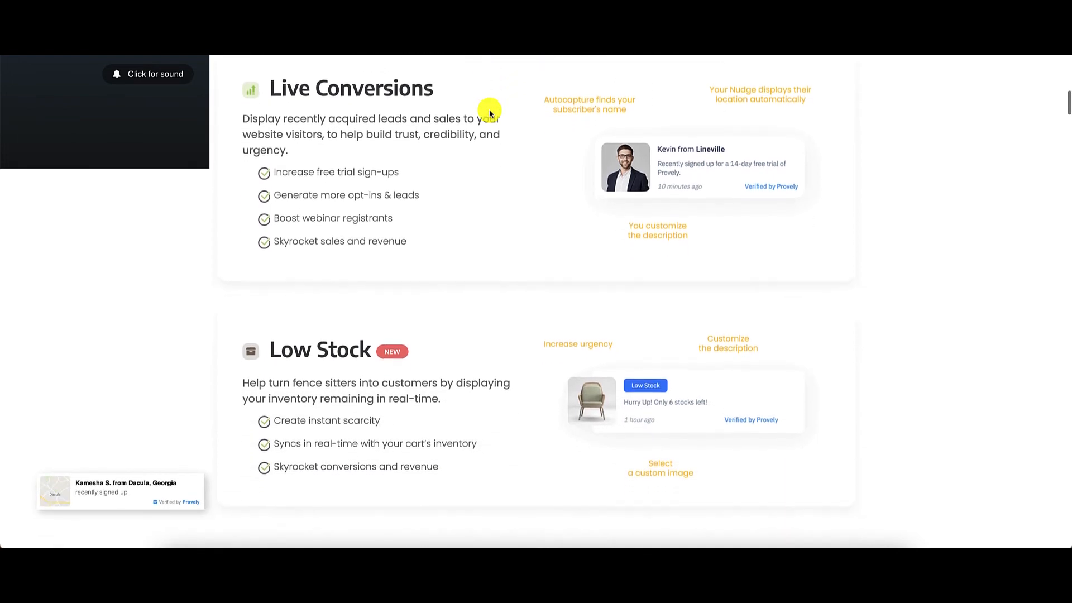
scroll("down", 3)
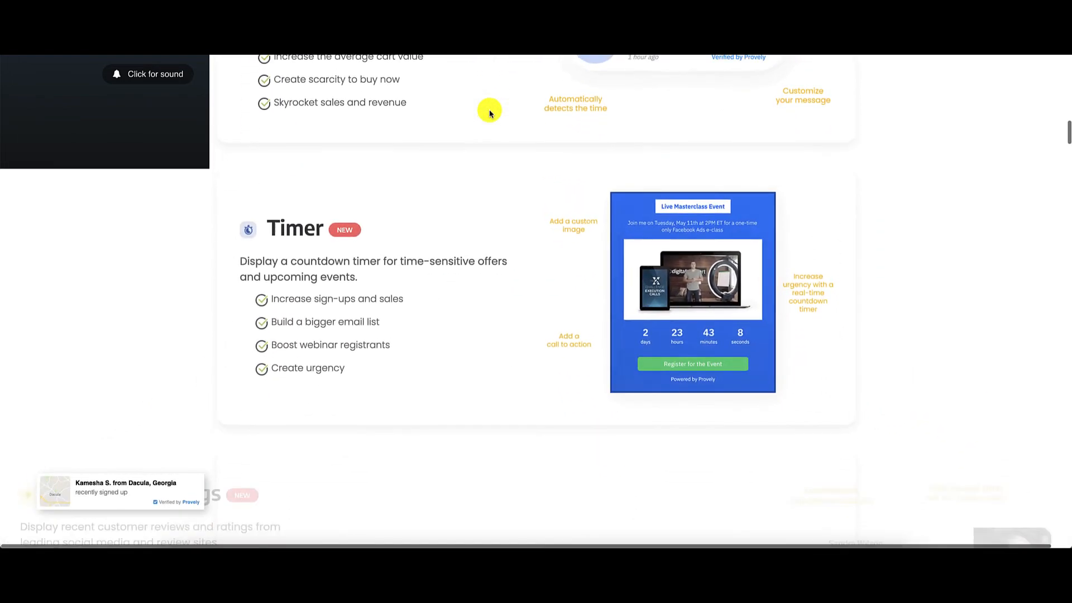
scroll("down", 3)
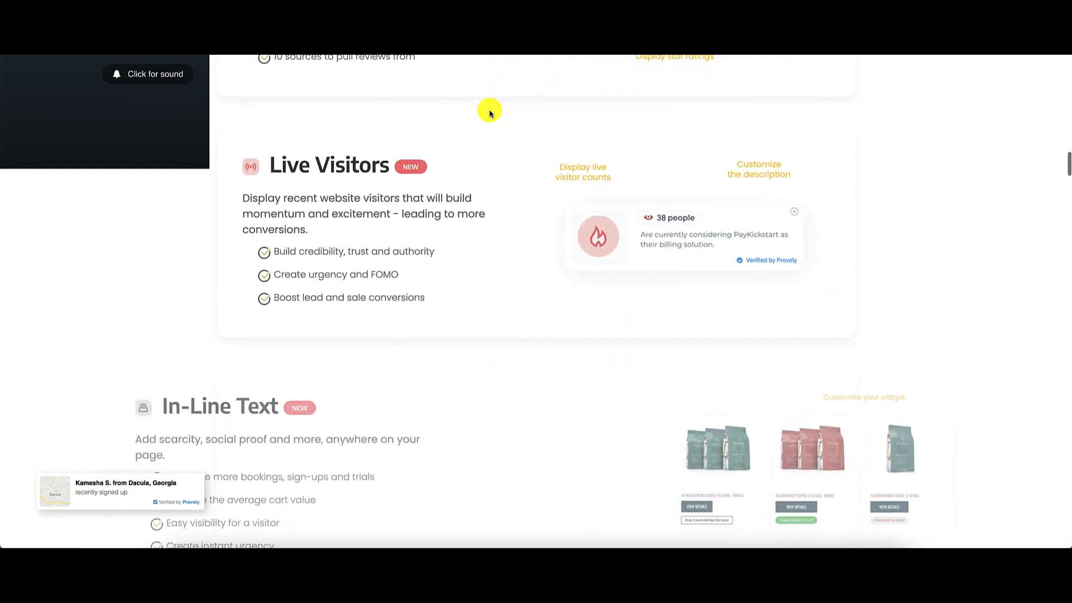
scroll("down", 3)
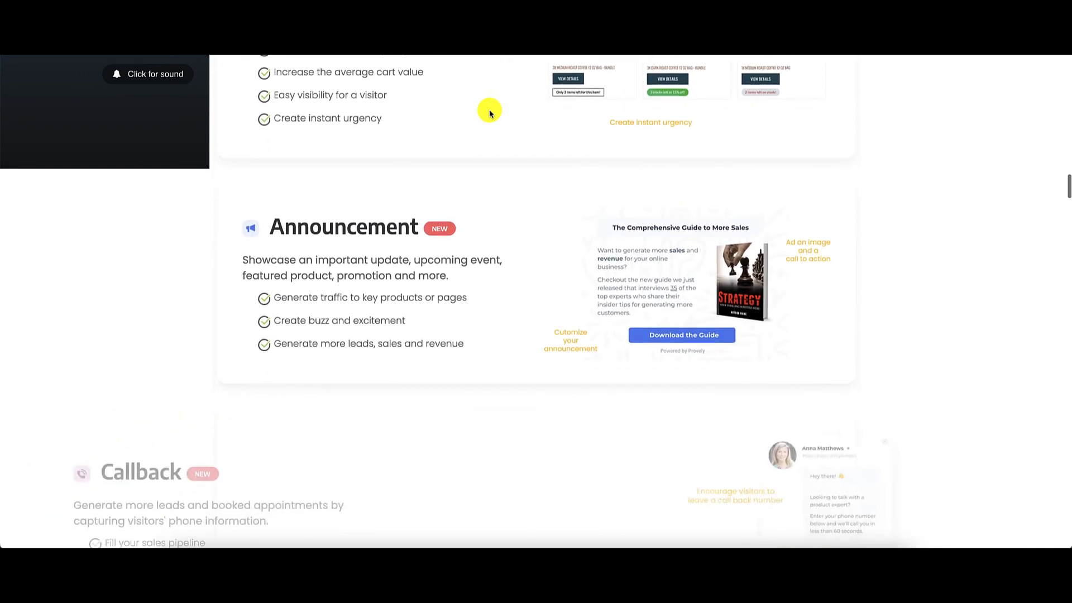
scroll("down", 3)
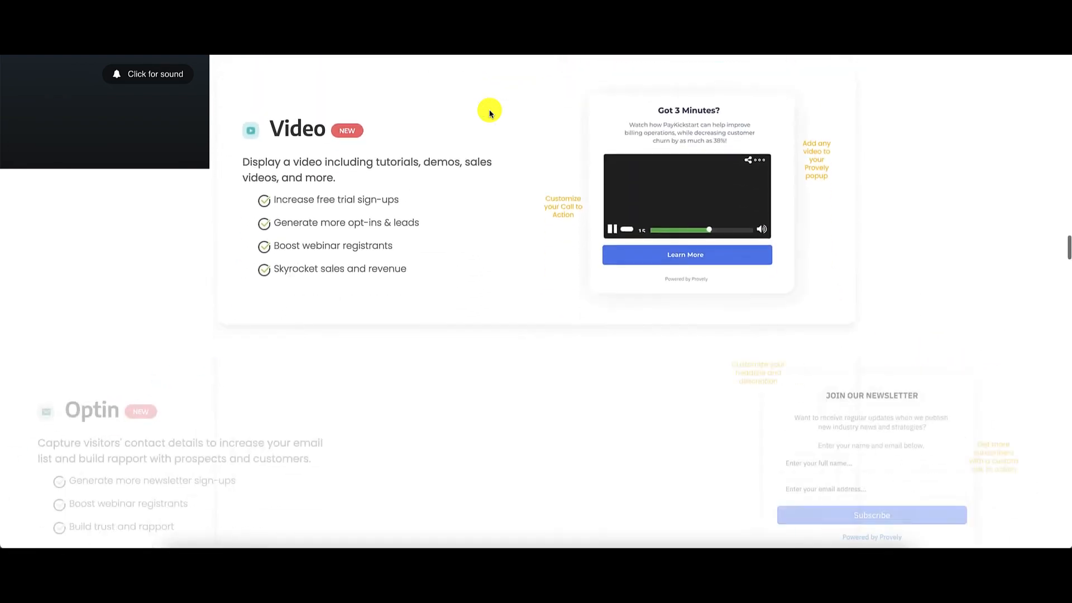
scroll("down", 3)
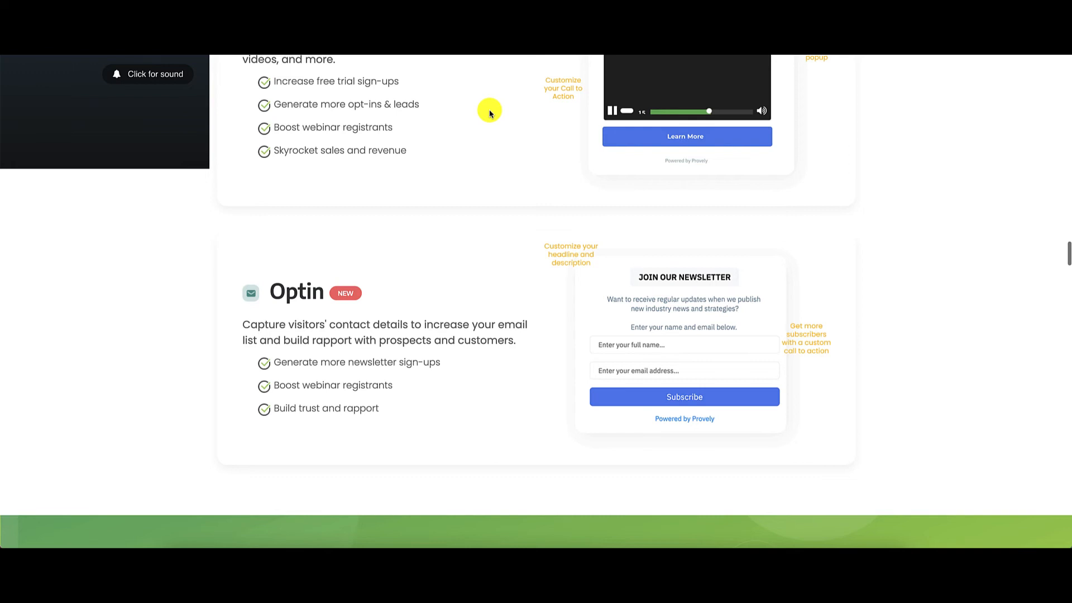
scroll("down", 3)
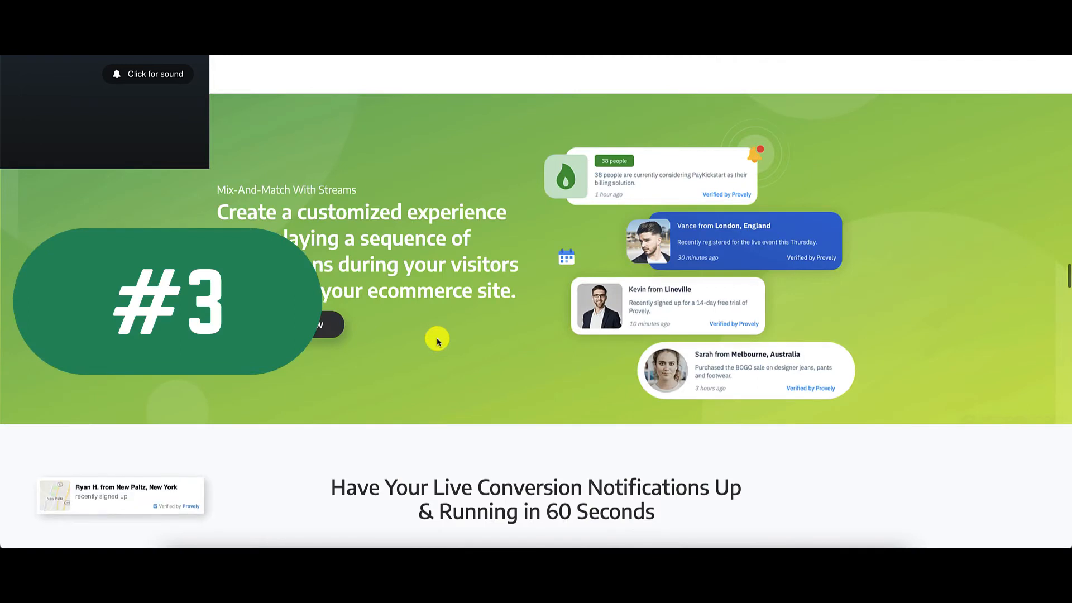
Scroll past the integrations grid to the pricing comparison against Proof and Fomo.
scroll("down", 3)
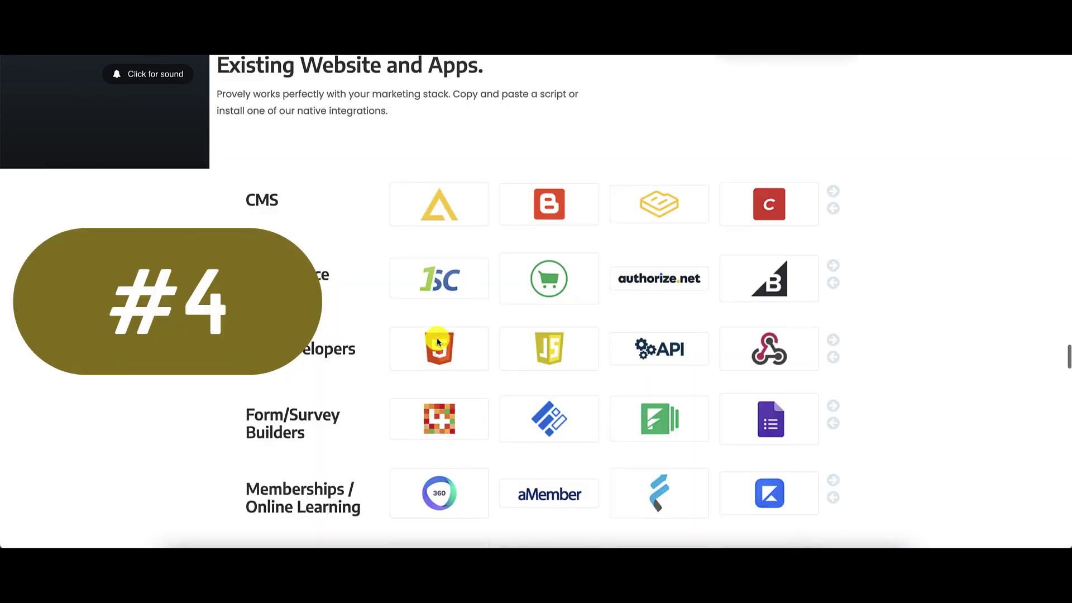
scroll("up", 3)
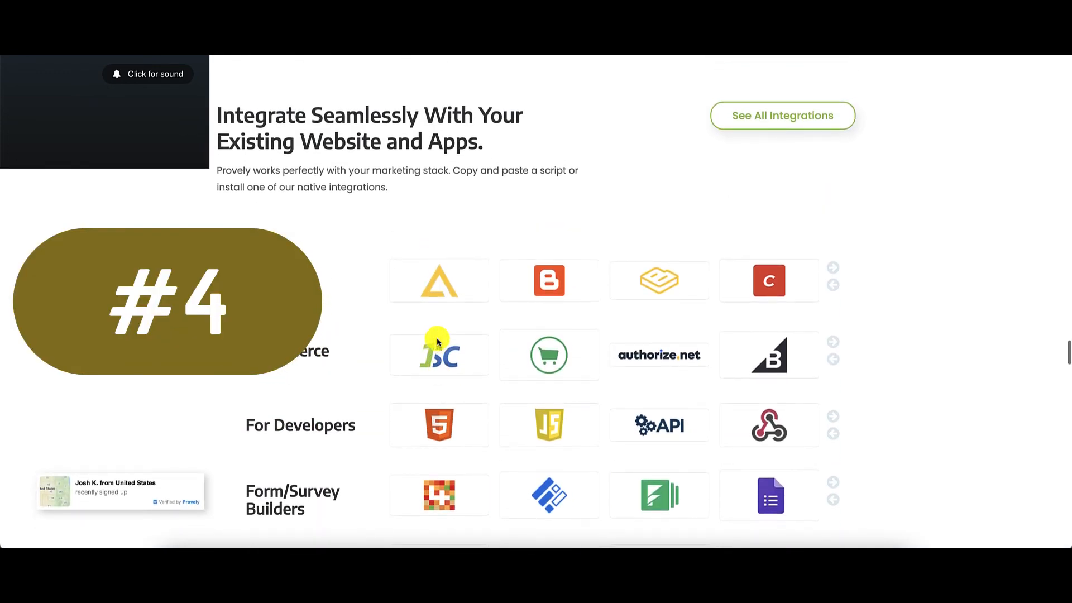
scroll("down", 3)
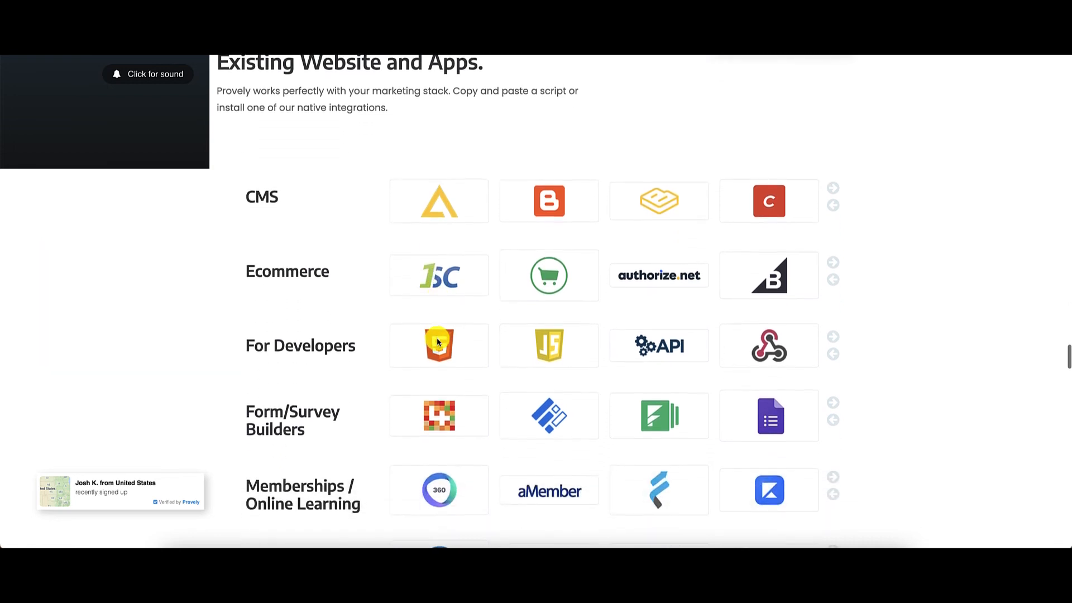
scroll("down", 3)
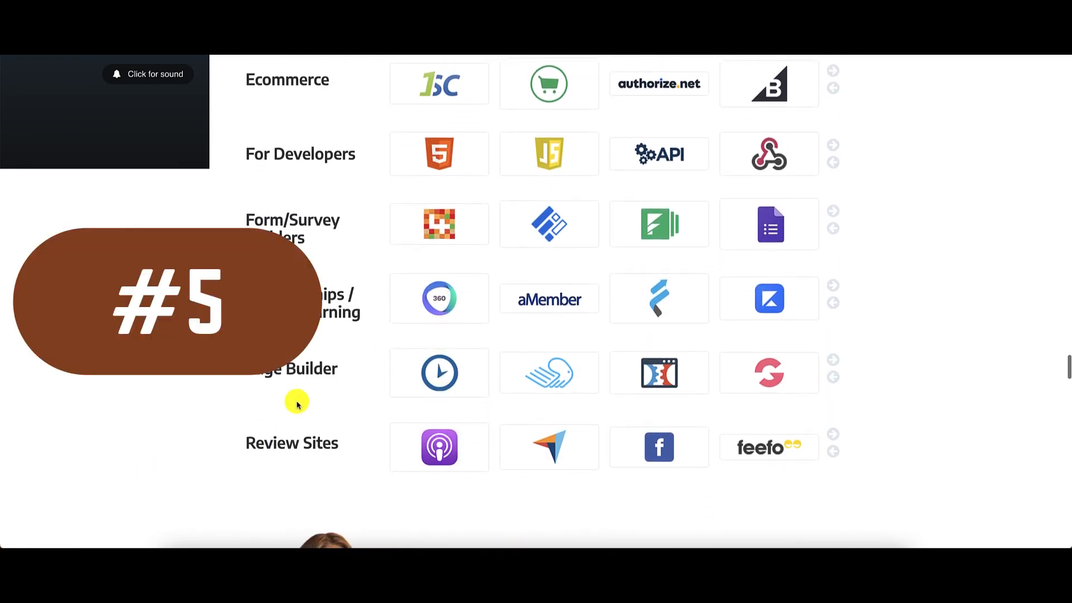
mouse_move(237, 394)
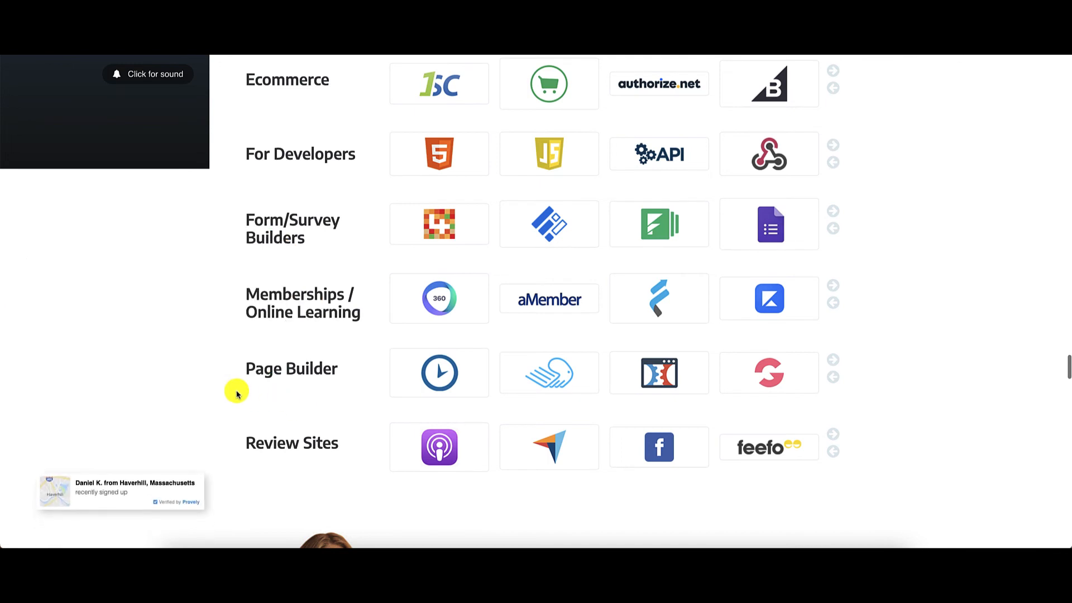
scroll("down", 3)
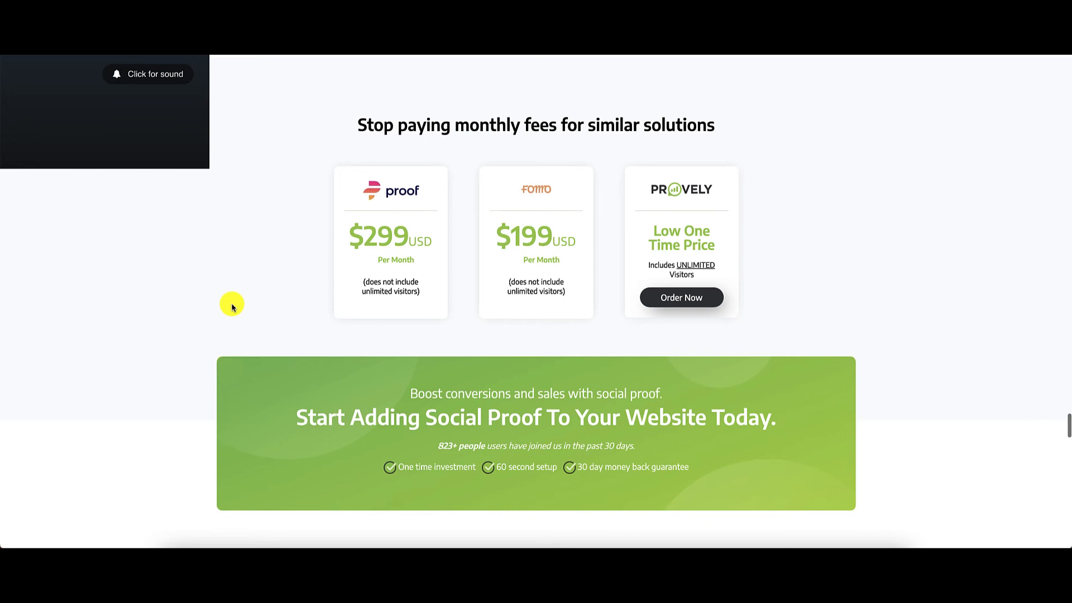
Scroll to the Basic $47, Ultimate $147 and Pro $97 pricing plans and on toward the FAQ.
scroll("down", 3)
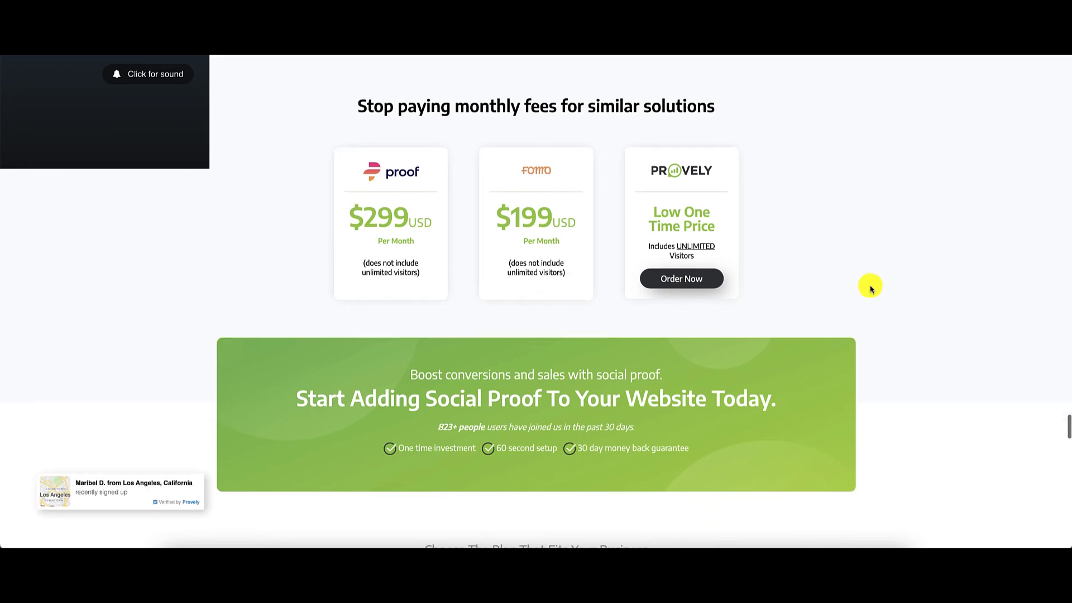
scroll("down", 3)
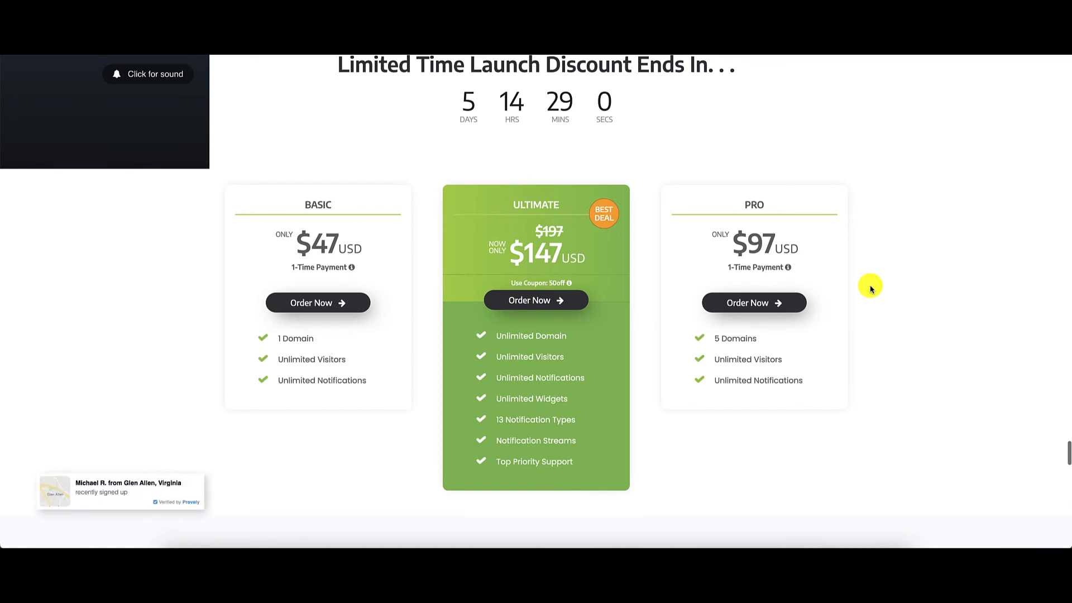
mouse_move(860, 299)
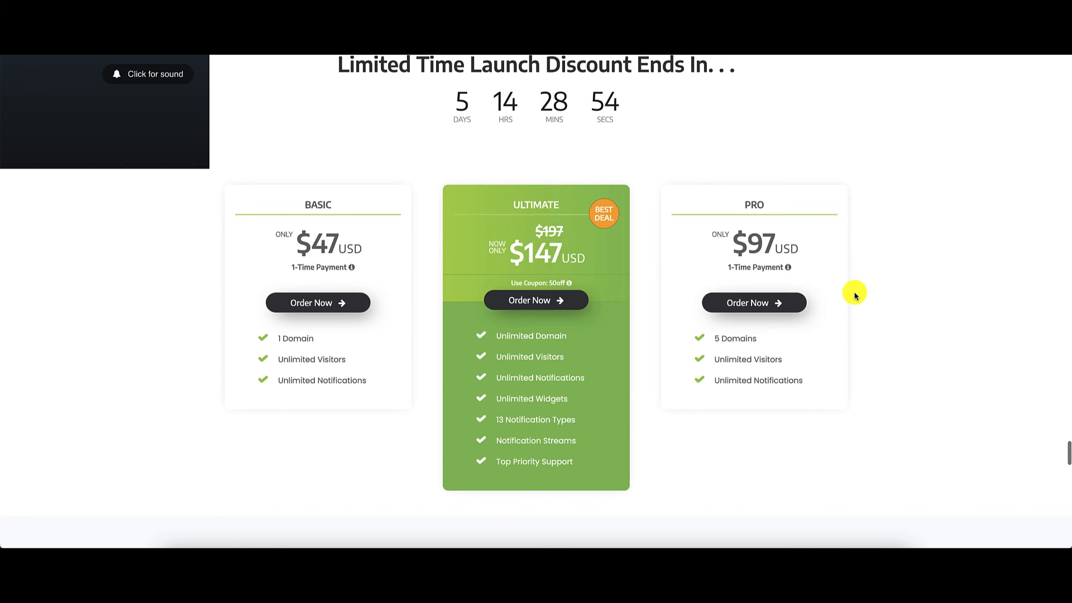
mouse_move(577, 279)
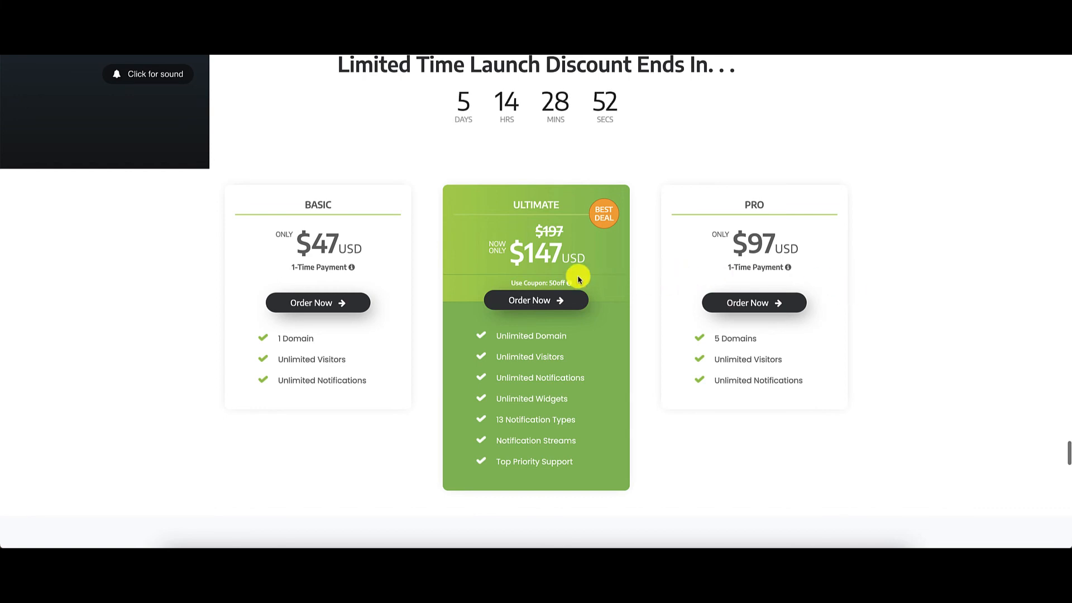
mouse_move(613, 344)
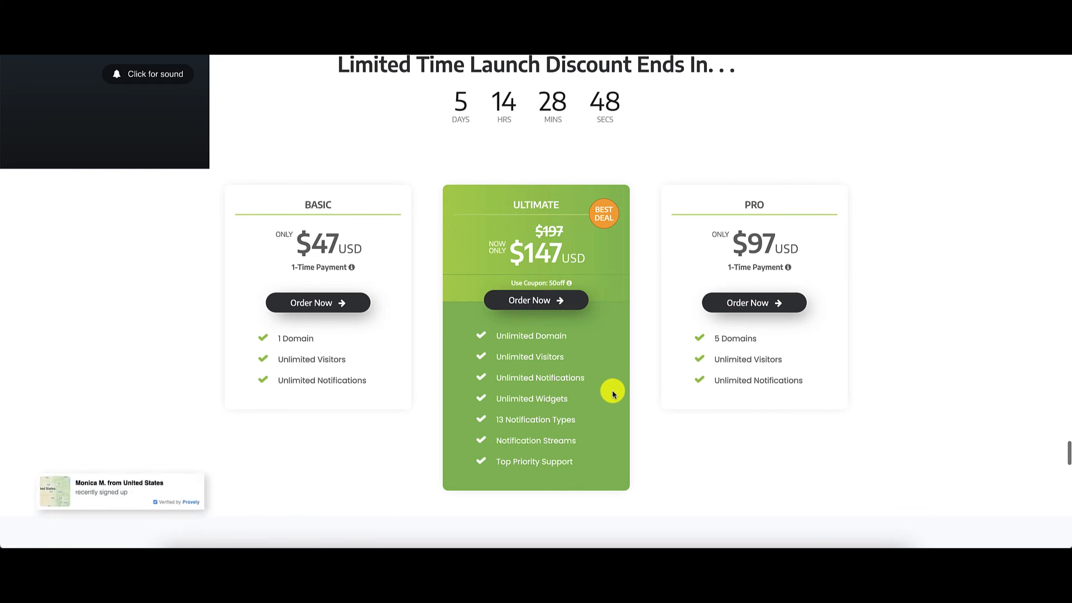
mouse_move(547, 475)
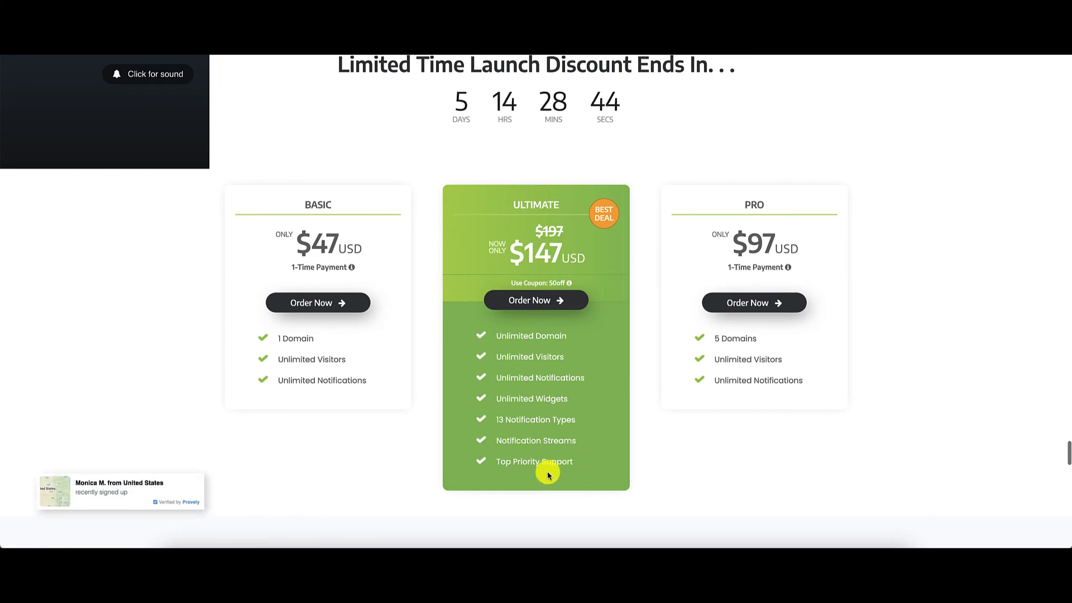
mouse_move(519, 445)
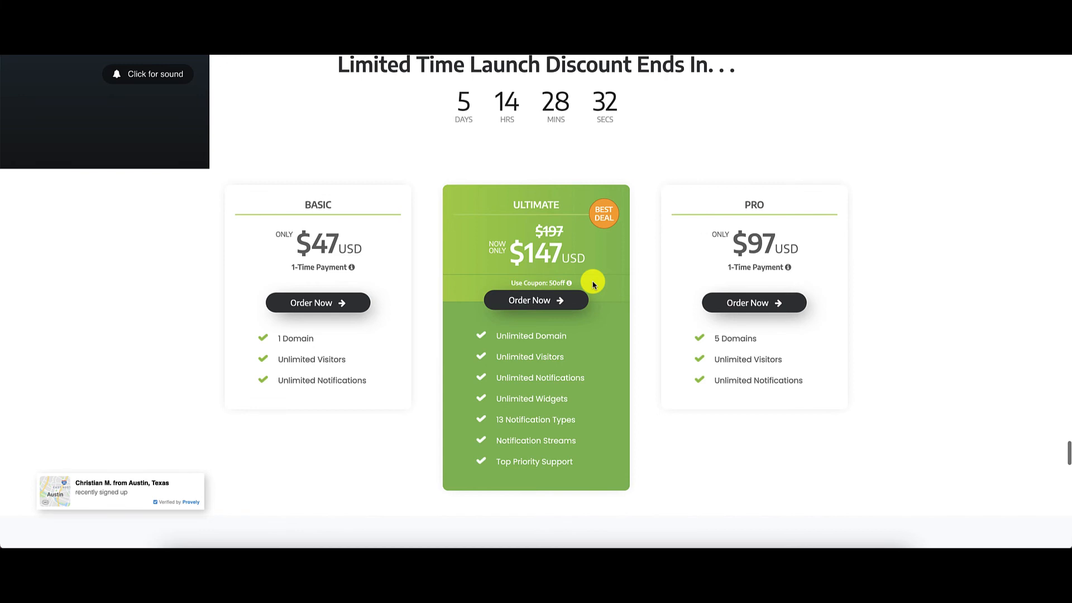
scroll("down", 3)
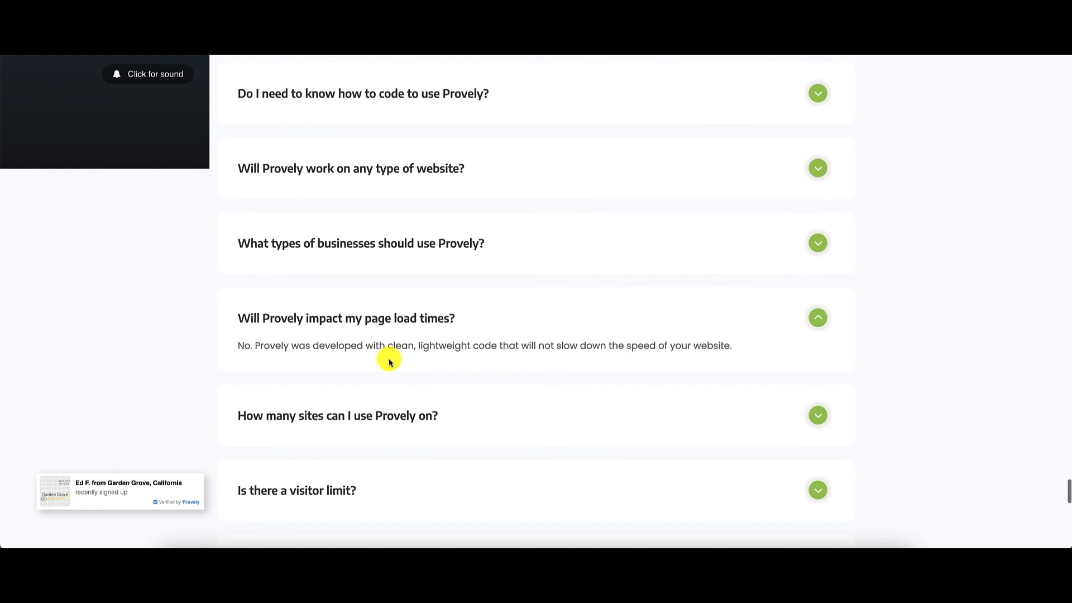
mouse_move(845, 497)
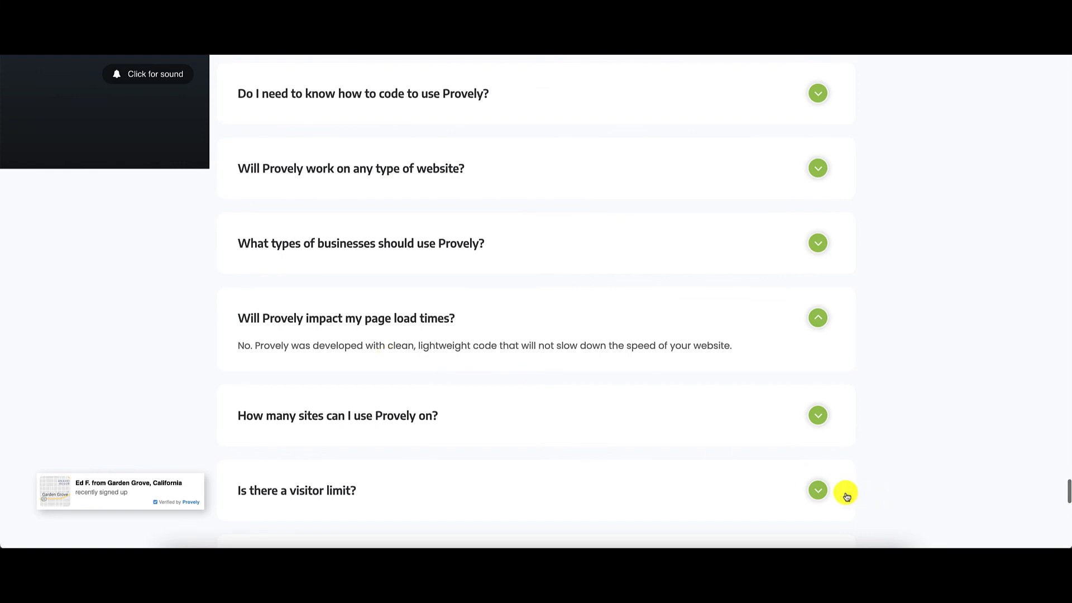
Expand the visitor-limit and money-back FAQ answers and scroll to the 30-Day Money Back Guarantee.
left_click(817, 489)
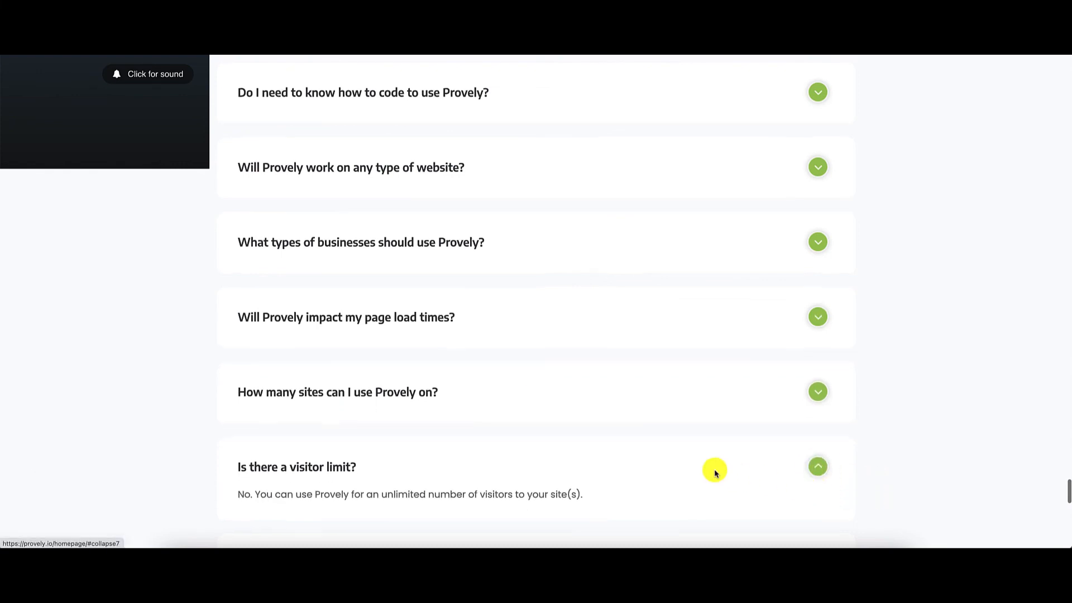
scroll("down", 3)
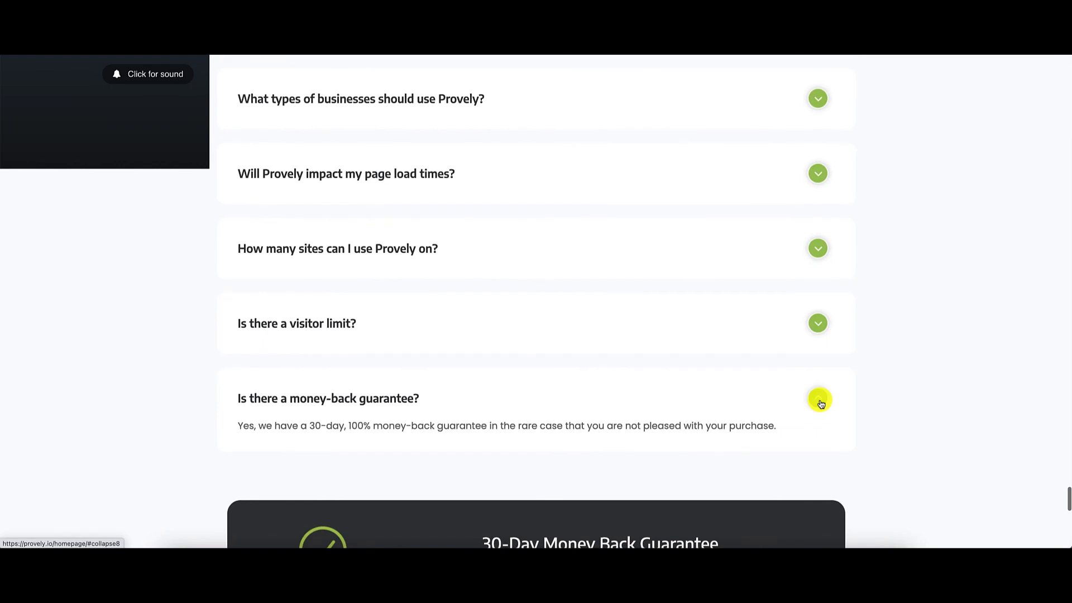
scroll("down", 3)
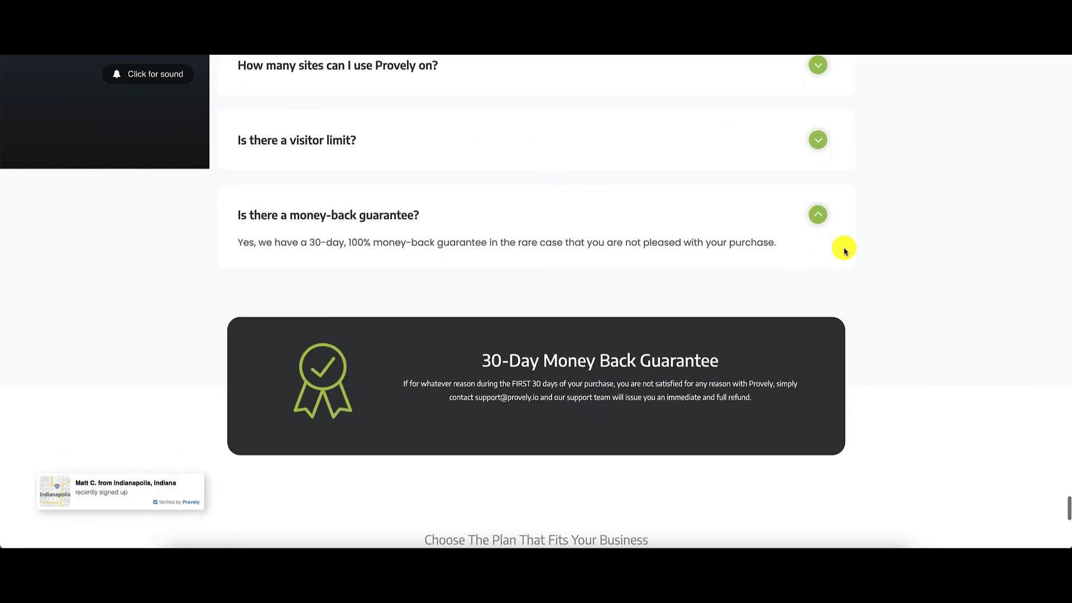
scroll("down", 3)
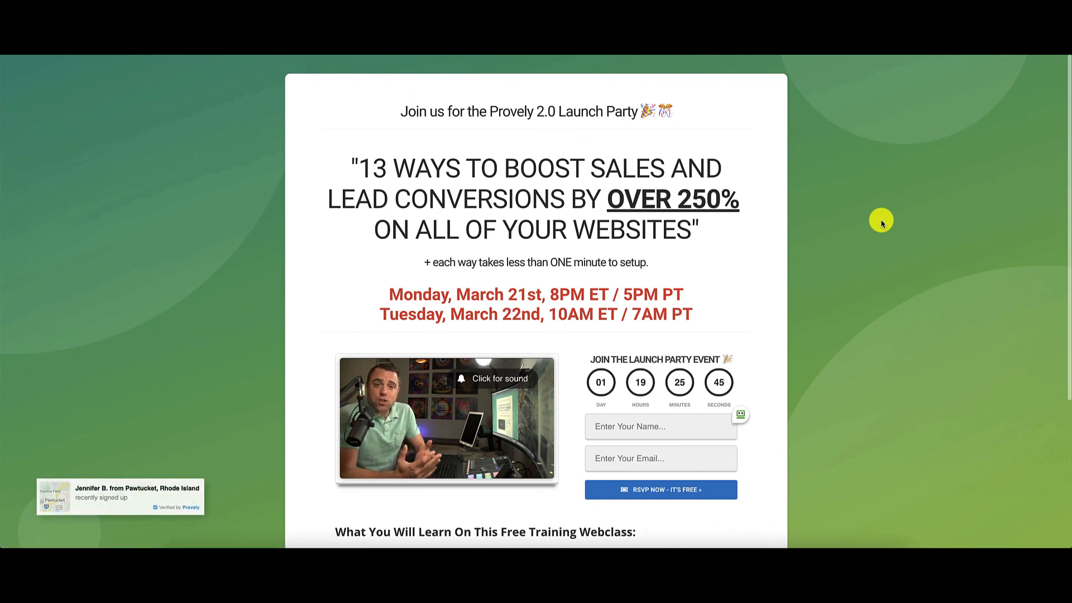
Scroll down the Launch Party page to the 'What You Will Learn' webclass topics list.
scroll("down", 3)
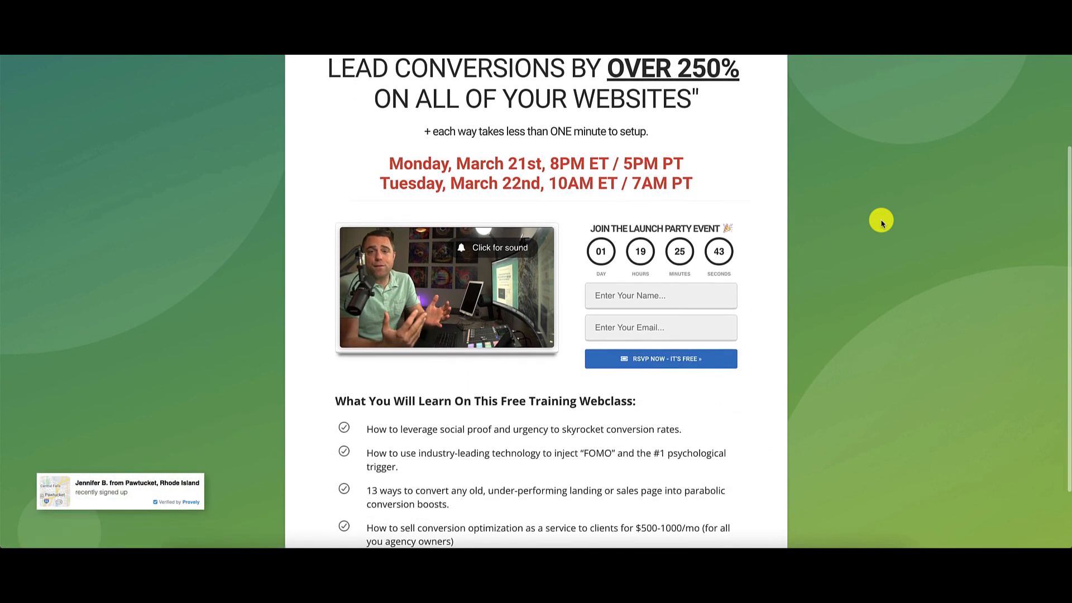
scroll("down", 3)
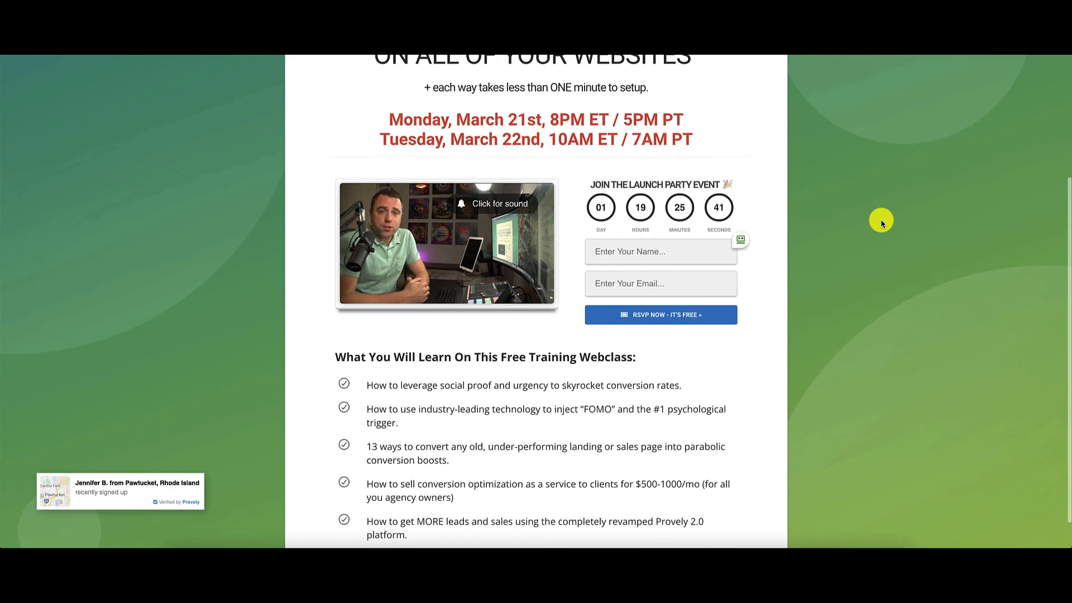